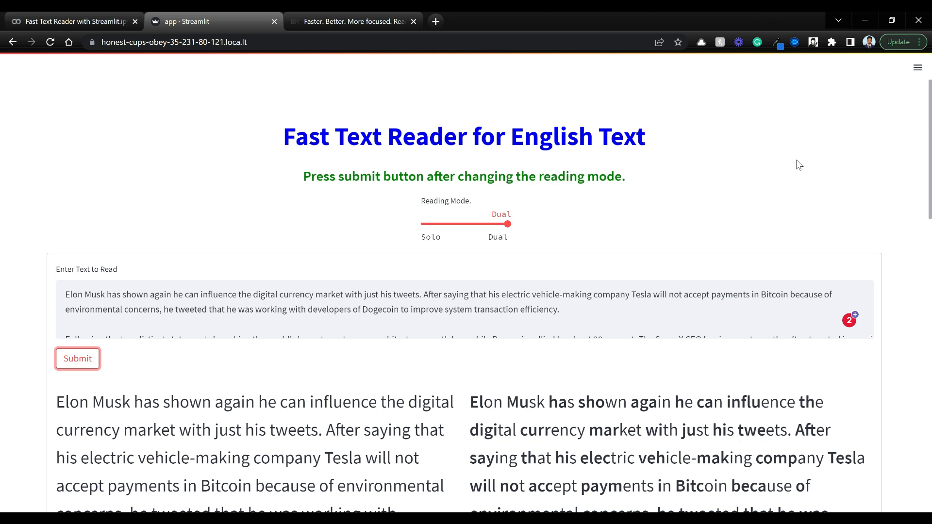
{"action": "mouse_move", "coordinate": [760, 176]}
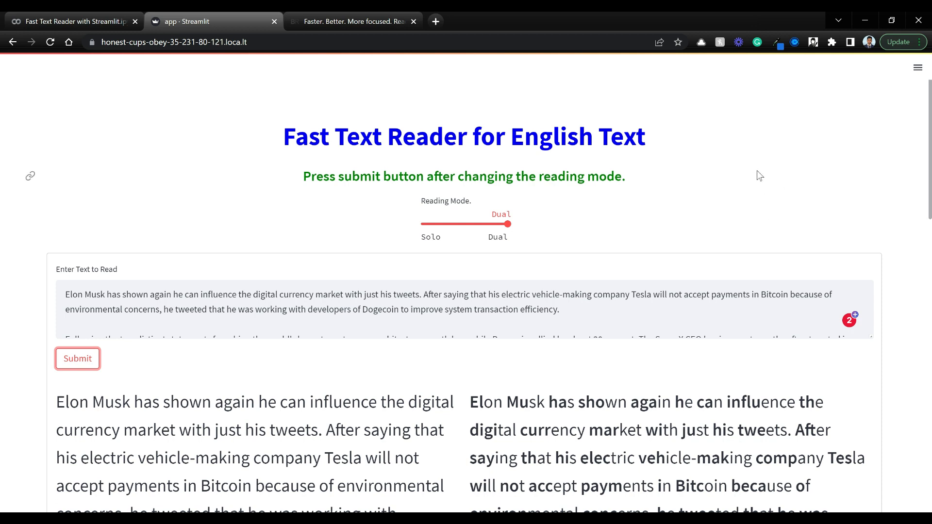
{"action": "mouse_move", "coordinate": [553, 276]}
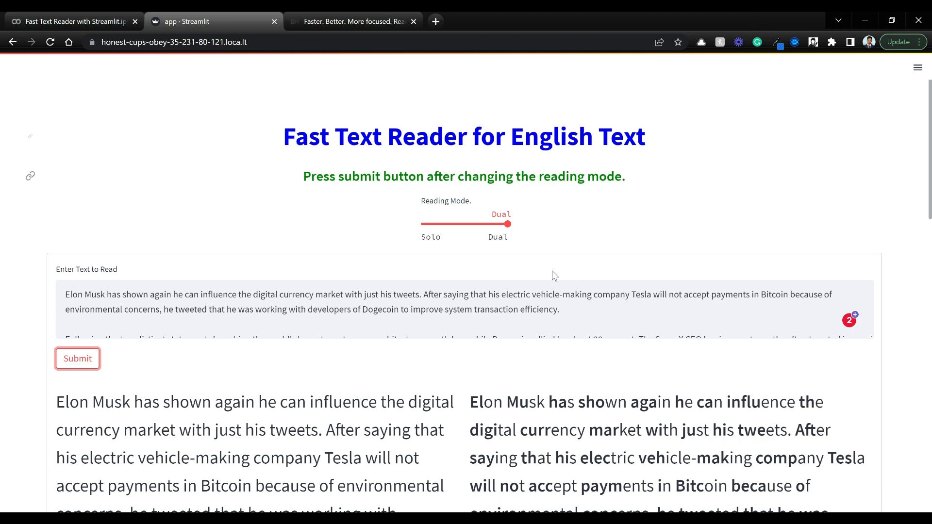
Scroll through the bionic-reading.com sample paragraph with its bolded word beginnings
{"action": "scroll", "scroll_direction": "down", "scroll_amount": 3}
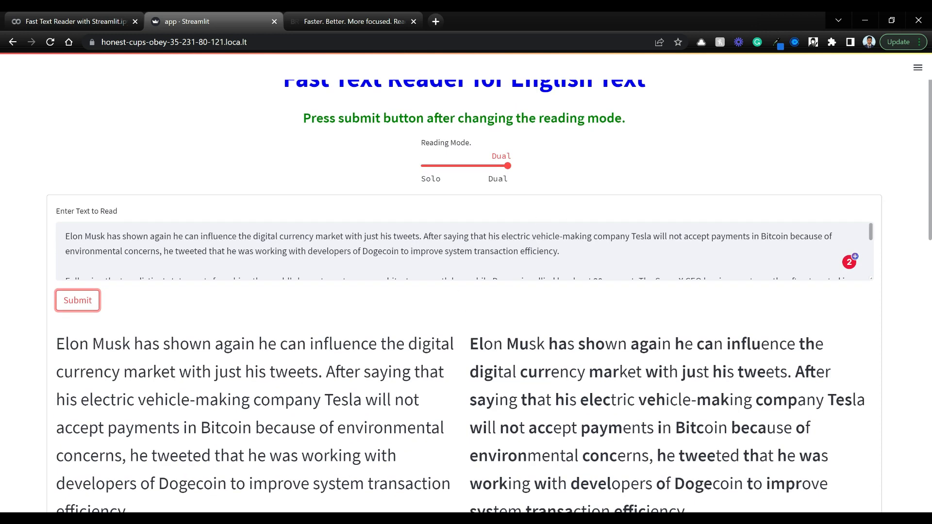
{"action": "left_click", "coordinate": [77, 300]}
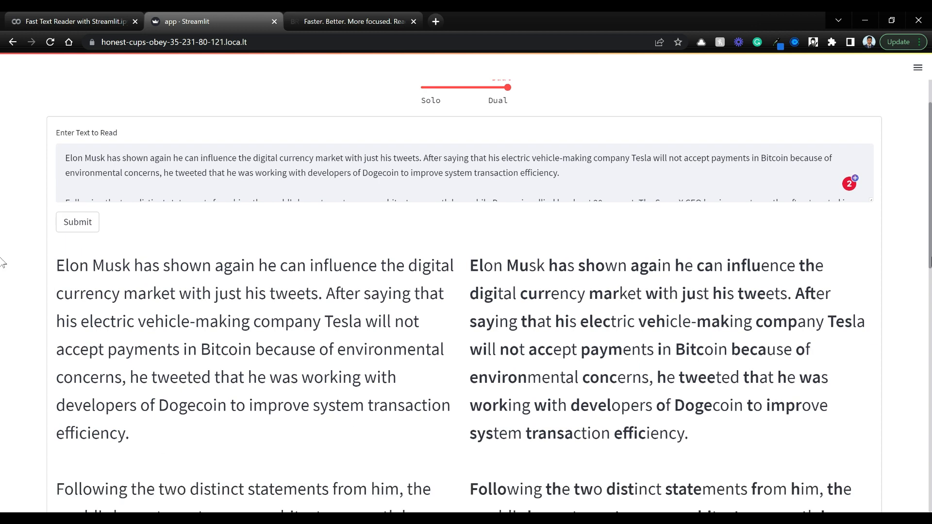
{"action": "scroll", "scroll_direction": "down", "scroll_amount": 3}
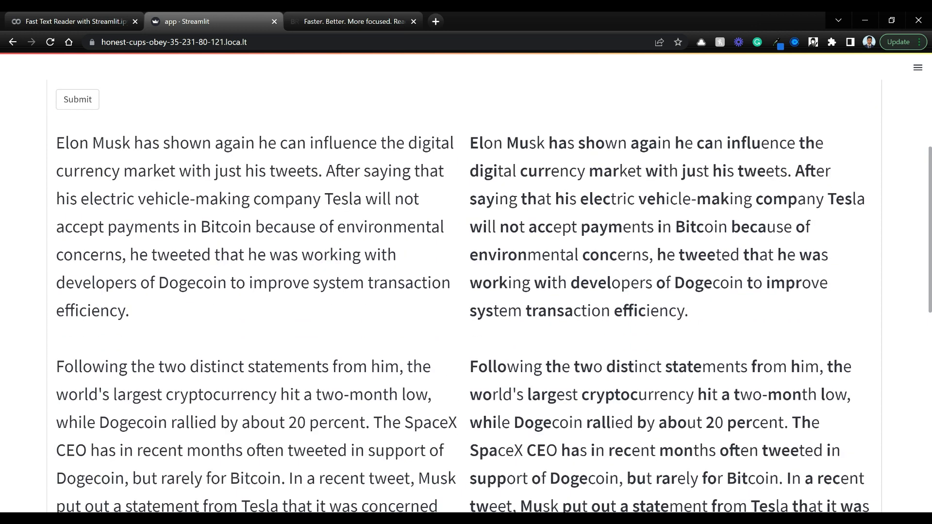
{"action": "mouse_move", "coordinate": [488, 162]}
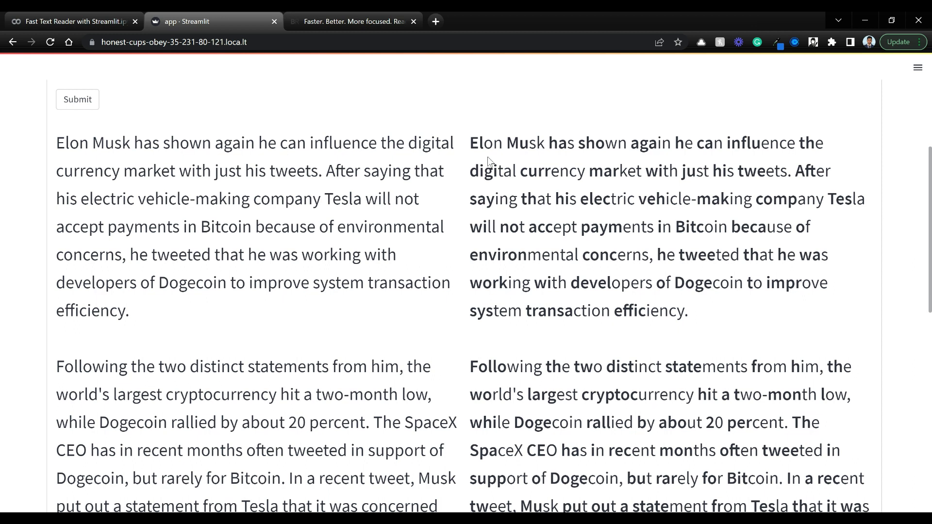
{"action": "mouse_move", "coordinate": [281, 288]}
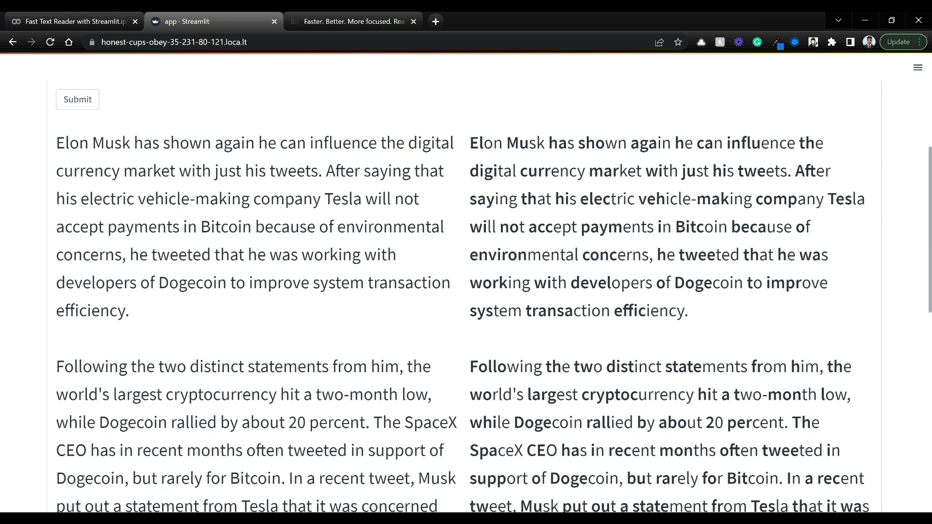
{"action": "left_click", "coordinate": [78, 99]}
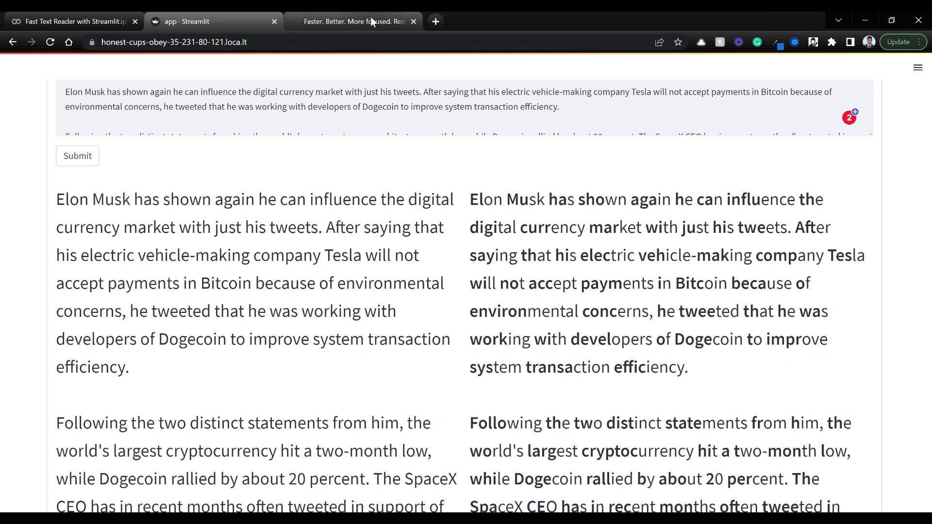
{"action": "left_click", "coordinate": [353, 21]}
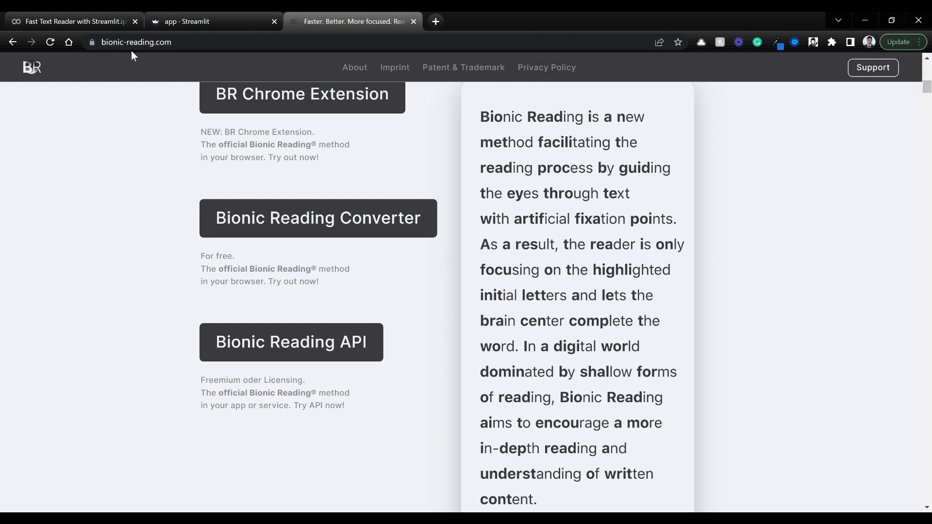
{"action": "mouse_move", "coordinate": [709, 181]}
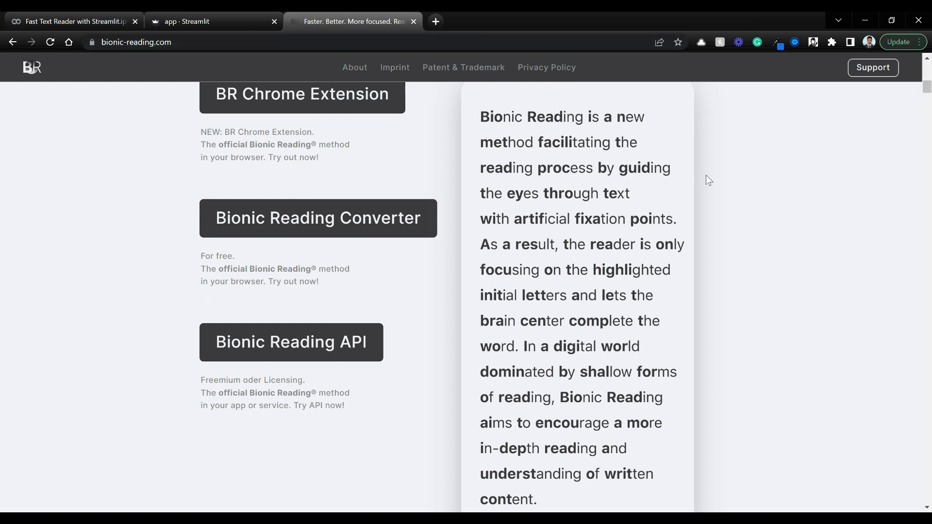
{"action": "mouse_move", "coordinate": [467, 167]}
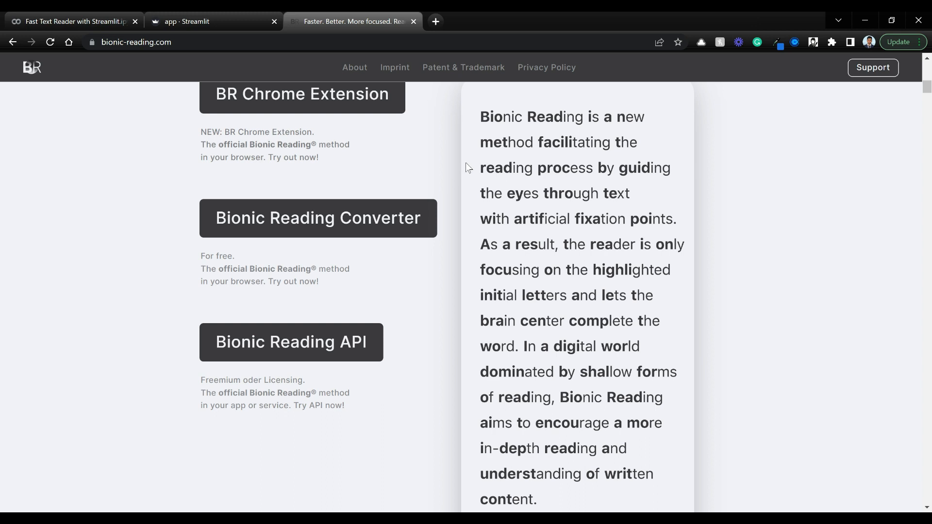
{"action": "mouse_move", "coordinate": [620, 200]}
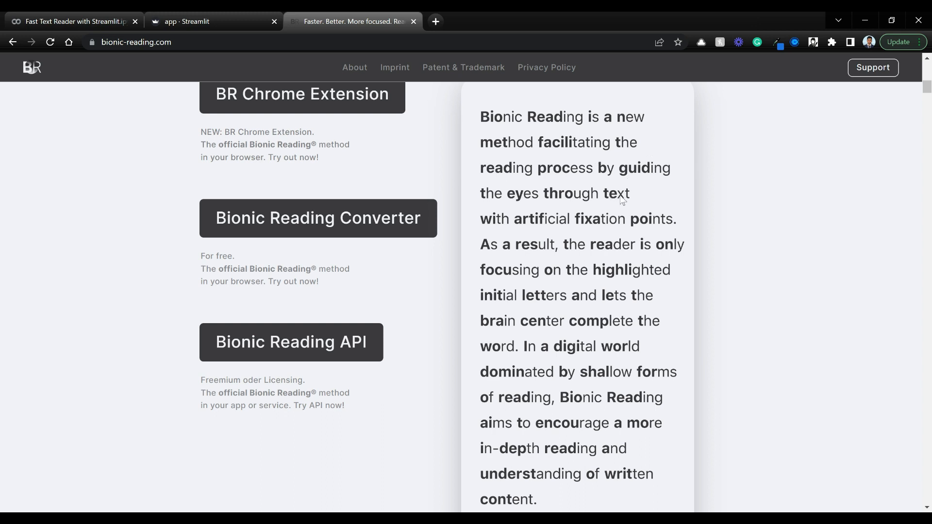
{"action": "mouse_move", "coordinate": [607, 209]}
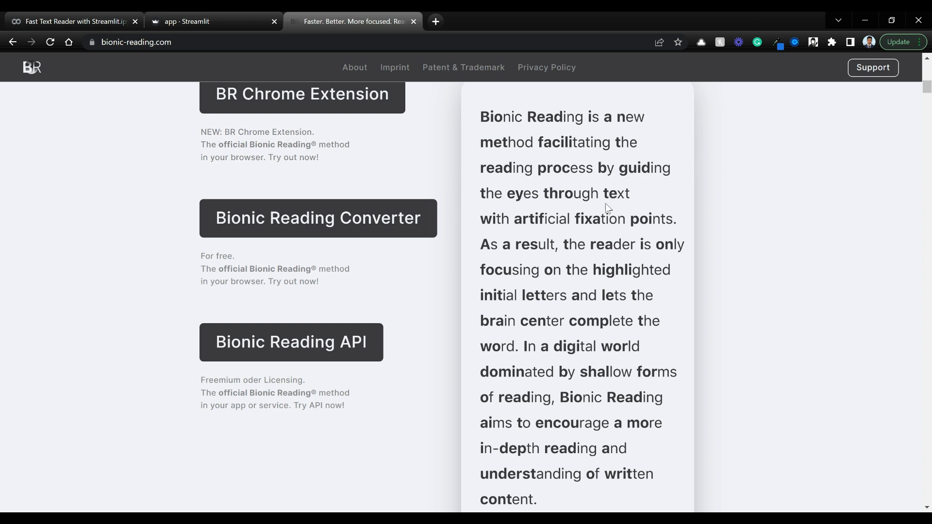
{"action": "mouse_move", "coordinate": [534, 233]}
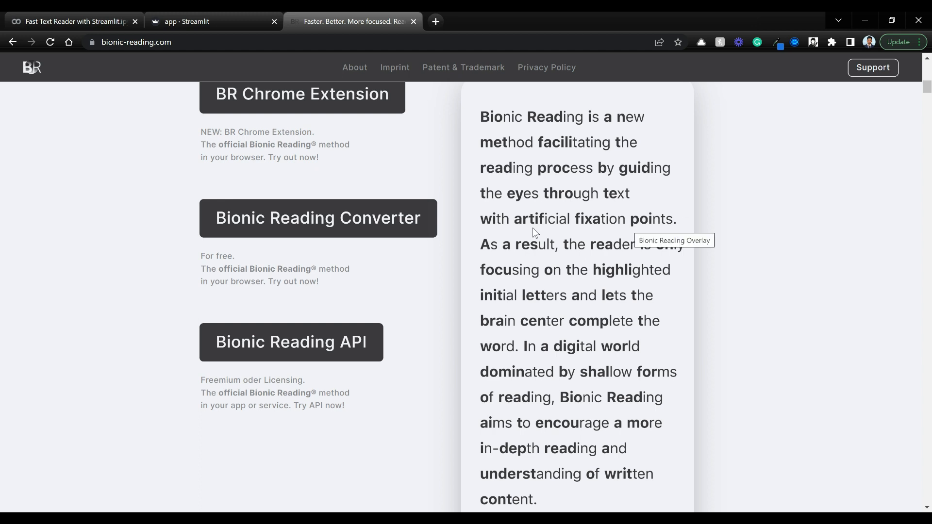
{"action": "mouse_move", "coordinate": [433, 212]}
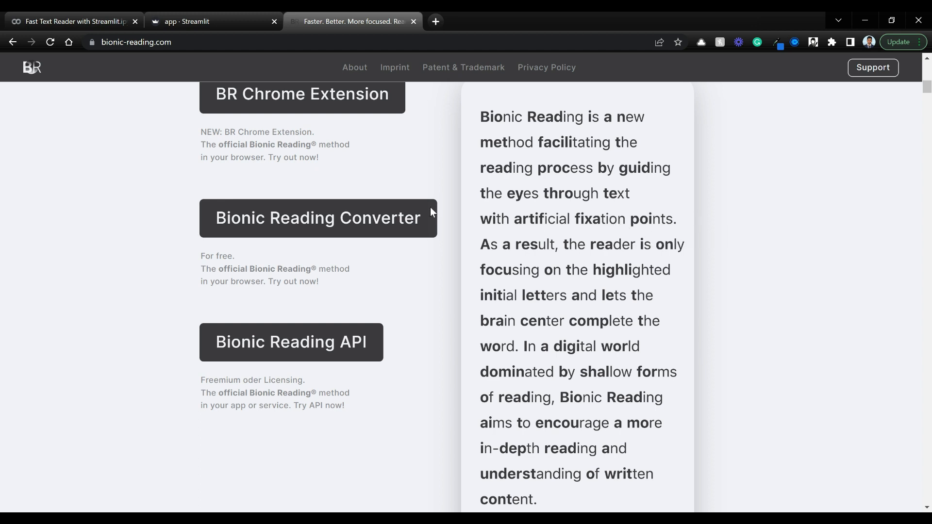
{"action": "scroll", "scroll_direction": "down", "scroll_amount": 3}
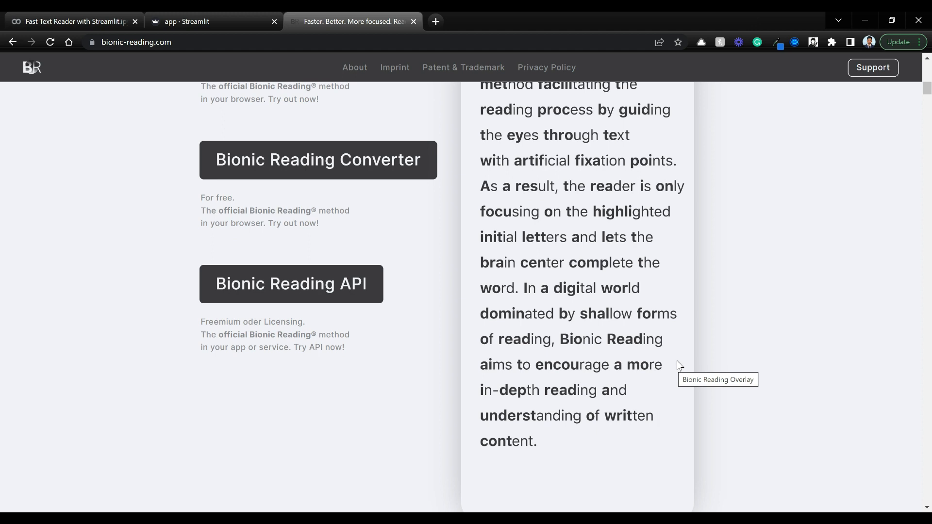
{"action": "mouse_move", "coordinate": [652, 250]}
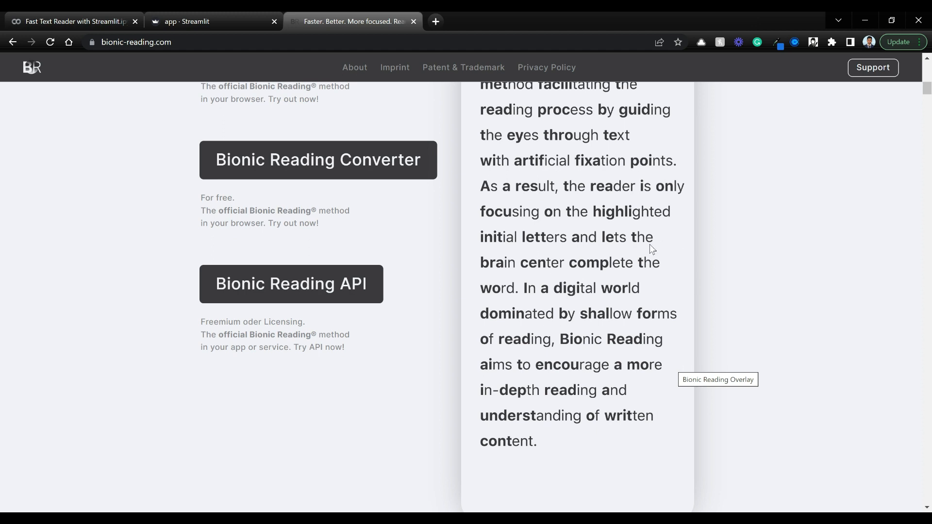
{"action": "mouse_move", "coordinate": [644, 266]}
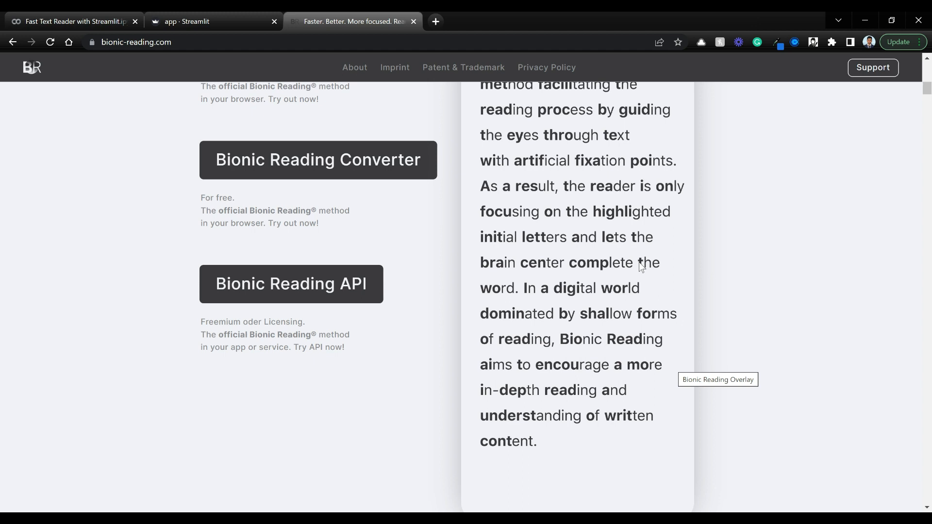
{"action": "mouse_move", "coordinate": [490, 199]}
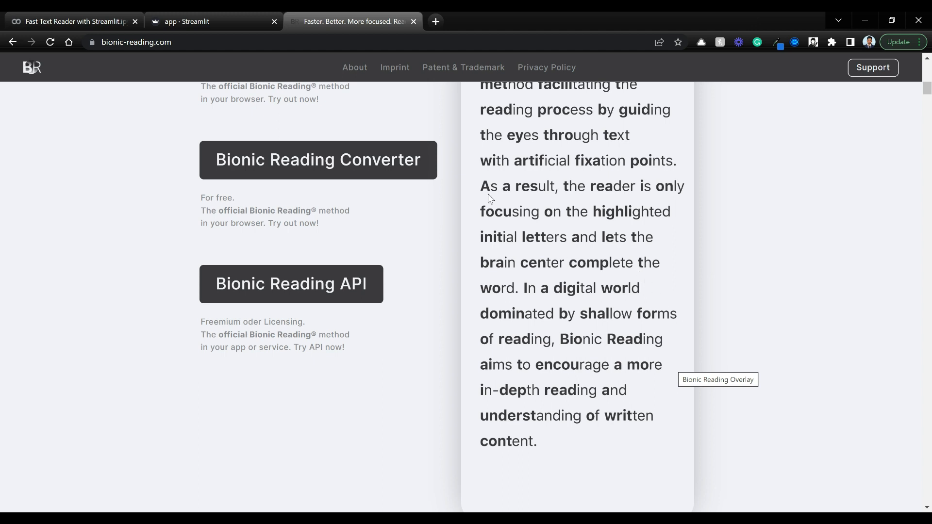
{"action": "mouse_move", "coordinate": [631, 334]}
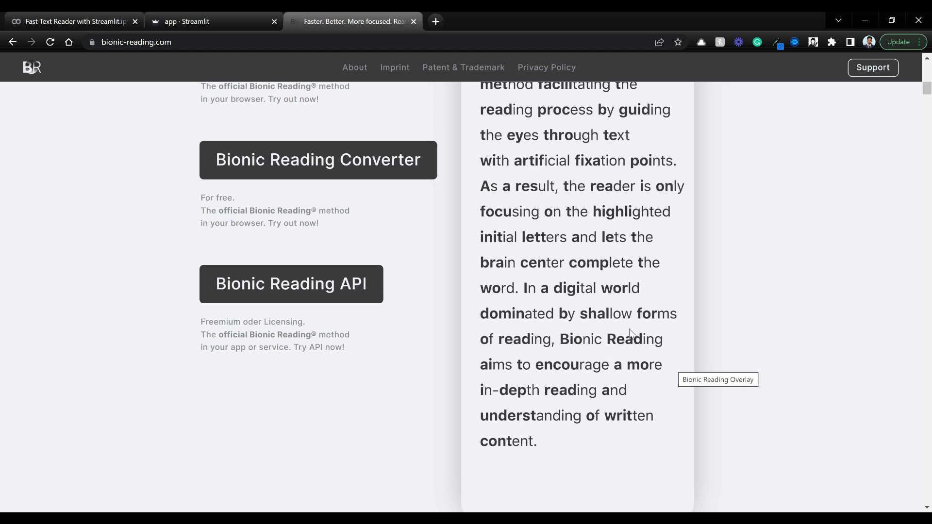
{"action": "mouse_move", "coordinate": [638, 321]}
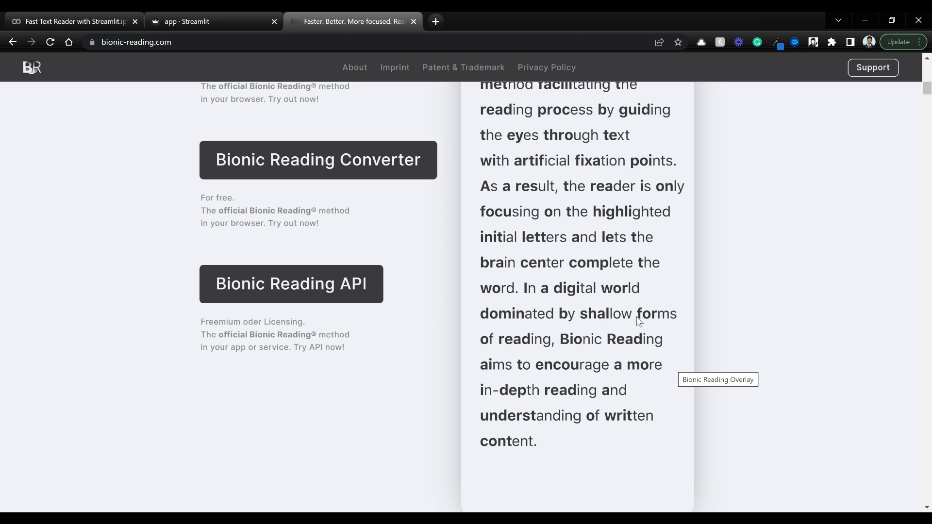
{"action": "scroll", "scroll_direction": "up", "scroll_amount": 3}
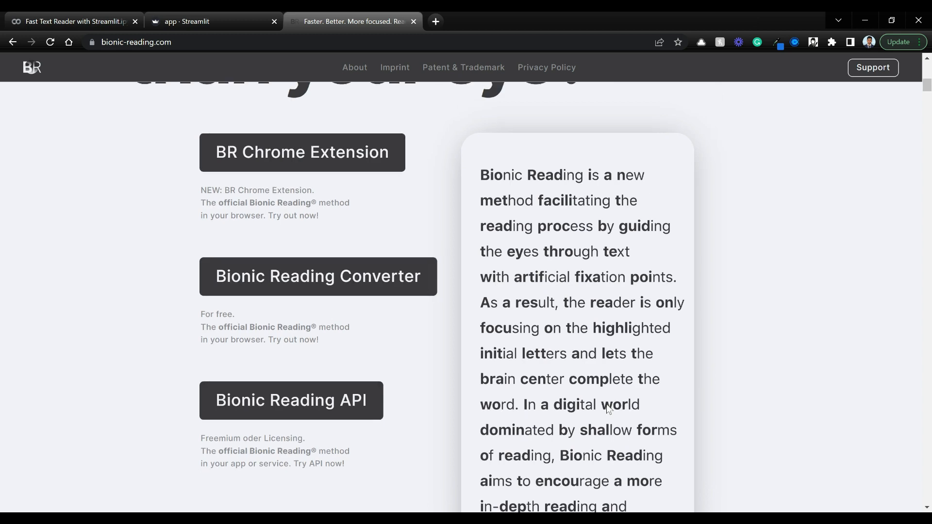
{"action": "scroll", "scroll_direction": "up", "scroll_amount": 3}
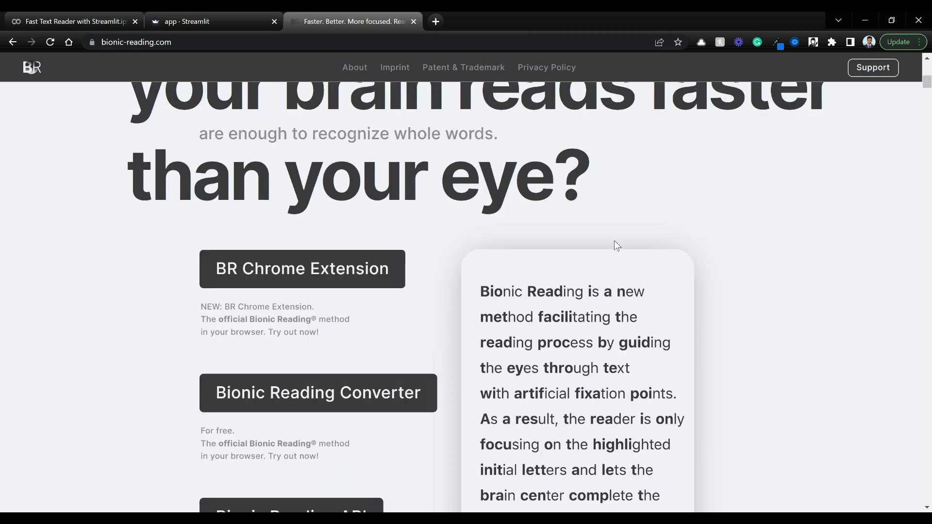
{"action": "scroll", "scroll_direction": "up", "scroll_amount": 3}
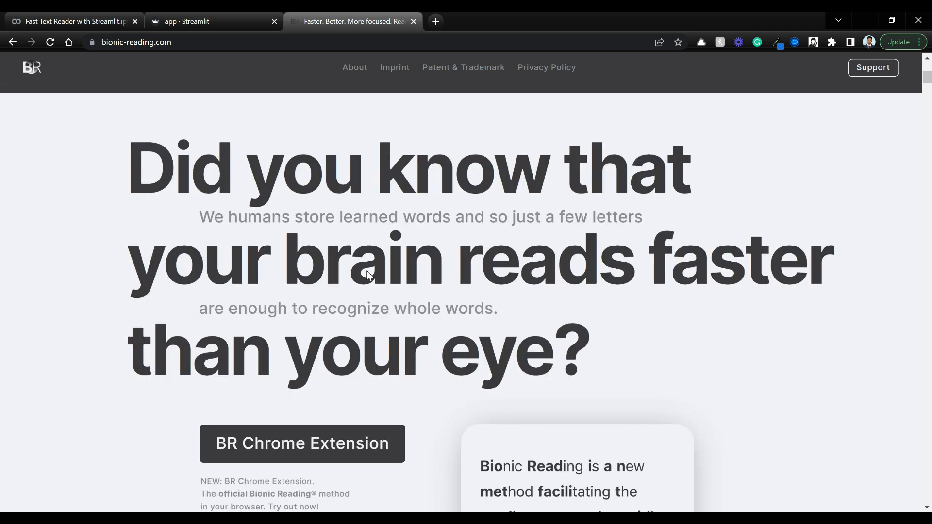
{"action": "scroll", "scroll_direction": "down", "scroll_amount": 3}
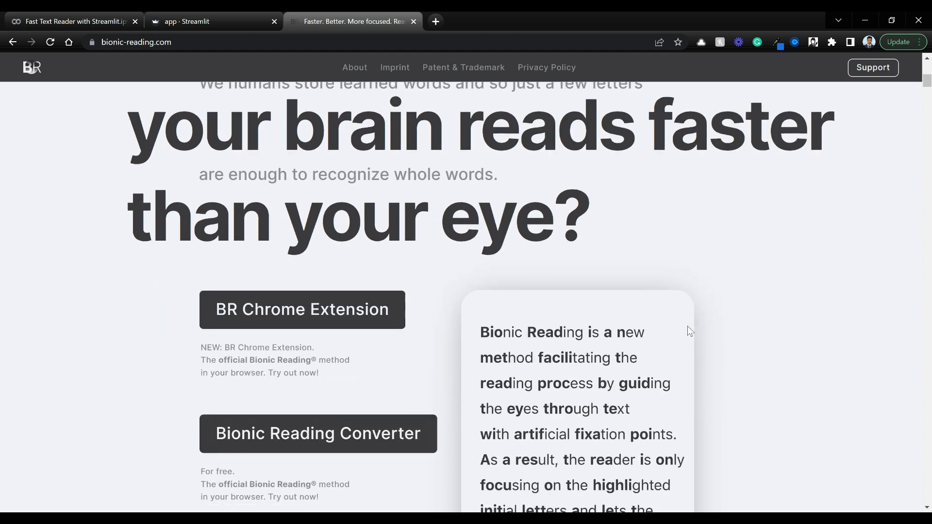
{"action": "scroll", "scroll_direction": "down", "scroll_amount": 3}
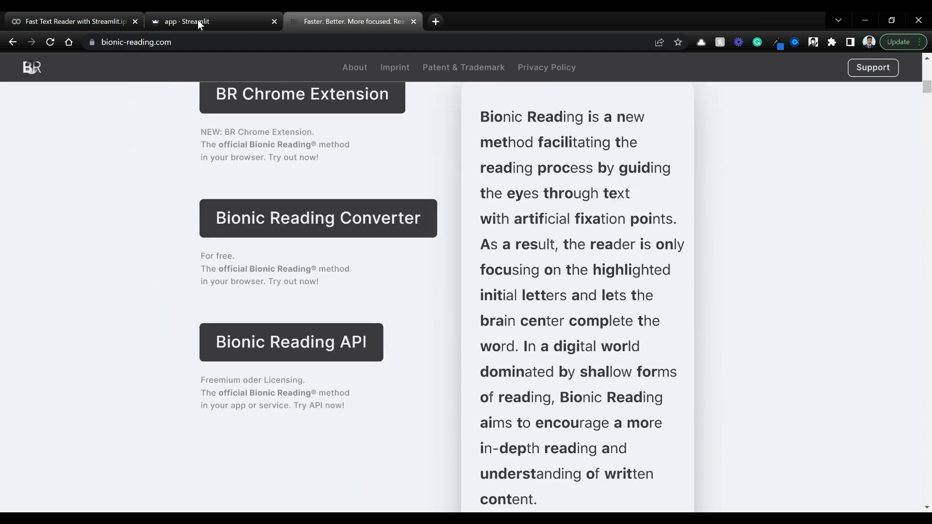
Flip between the Bionic Reading site and the Fast Text Reader's Dual-mode output
{"action": "left_click", "coordinate": [212, 21]}
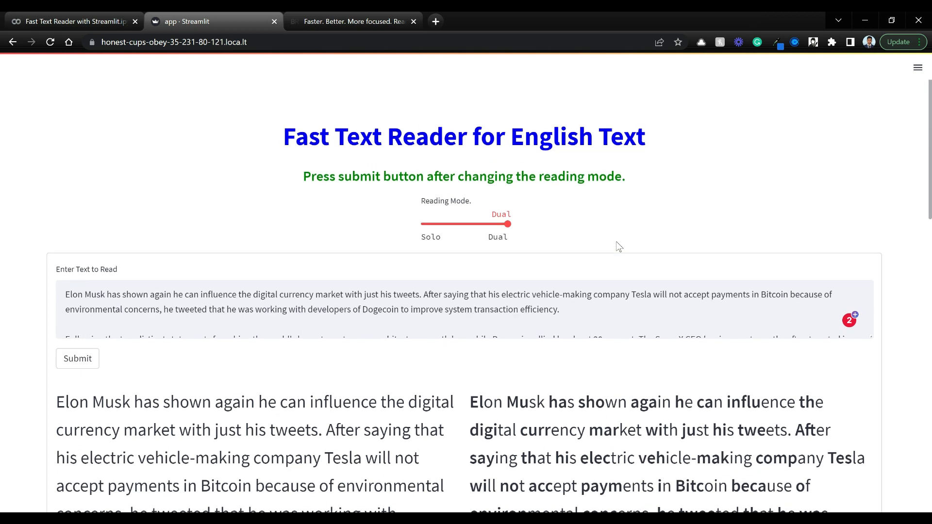
{"action": "mouse_move", "coordinate": [680, 193]}
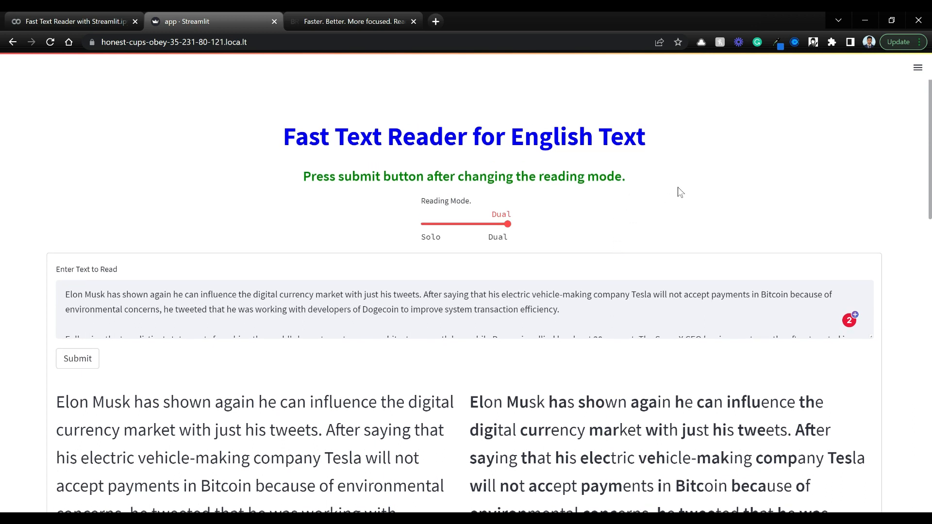
{"action": "left_click", "coordinate": [351, 21]}
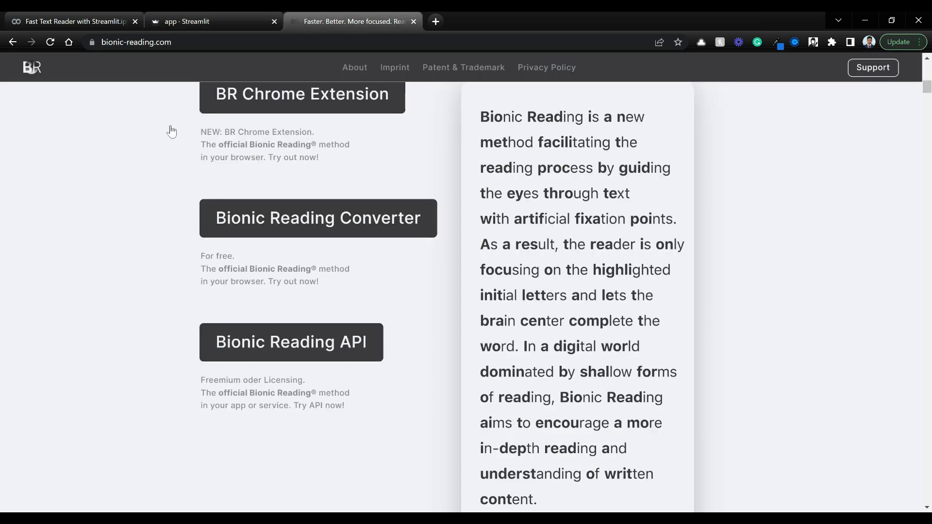
{"action": "left_click", "coordinate": [213, 22]}
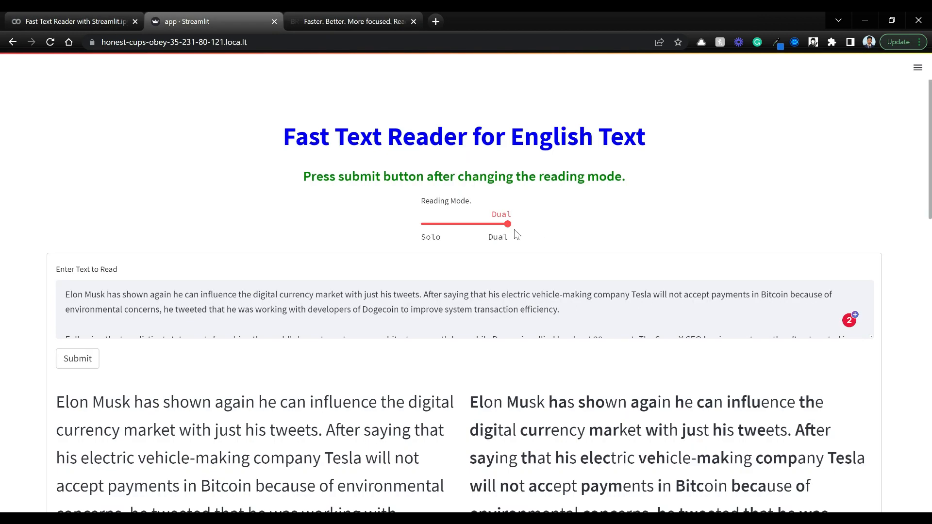
{"action": "mouse_move", "coordinate": [541, 246]}
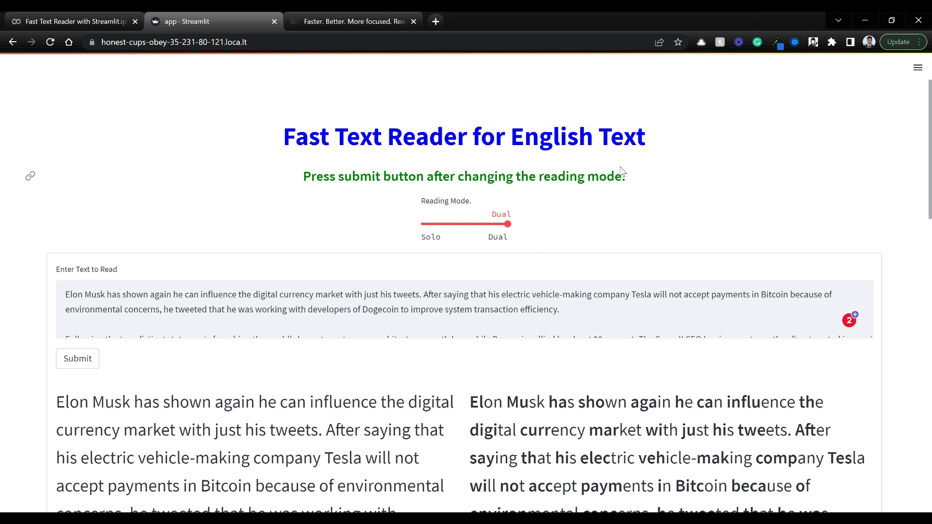
{"action": "mouse_move", "coordinate": [622, 228]}
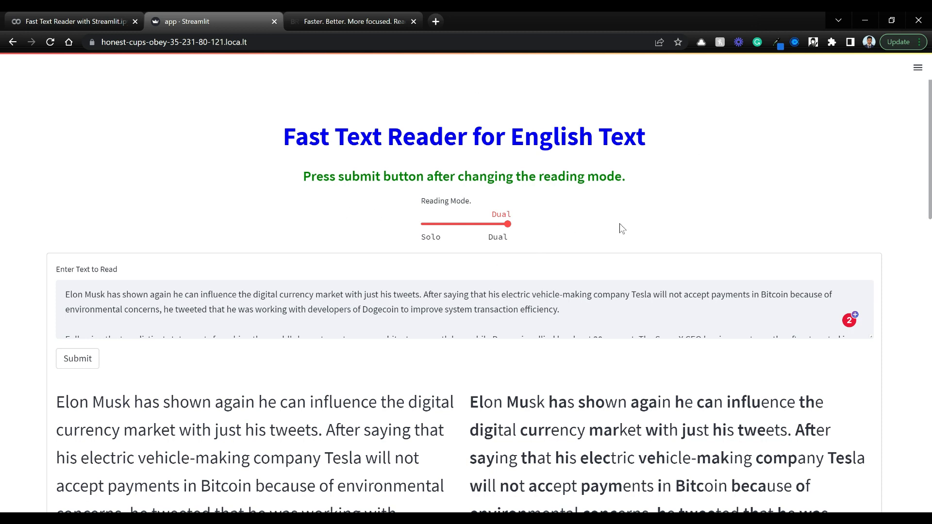
{"action": "mouse_move", "coordinate": [675, 234]}
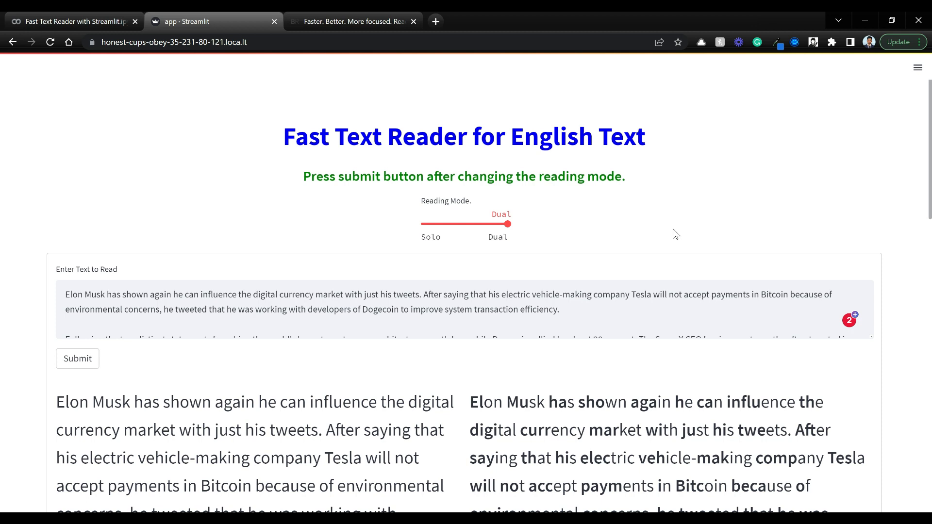
{"action": "mouse_move", "coordinate": [848, 191]}
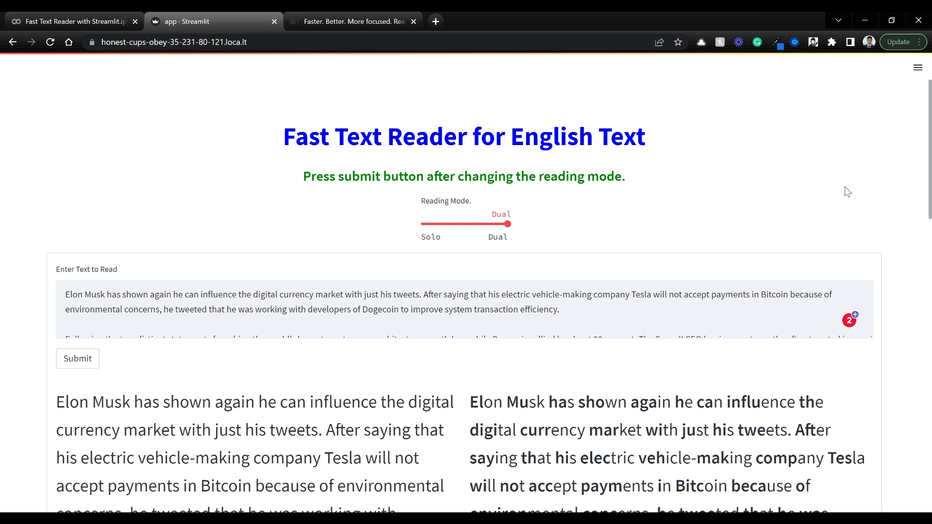
{"action": "mouse_move", "coordinate": [581, 209]}
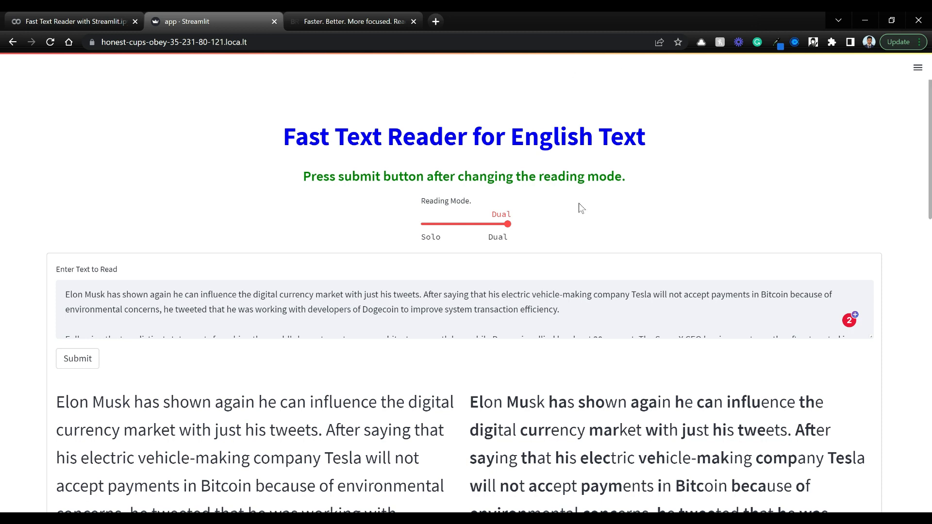
{"action": "mouse_move", "coordinate": [761, 209]}
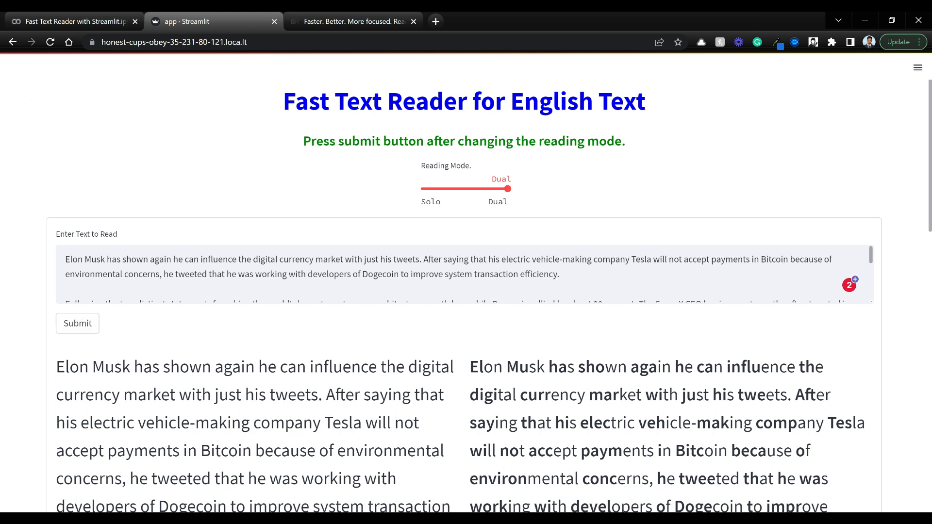
Resubmit the passage in Dual mode and scroll through the side-by-side paragraphs
{"action": "left_click", "coordinate": [78, 323]}
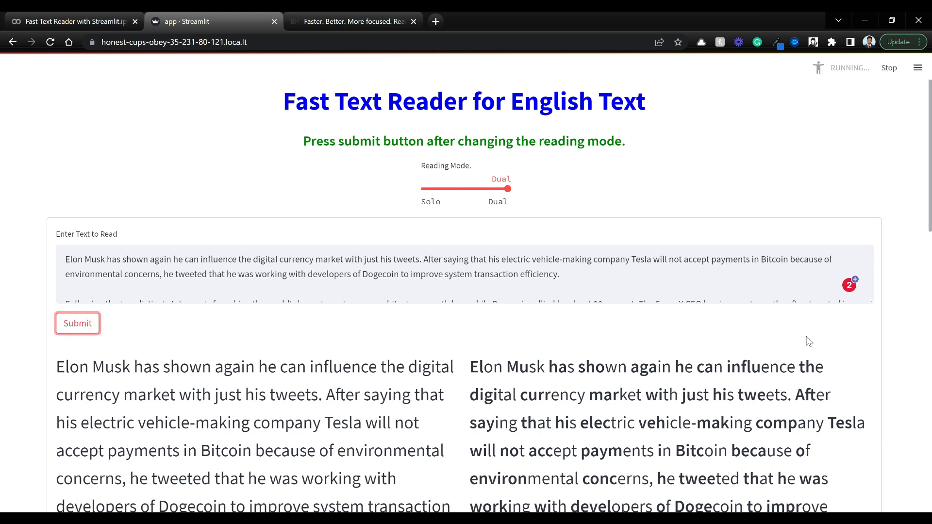
{"action": "scroll", "scroll_direction": "down", "scroll_amount": 3}
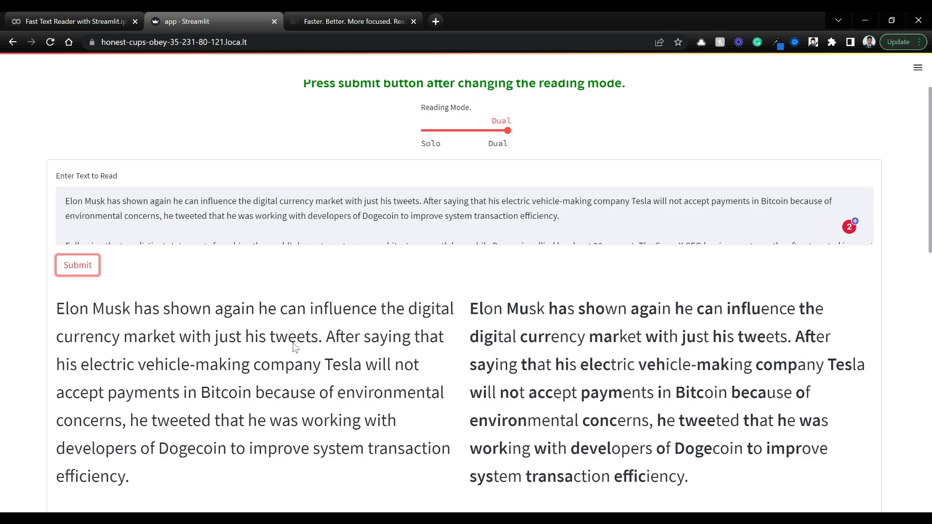
{"action": "mouse_move", "coordinate": [296, 348]}
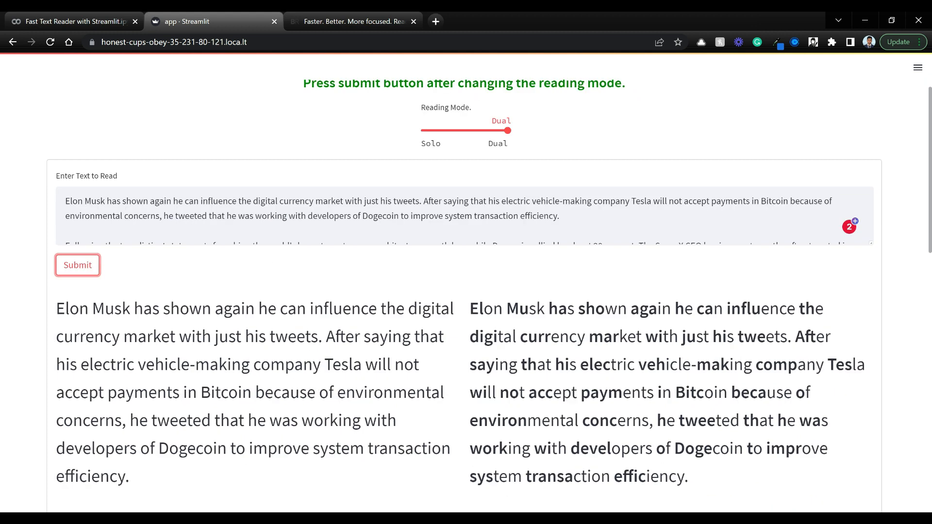
{"action": "scroll", "scroll_direction": "down", "scroll_amount": 3}
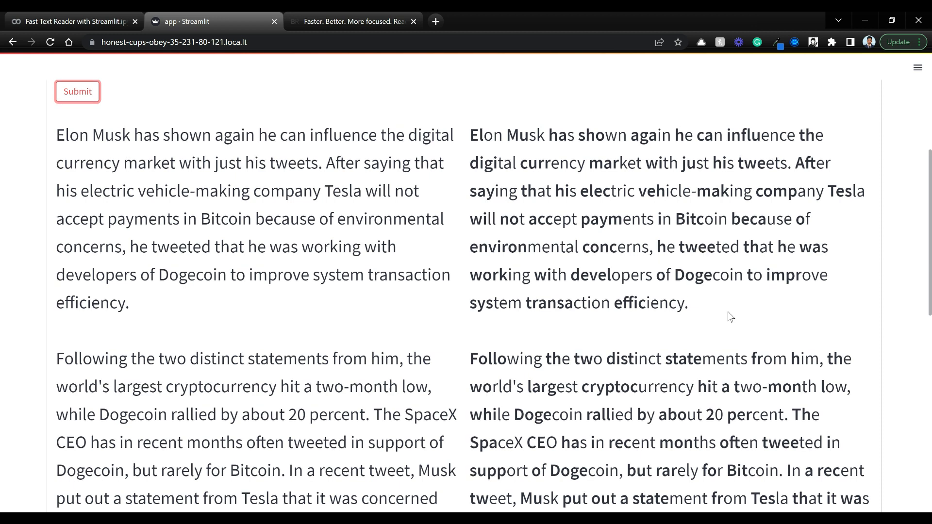
{"action": "scroll", "scroll_direction": "up", "scroll_amount": 3}
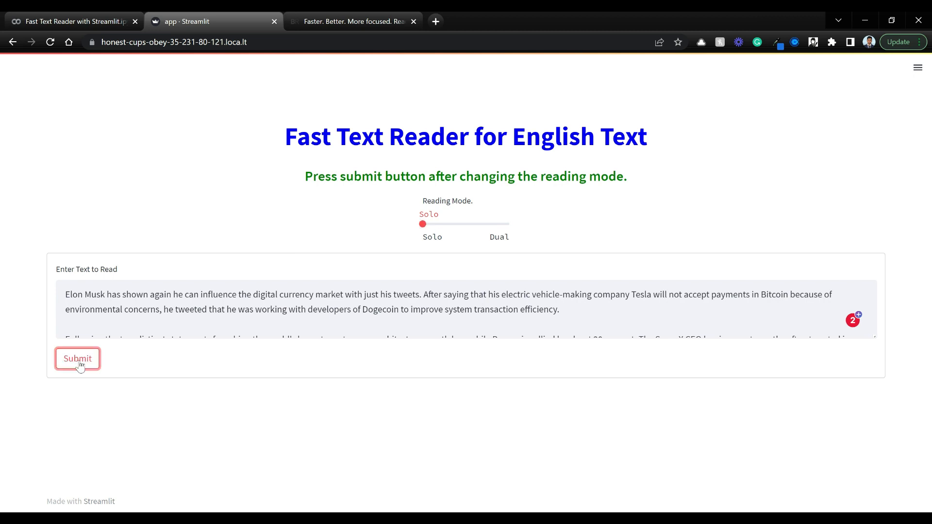
Submit in Solo mode, review the single-column bolded passage, and click into the text box
{"action": "left_click", "coordinate": [77, 359]}
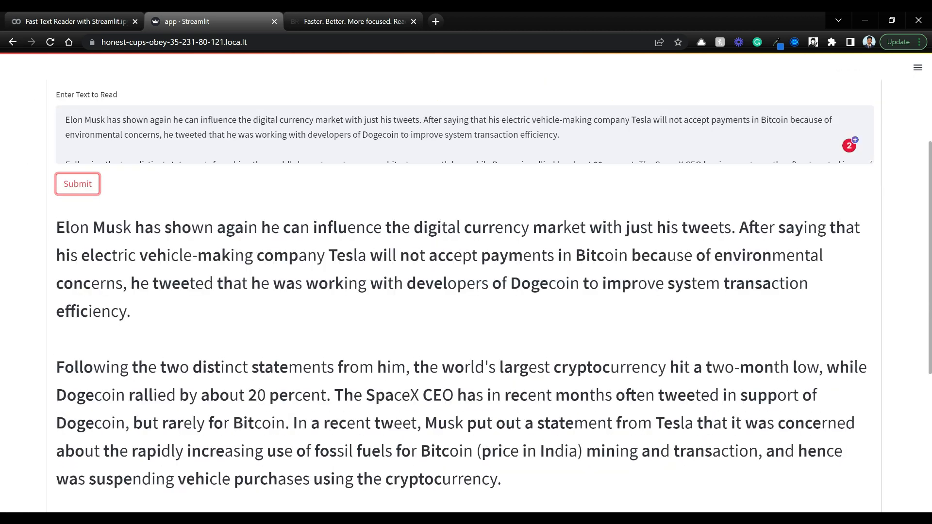
{"action": "scroll", "scroll_direction": "down", "scroll_amount": 3}
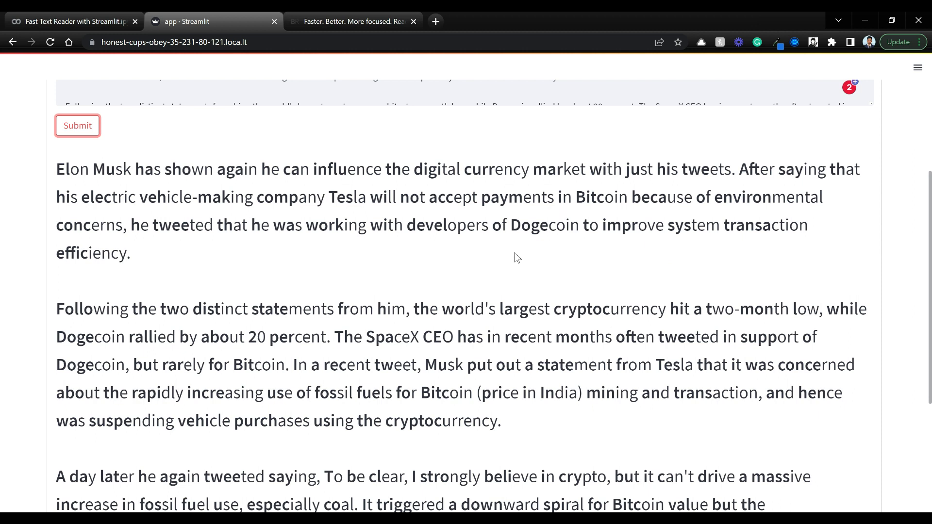
{"action": "mouse_move", "coordinate": [142, 262]}
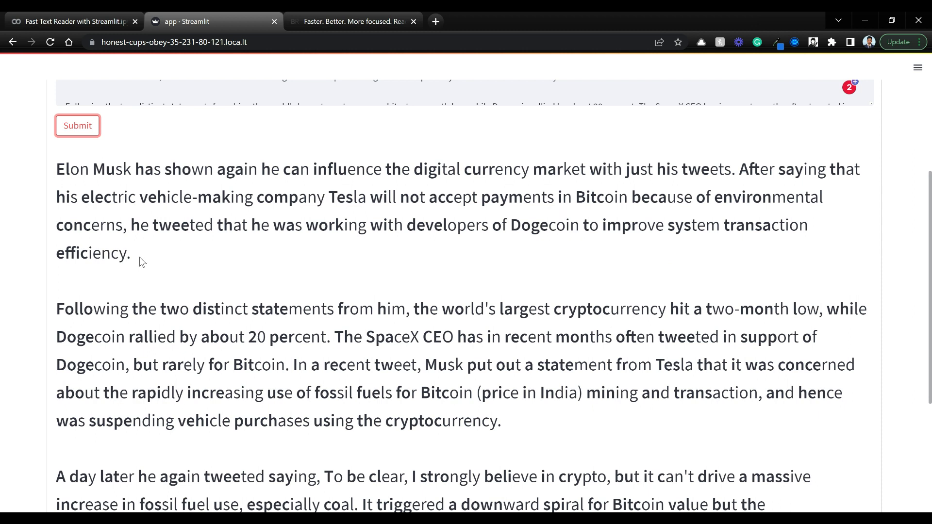
{"action": "scroll", "scroll_direction": "up", "scroll_amount": 3}
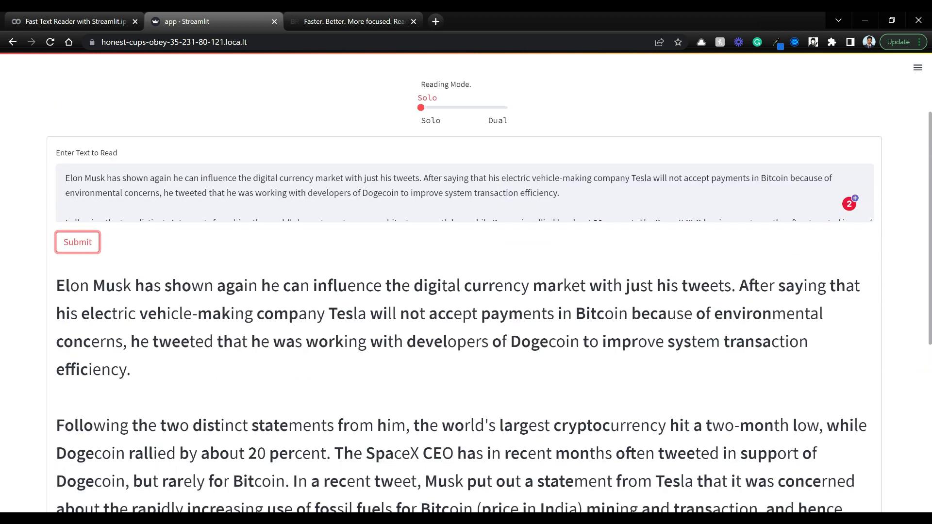
{"action": "left_click", "coordinate": [446, 185]}
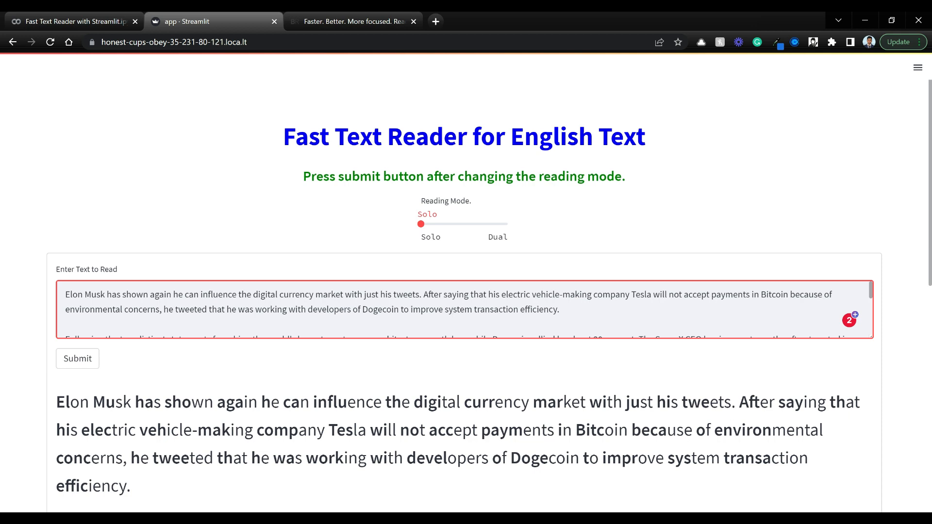
{"action": "mouse_move", "coordinate": [491, 209]}
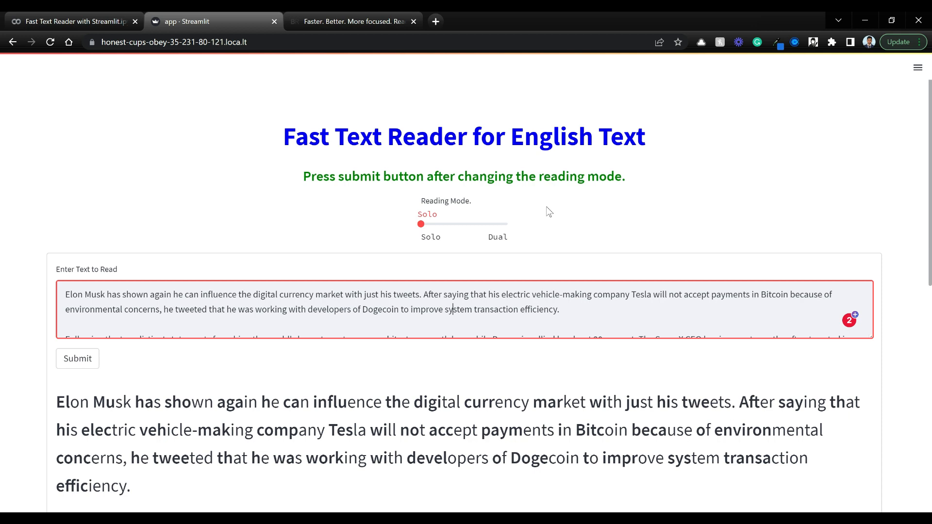
{"action": "mouse_move", "coordinate": [858, 222]}
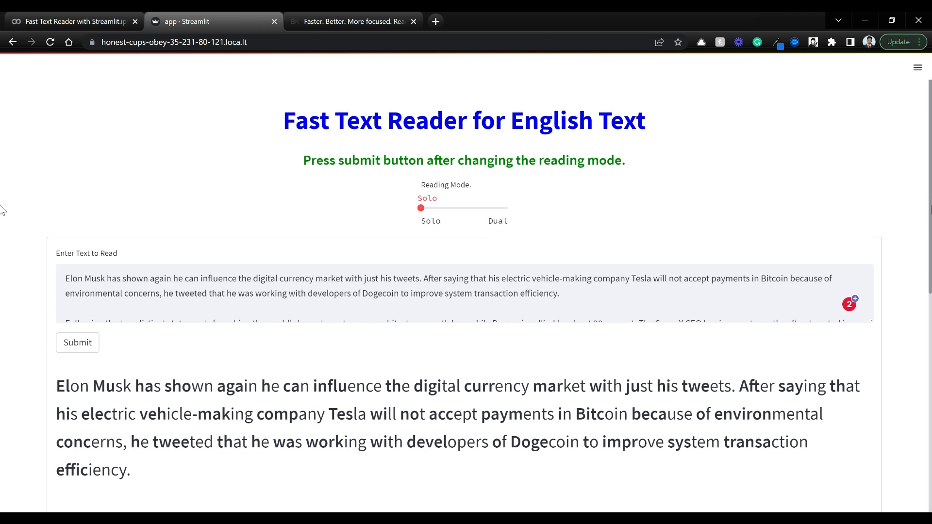
Set the Reading Mode slider to Dual, resubmit, and scroll to the two-column output
{"action": "scroll", "scroll_direction": "down", "scroll_amount": 3}
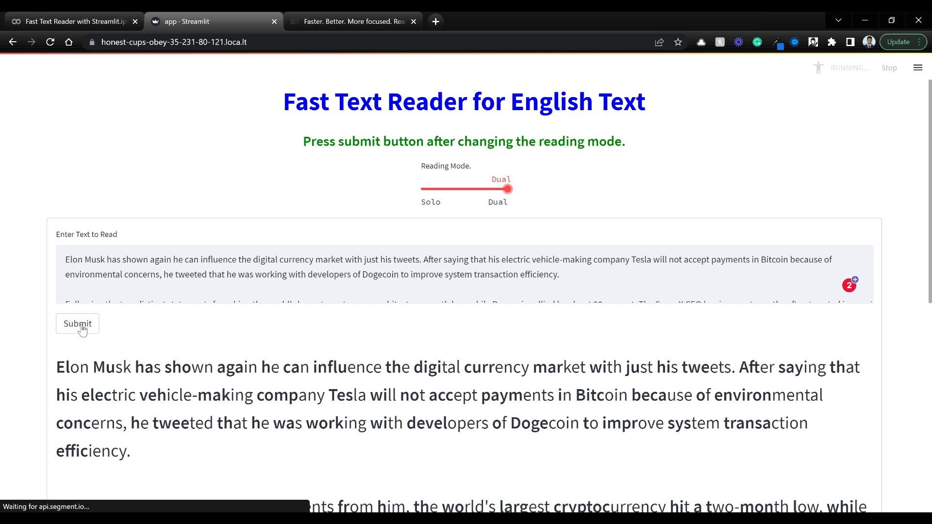
{"action": "left_click", "coordinate": [77, 324]}
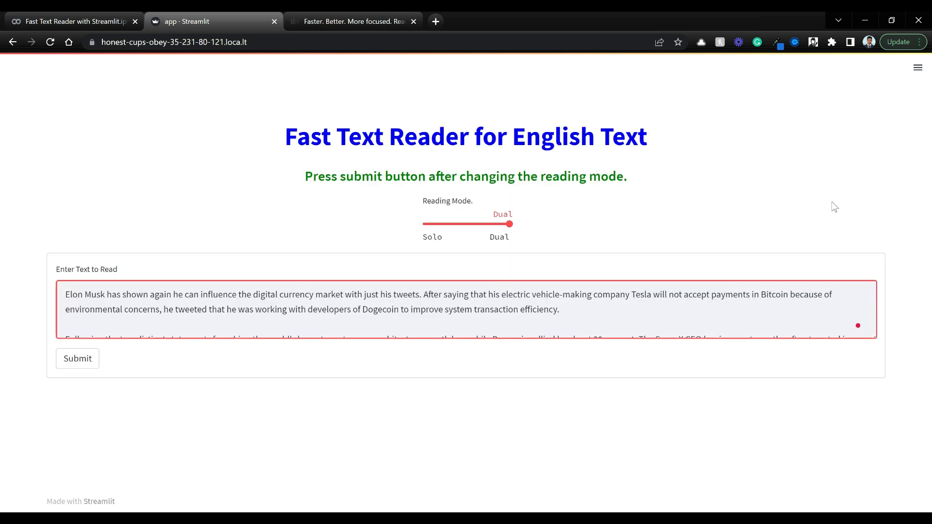
{"action": "left_click", "coordinate": [77, 359]}
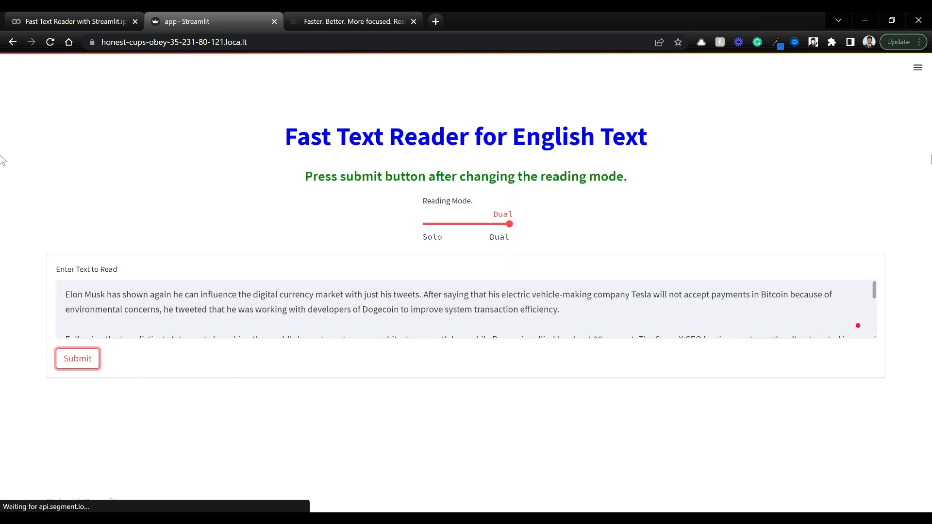
{"action": "left_click", "coordinate": [77, 358]}
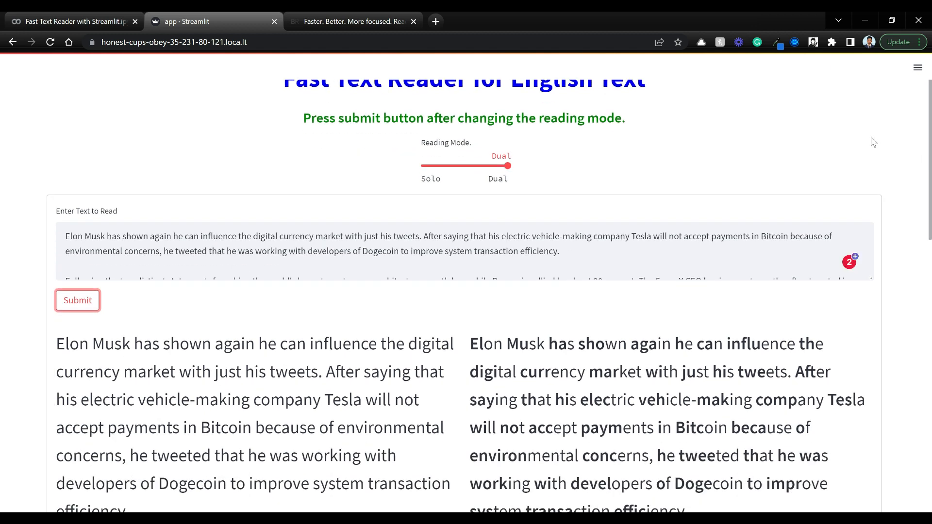
{"action": "scroll", "scroll_direction": "down", "scroll_amount": 3}
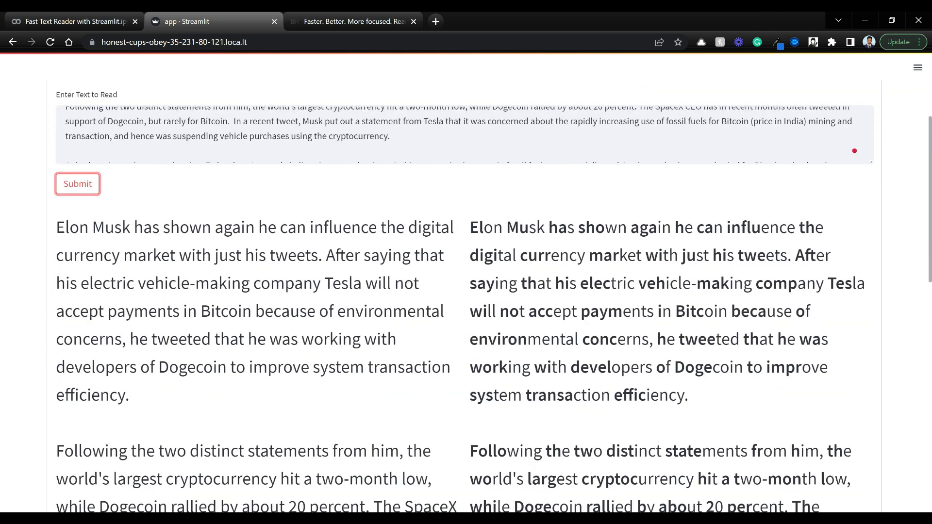
{"action": "mouse_move", "coordinate": [60, 243]}
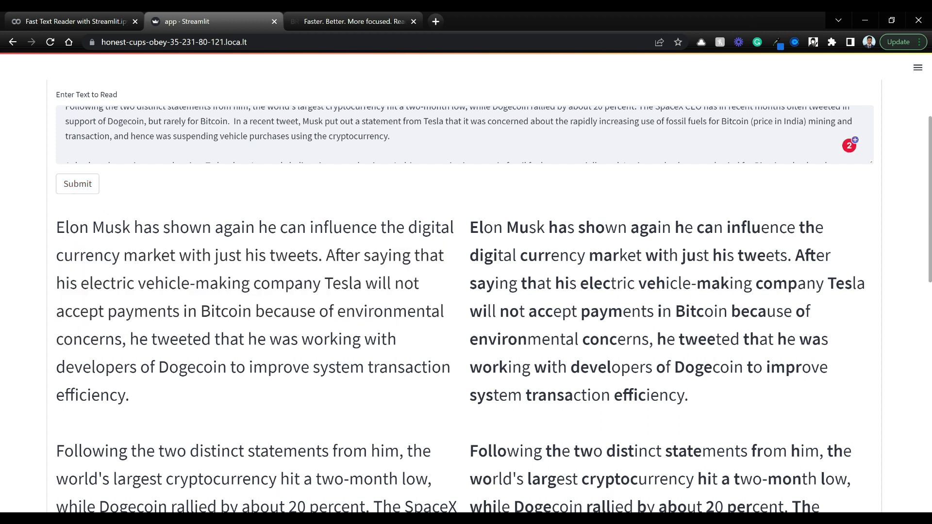
{"action": "mouse_move", "coordinate": [587, 206]}
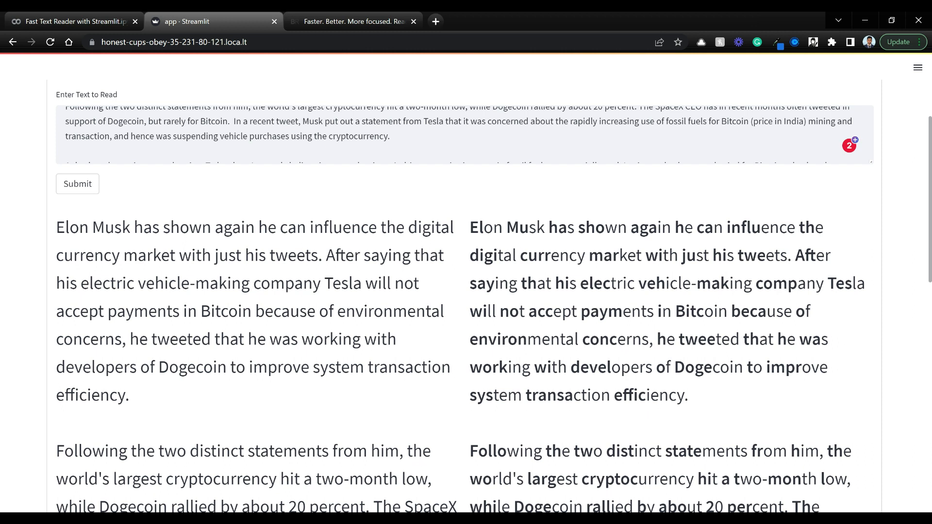
{"action": "mouse_move", "coordinate": [452, 289]}
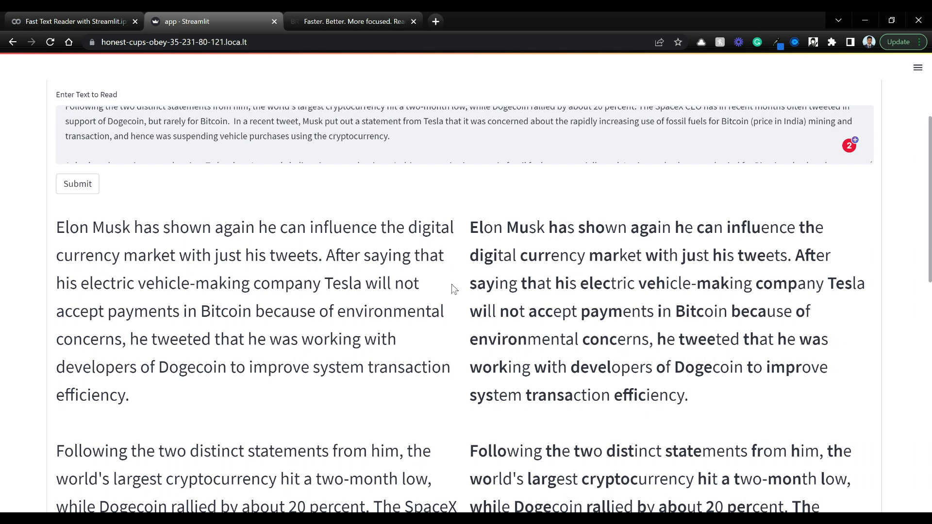
Click and double-click words in the Dual-mode output paragraphs
{"action": "left_click", "coordinate": [320, 255]}
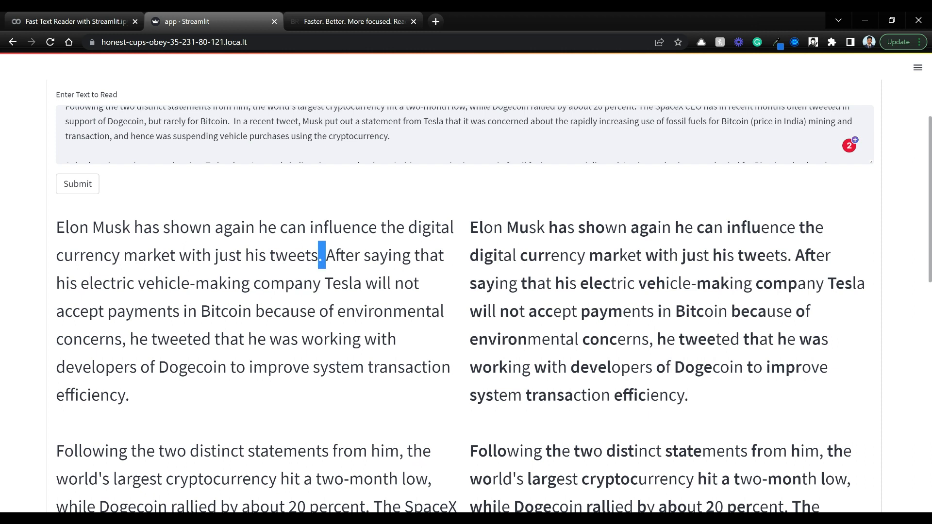
{"action": "mouse_move", "coordinate": [305, 273]}
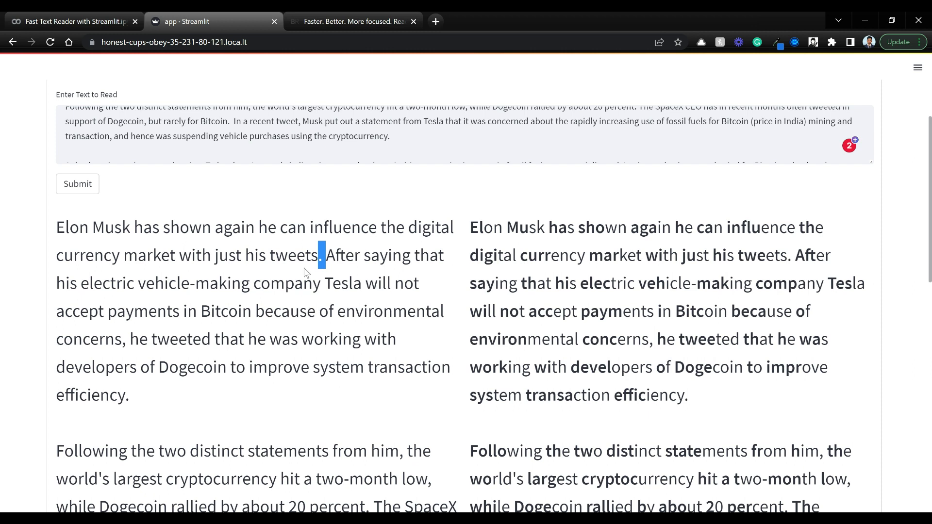
{"action": "mouse_move", "coordinate": [305, 273]}
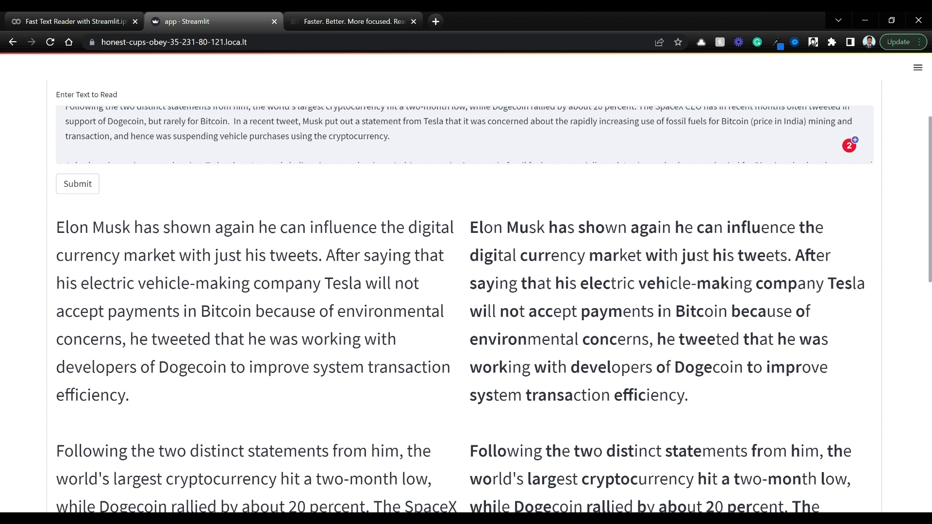
{"action": "double_click", "coordinate": [530, 255]}
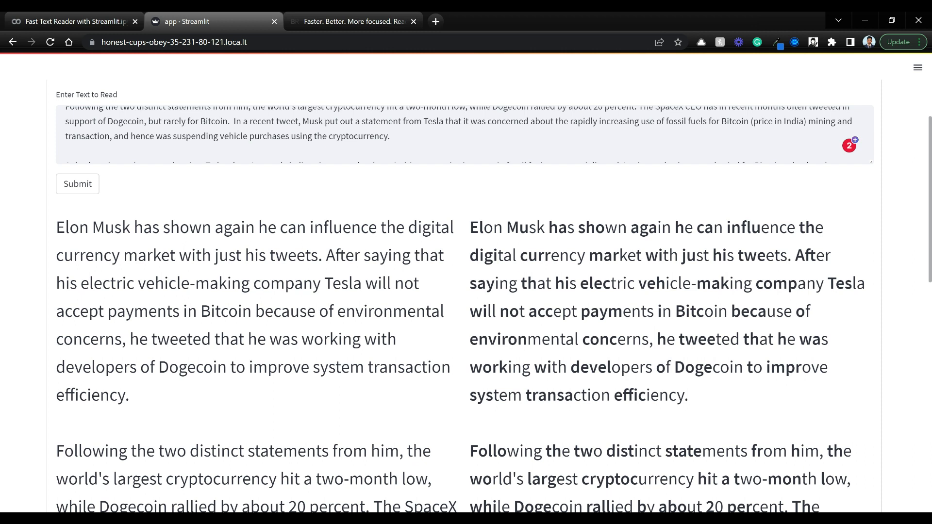
{"action": "double_click", "coordinate": [529, 255]}
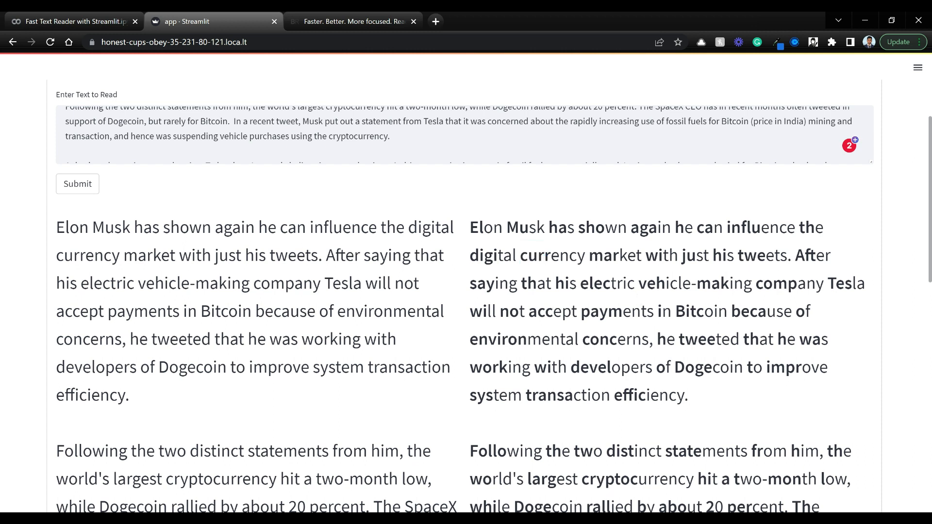
{"action": "mouse_move", "coordinate": [614, 274]}
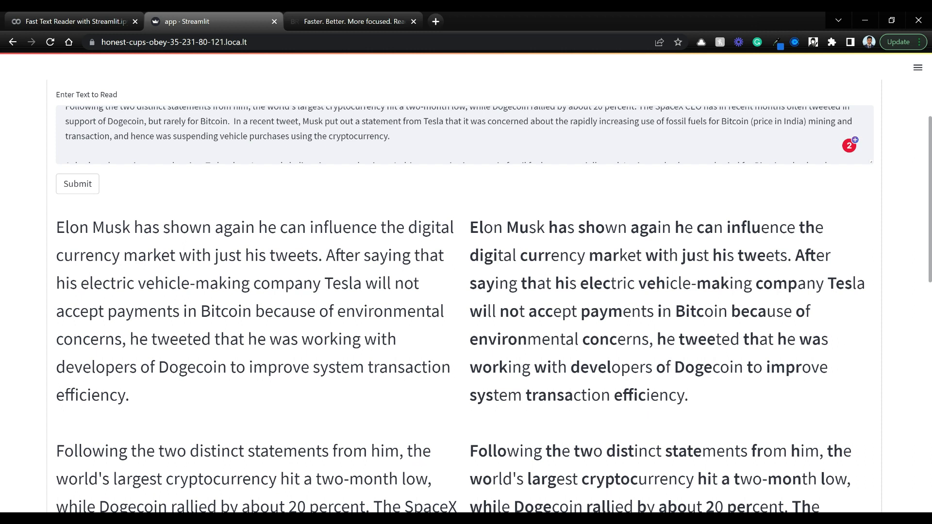
{"action": "mouse_move", "coordinate": [498, 248]}
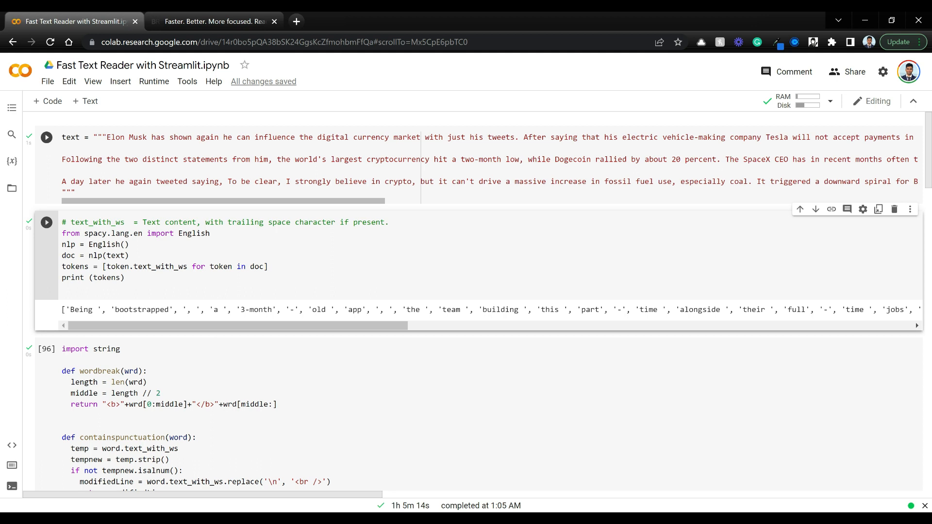
{"action": "mouse_move", "coordinate": [486, 218]}
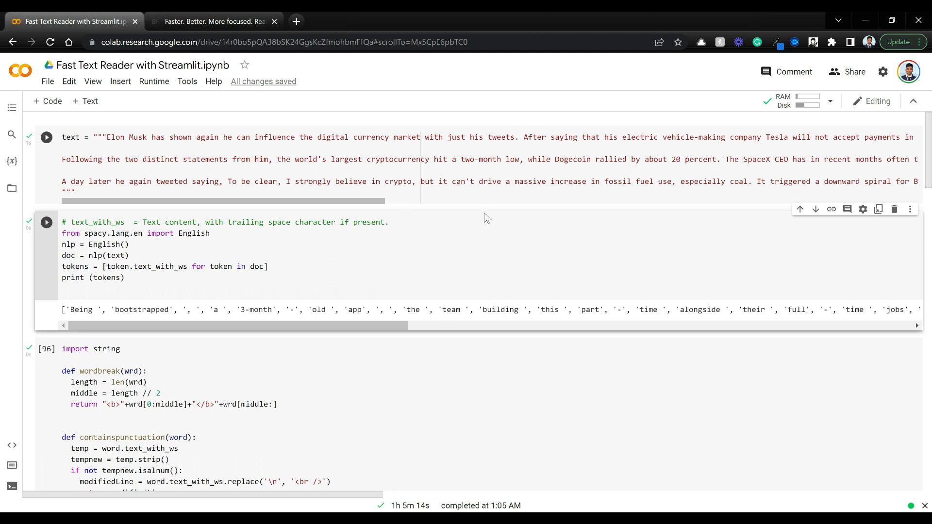
{"action": "mouse_move", "coordinate": [64, 145]}
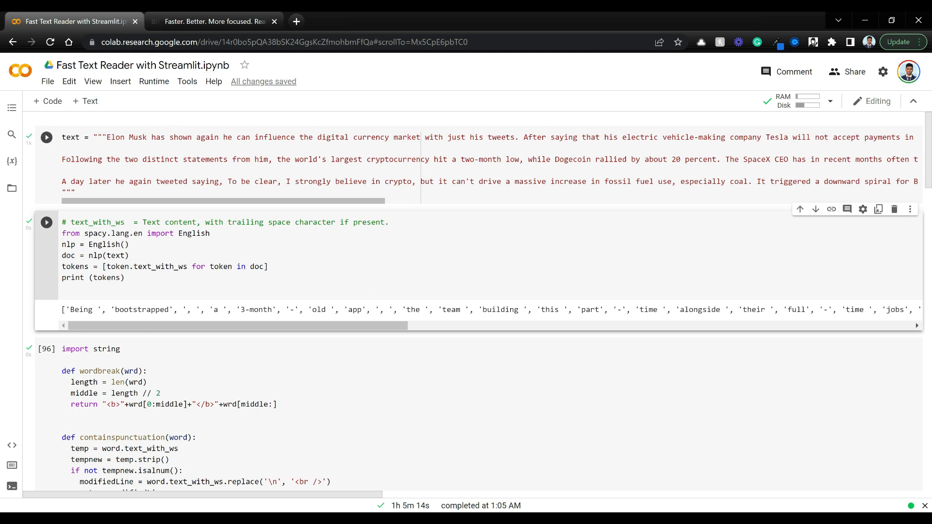
{"action": "mouse_move", "coordinate": [48, 190]}
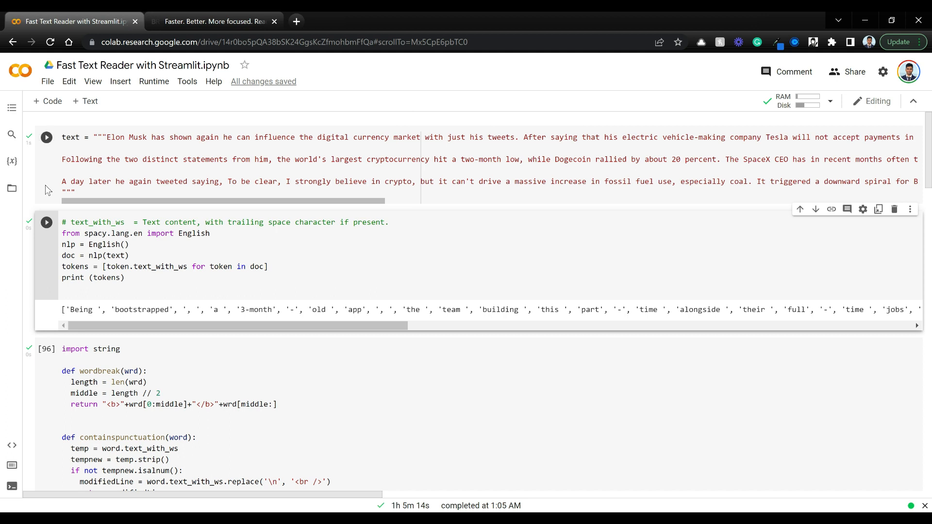
Re-run the article text cell and highlight parts of the spaCy tokenizer code, like nlp
{"action": "left_click", "coordinate": [47, 137]}
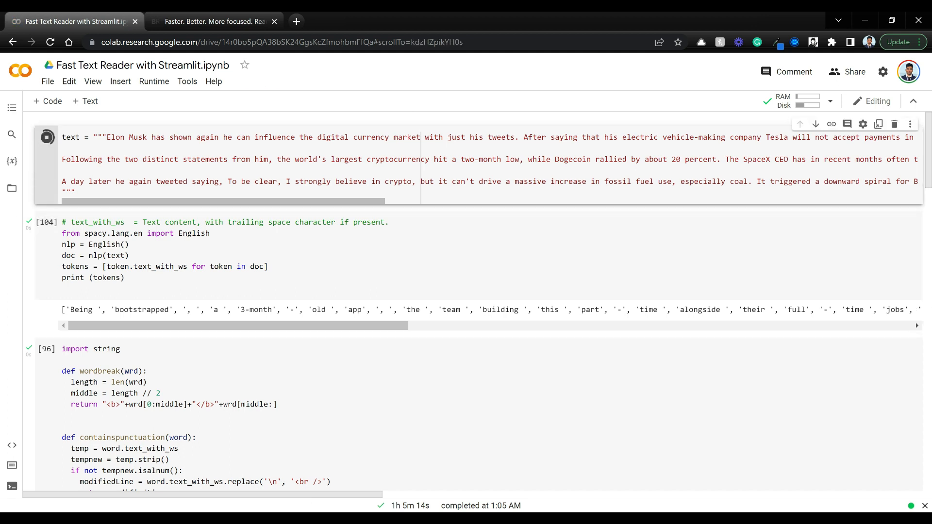
{"action": "left_click", "coordinate": [47, 138]}
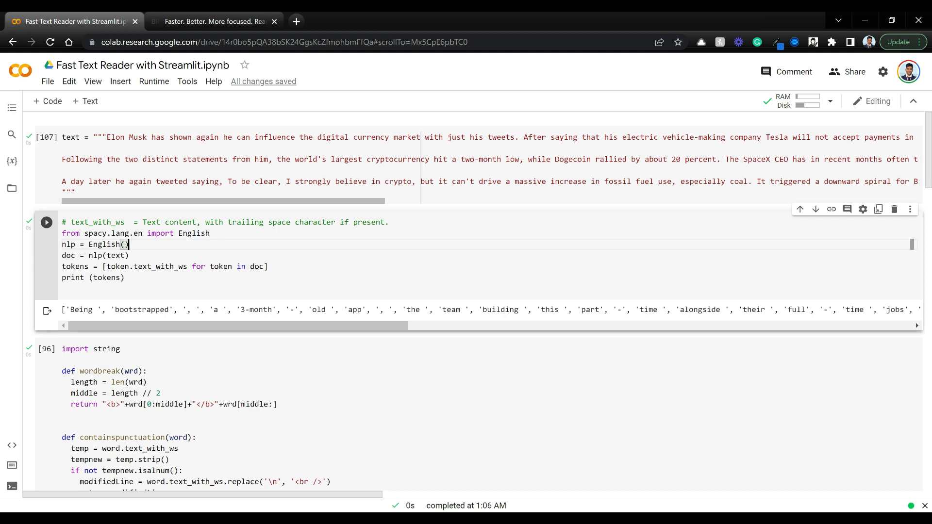
{"action": "double_click", "coordinate": [119, 234]}
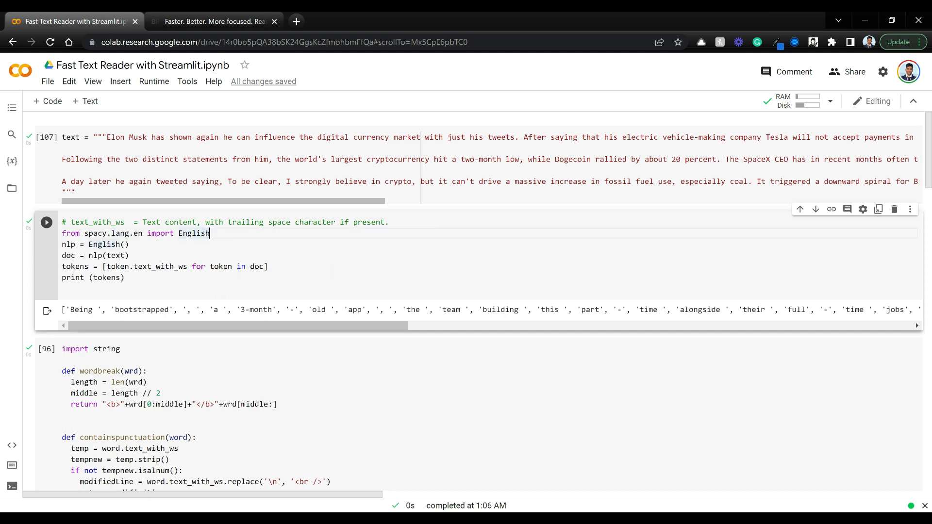
{"action": "left_click", "coordinate": [267, 267]}
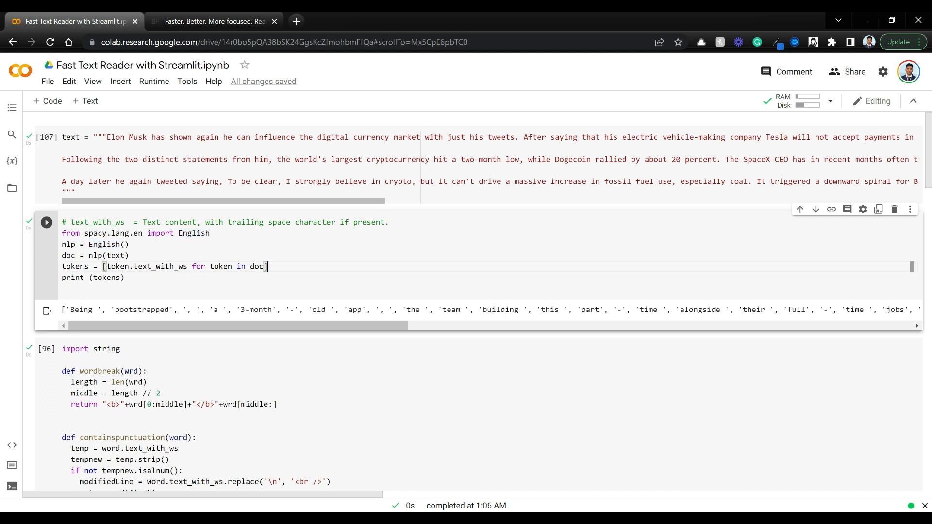
{"action": "double_click", "coordinate": [68, 244]}
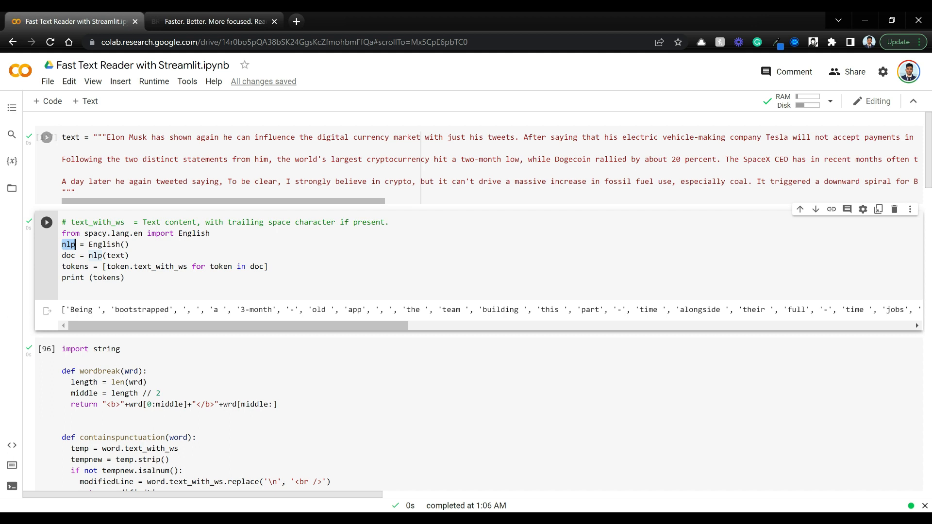
{"action": "left_click", "coordinate": [47, 138]}
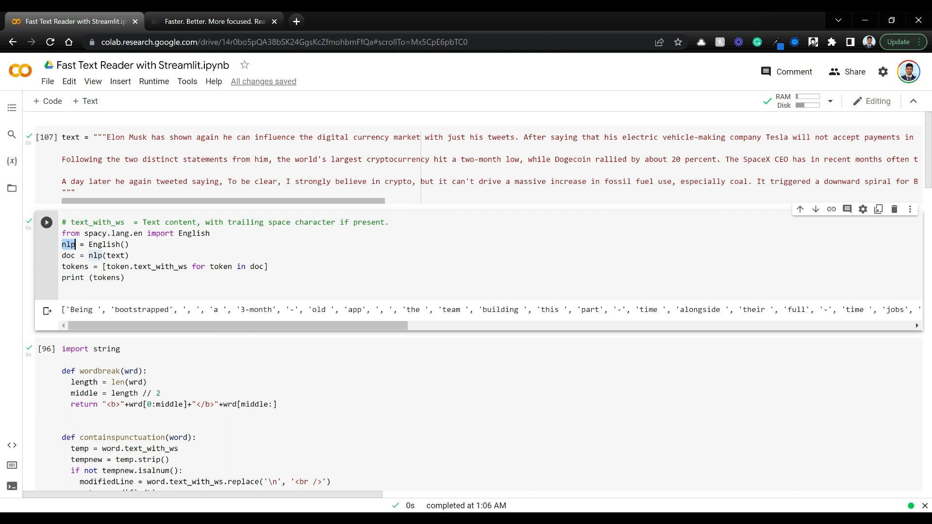
{"action": "left_click", "coordinate": [268, 266]}
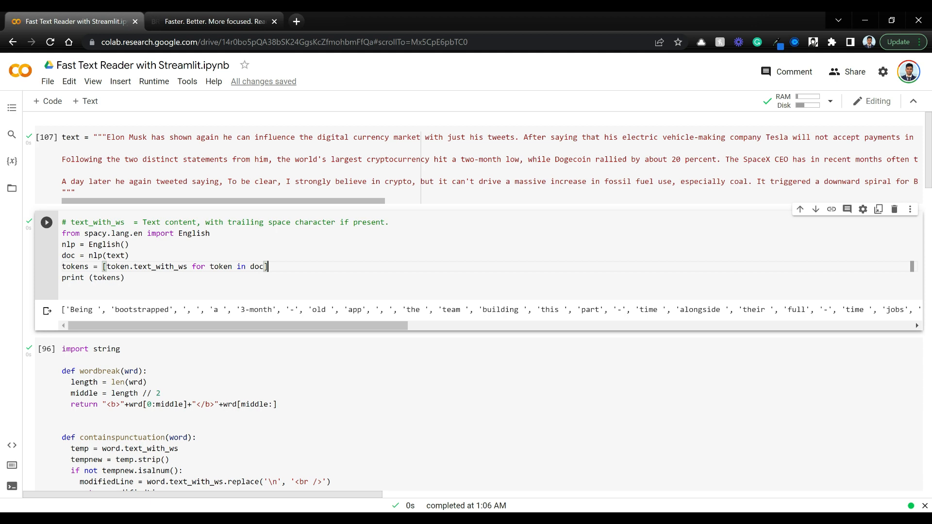
{"action": "double_click", "coordinate": [159, 267]}
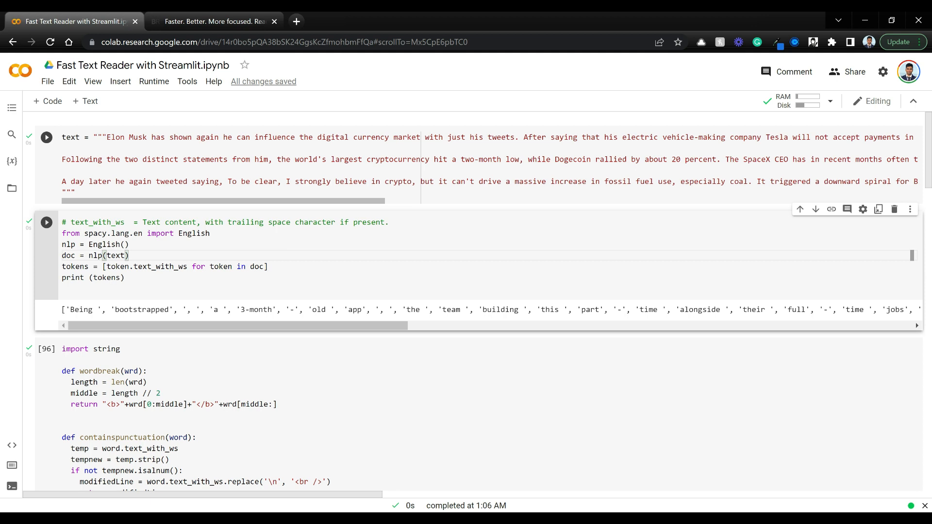
{"action": "left_click", "coordinate": [47, 223]}
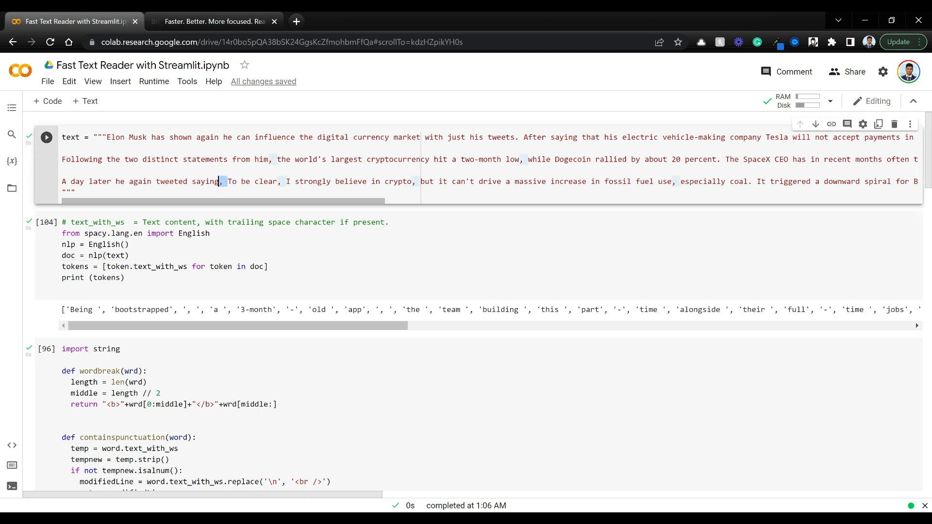
{"action": "left_click", "coordinate": [46, 222]}
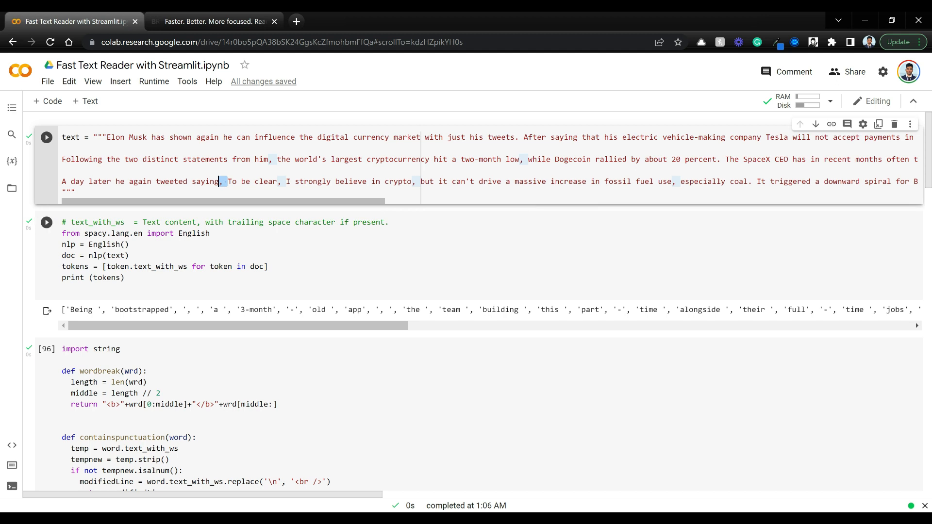
{"action": "left_click", "coordinate": [46, 222]}
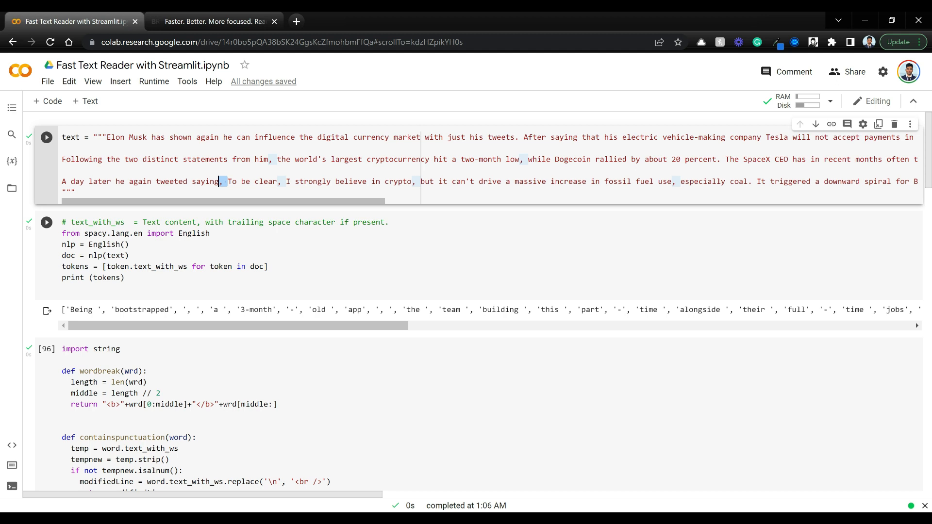
{"action": "left_click", "coordinate": [47, 222]}
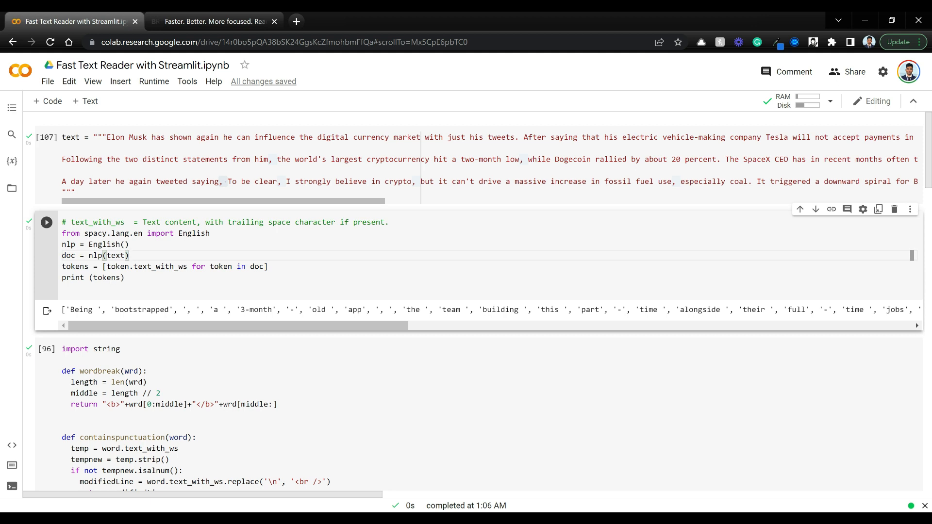
{"action": "double_click", "coordinate": [158, 267]}
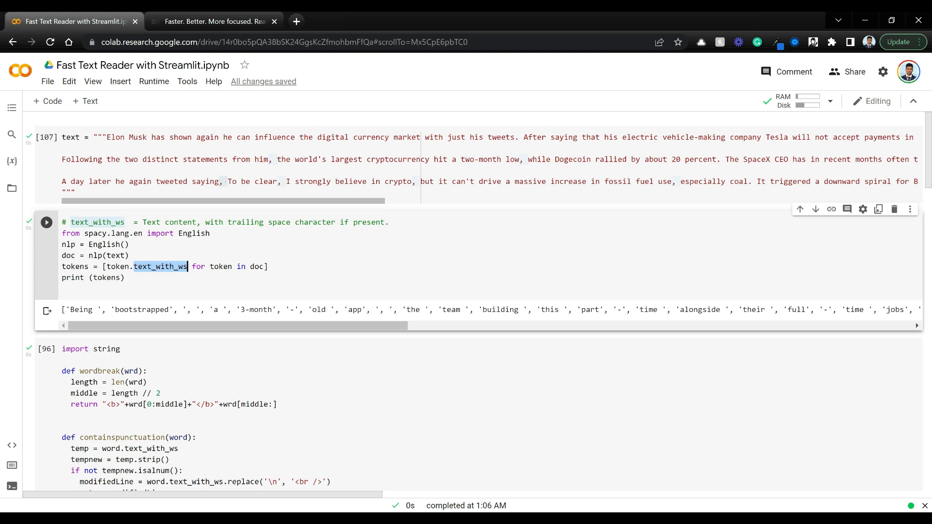
{"action": "left_click", "coordinate": [265, 267]}
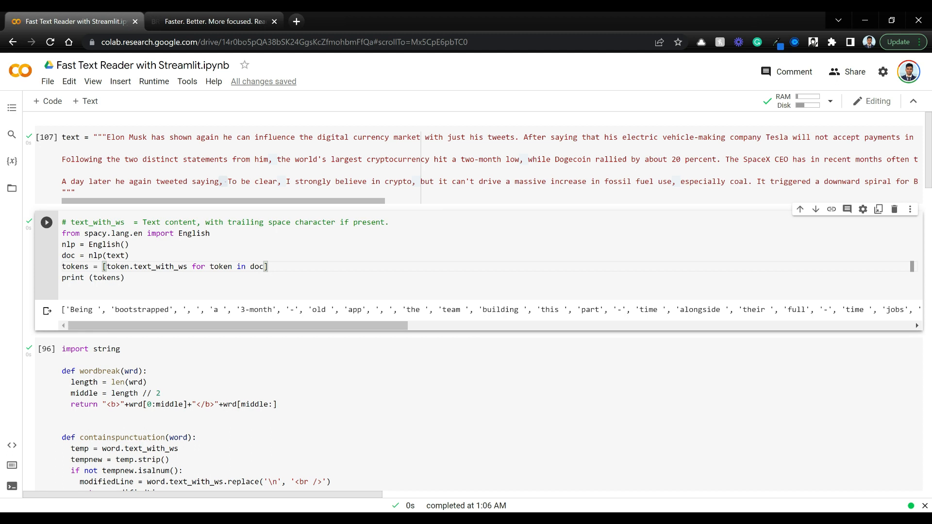
Run the tokenizer cell and highlight words like 'vehicle-making' in the output and article
{"action": "left_click", "coordinate": [47, 222]}
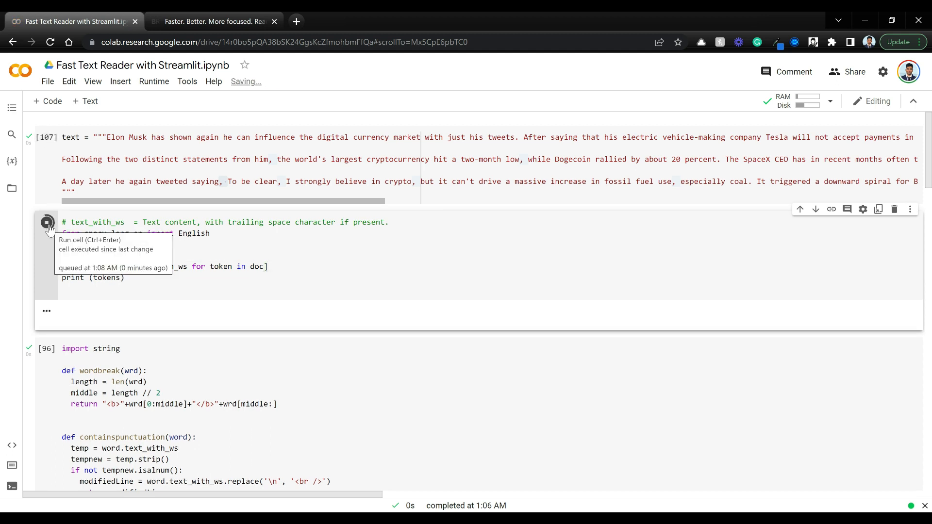
{"action": "left_click", "coordinate": [47, 222]}
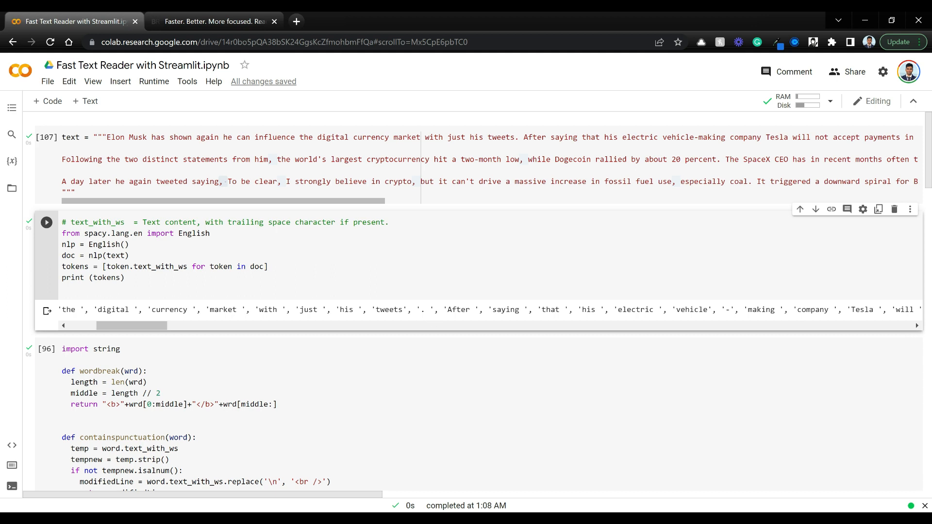
{"action": "double_click", "coordinate": [423, 310]}
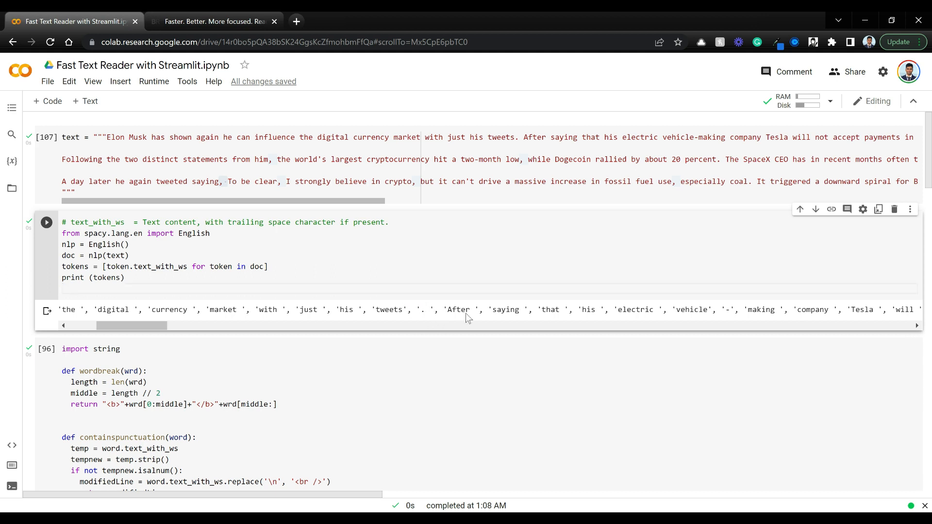
{"action": "mouse_move", "coordinate": [569, 177]}
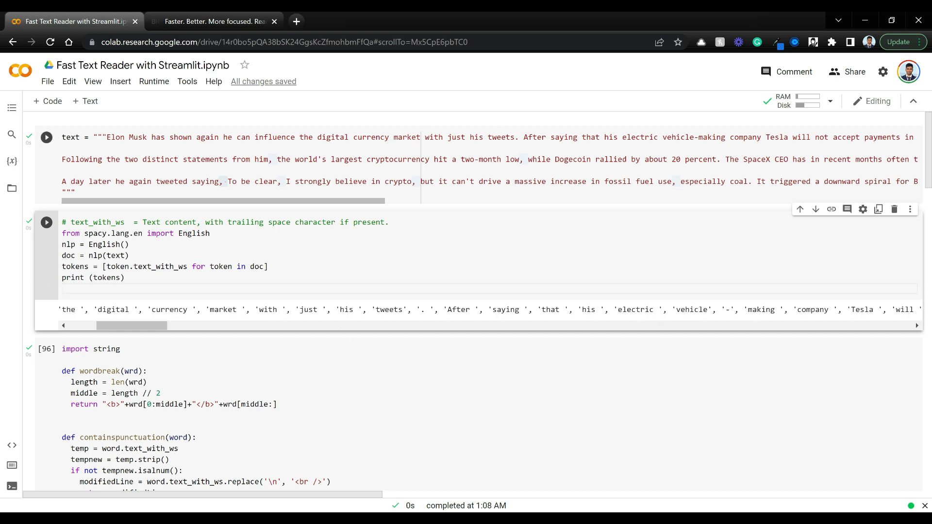
{"action": "double_click", "coordinate": [693, 137]}
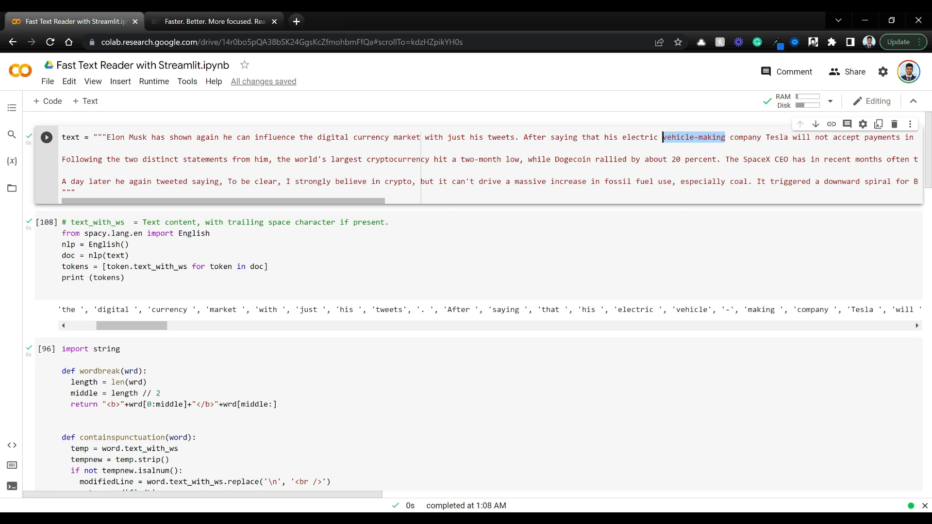
{"action": "left_click", "coordinate": [47, 223]}
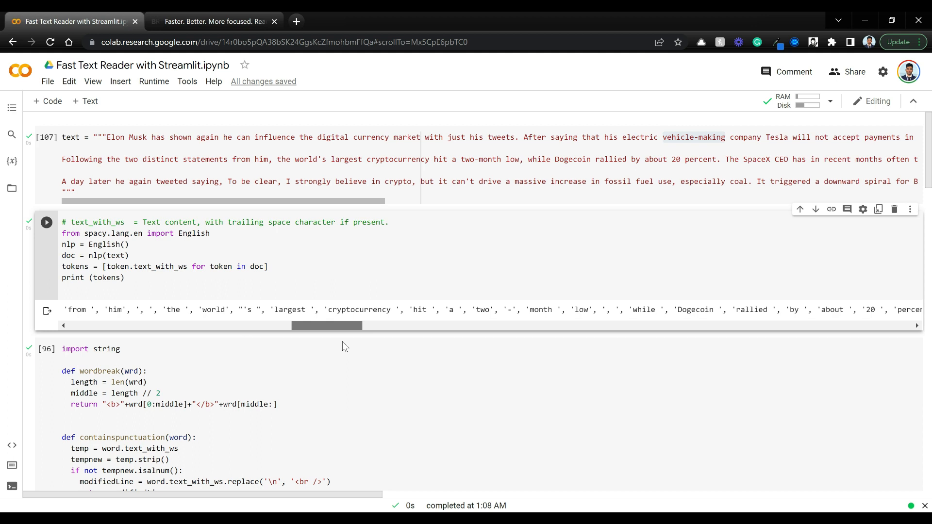
Scroll the token list, highlight tokens such as 's, and start the wordbreak cell
{"action": "scroll", "scroll_direction": "right", "scroll_amount": 3}
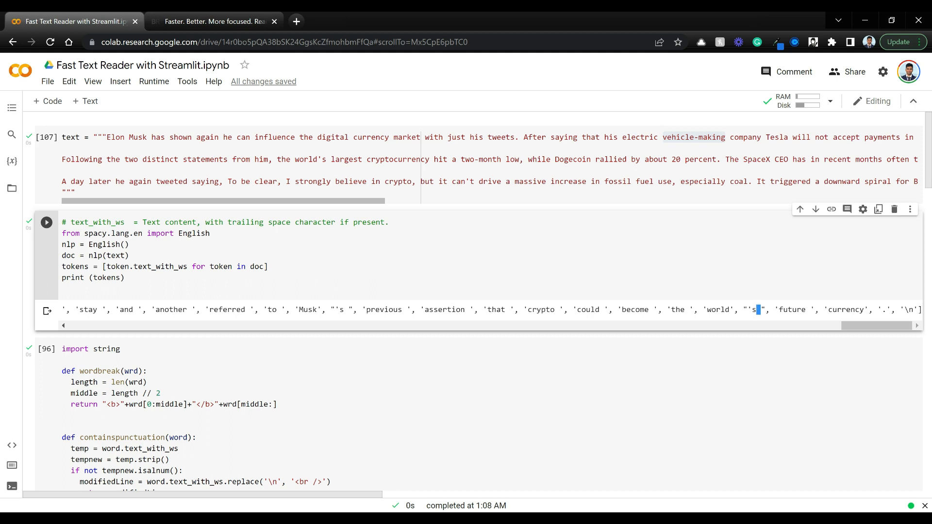
{"action": "double_click", "coordinate": [754, 310]}
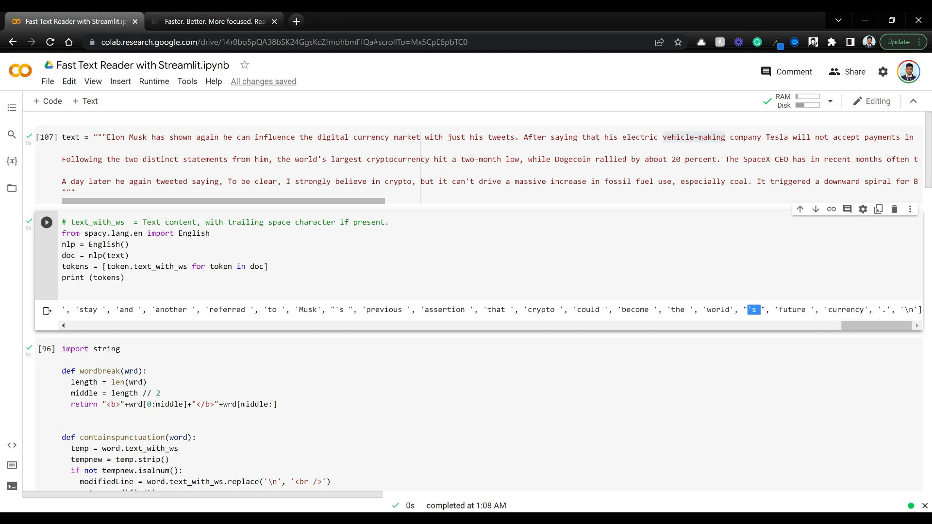
{"action": "left_click", "coordinate": [125, 278]}
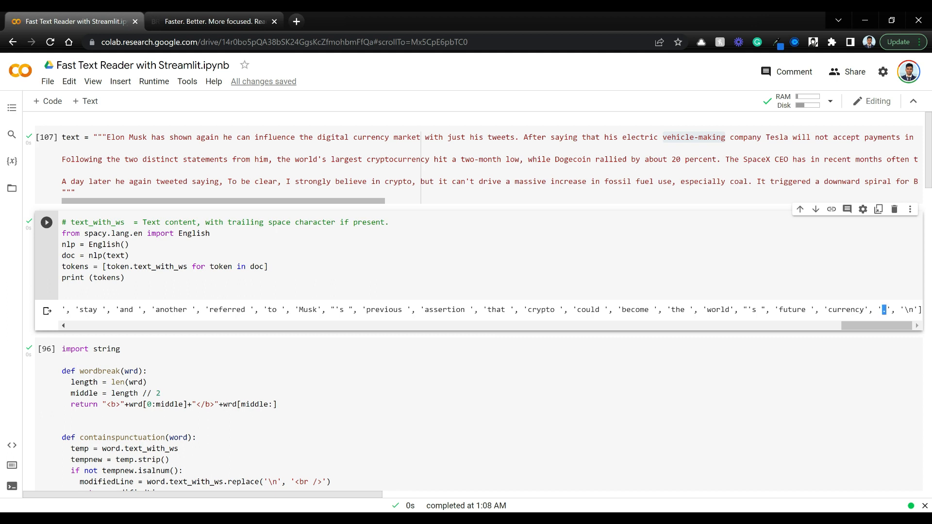
{"action": "mouse_move", "coordinate": [911, 295]}
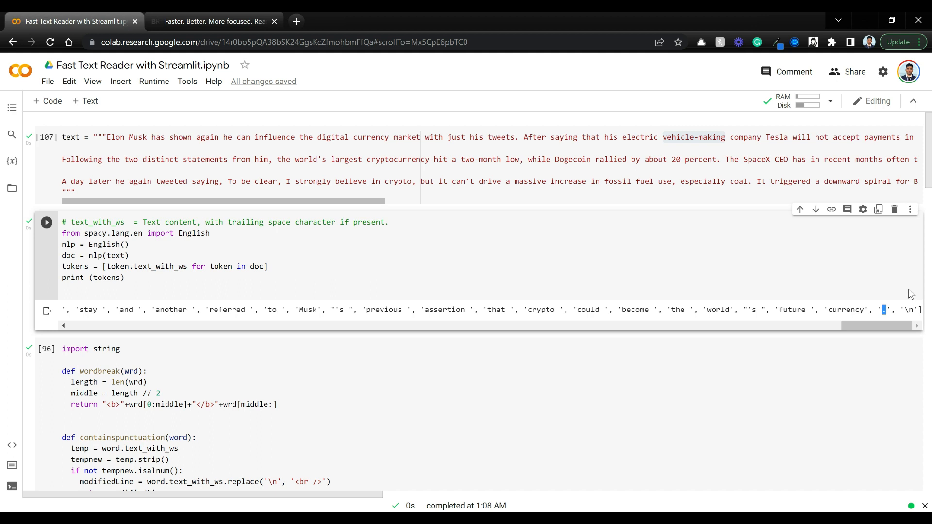
{"action": "mouse_move", "coordinate": [920, 321]}
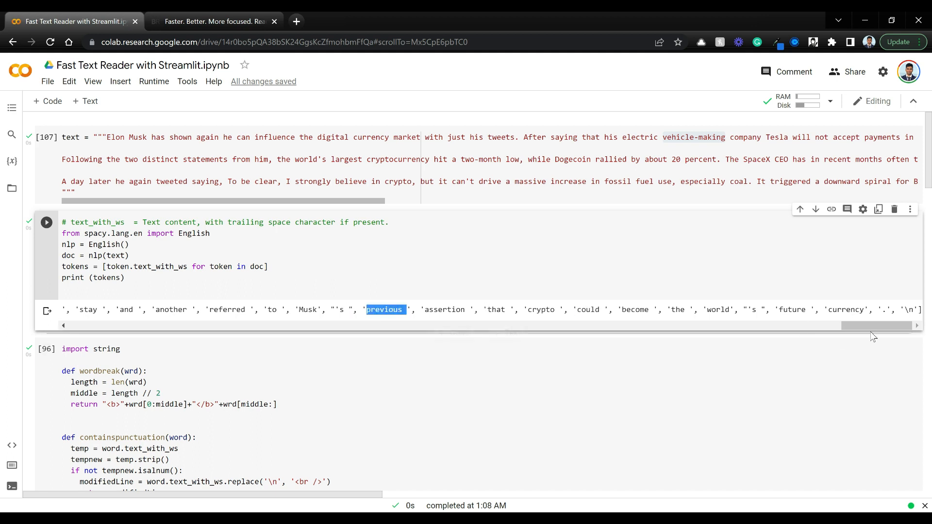
{"action": "left_click", "coordinate": [63, 290]}
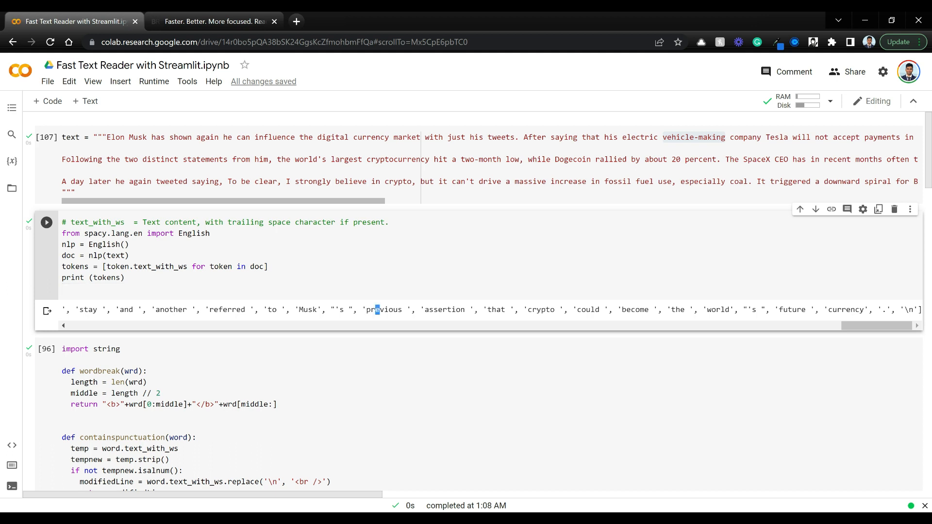
{"action": "double_click", "coordinate": [373, 310]}
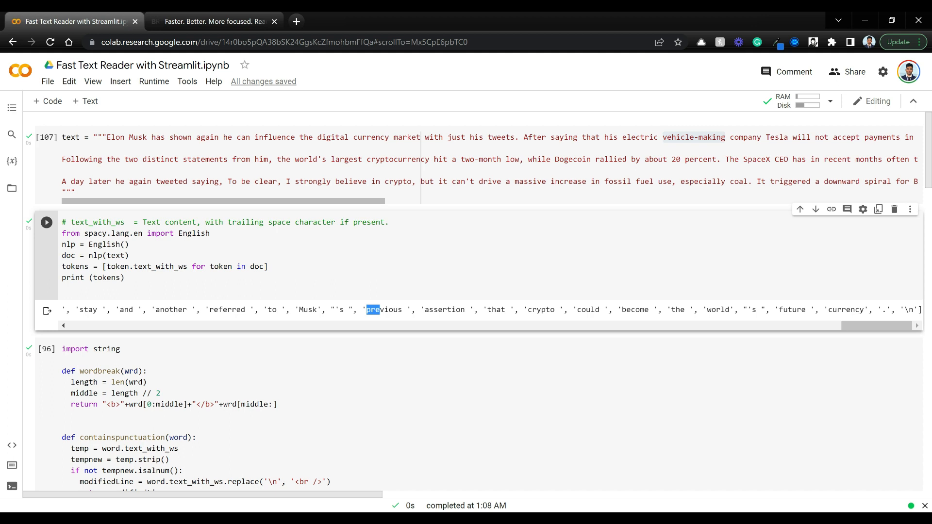
{"action": "mouse_move", "coordinate": [349, 338]}
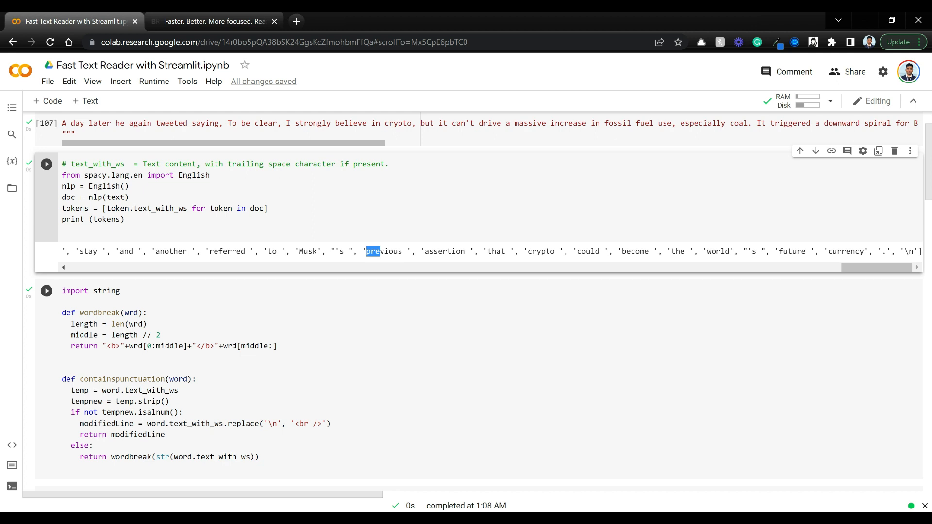
{"action": "scroll", "scroll_direction": "down", "scroll_amount": 3}
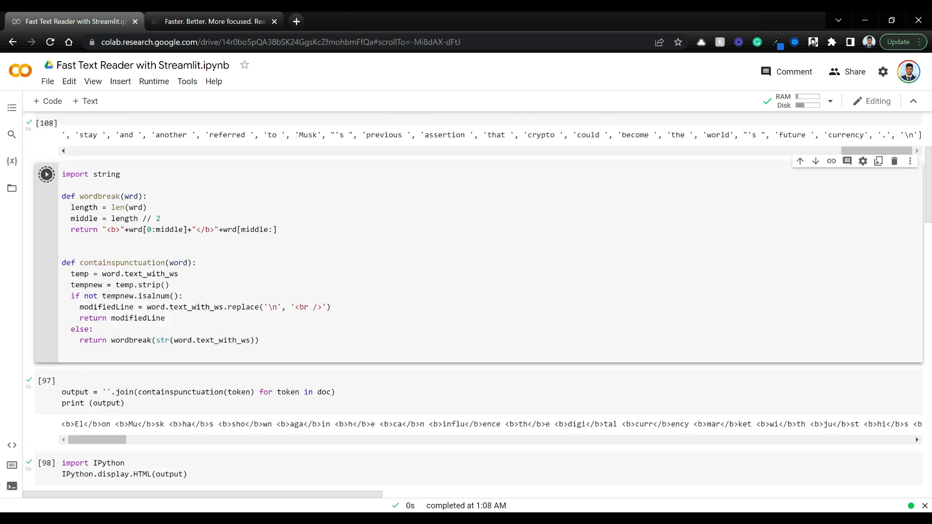
Save the notebook, rerun the wordbreak/containspunctuation cell, and start the output-join cell
{"action": "scroll", "scroll_direction": "up", "scroll_amount": 3}
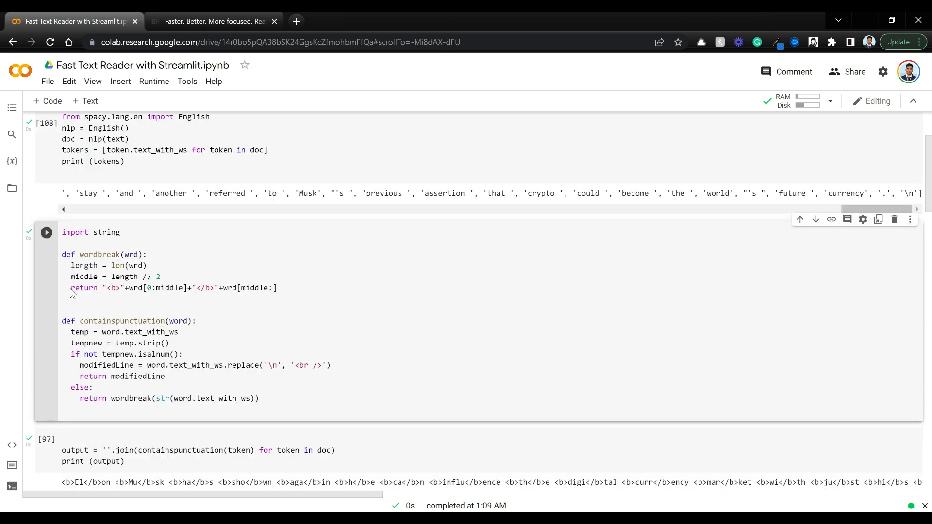
{"action": "mouse_move", "coordinate": [71, 294]}
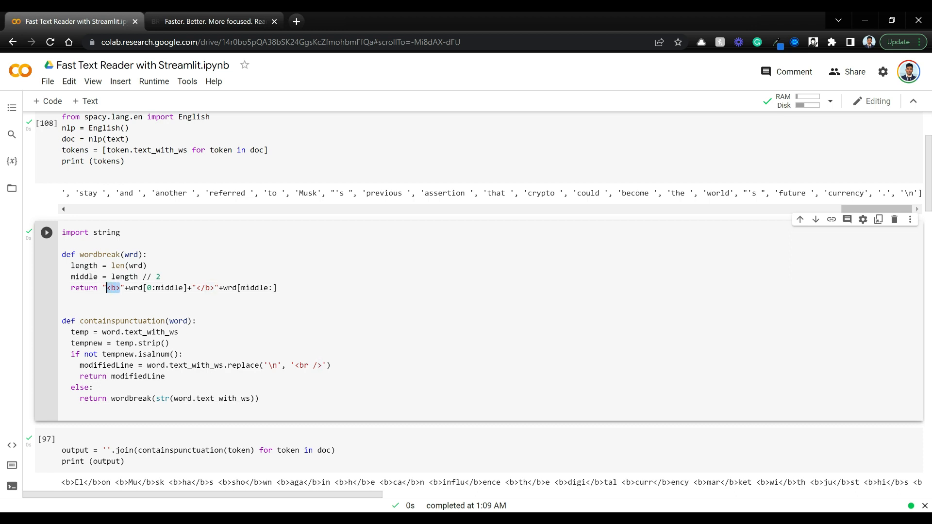
{"action": "key", "text": "ctrl+s"}
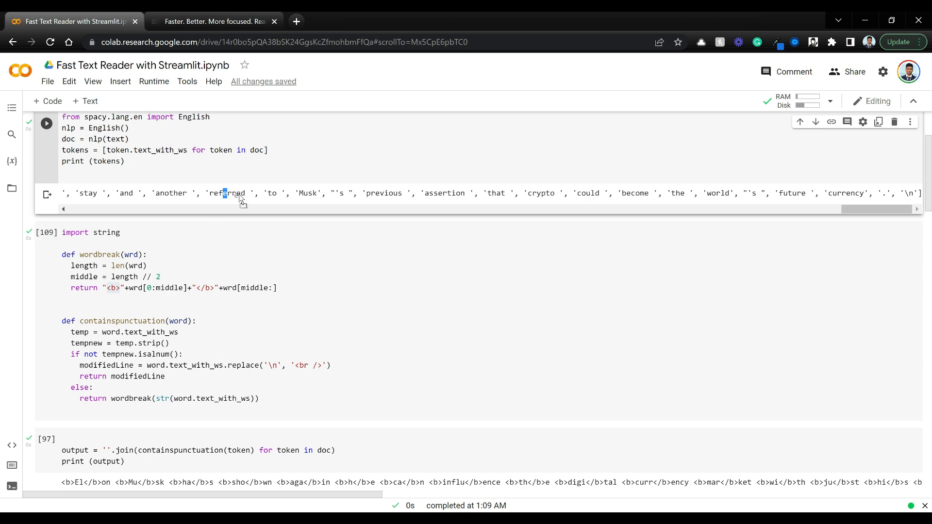
{"action": "left_click", "coordinate": [61, 172]}
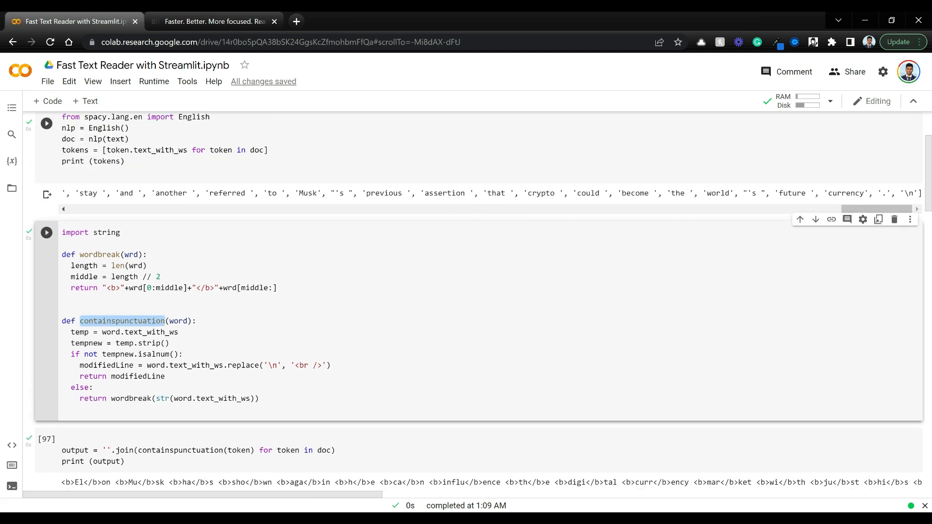
{"action": "mouse_move", "coordinate": [351, 207]}
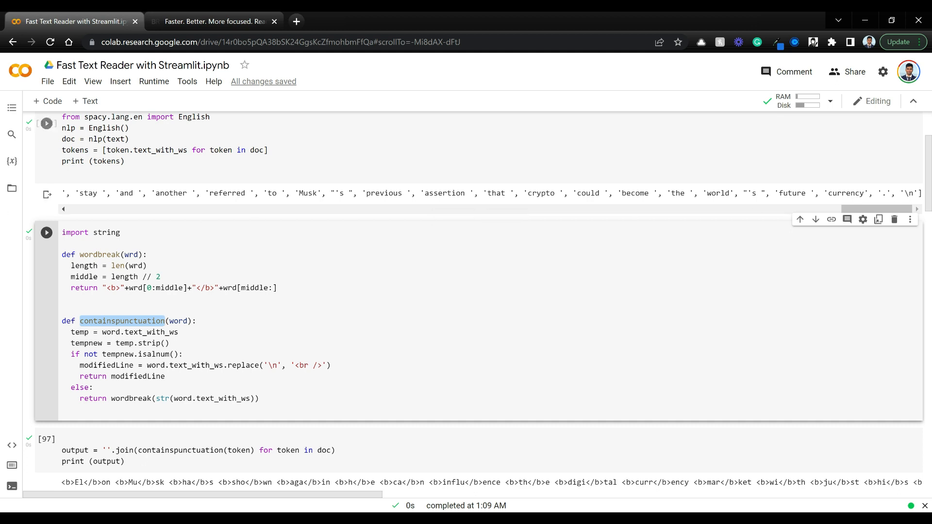
{"action": "left_click", "coordinate": [47, 123]}
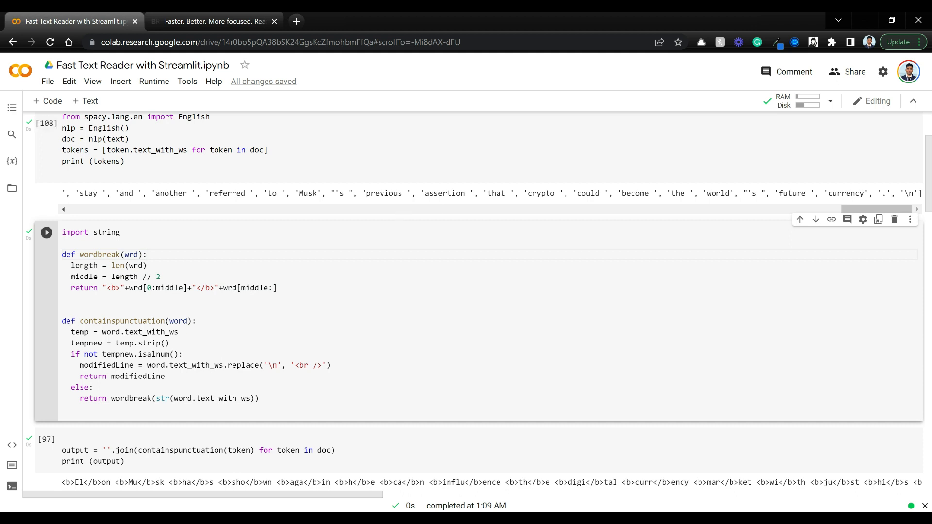
{"action": "scroll", "scroll_direction": "down", "scroll_amount": 3}
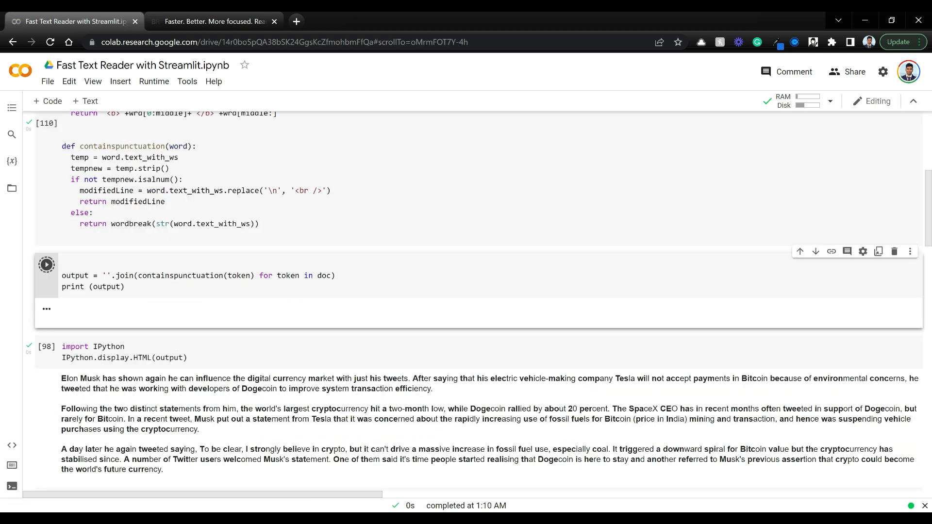
Run the join cell and inspect its bold-tagged word halves, such as the bolded 'El'
{"action": "left_click", "coordinate": [47, 265]}
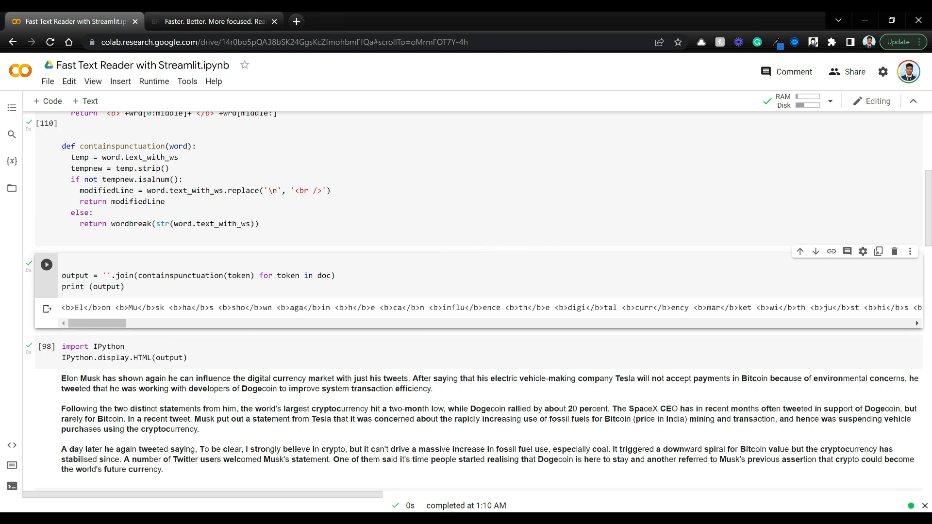
{"action": "double_click", "coordinate": [78, 307]}
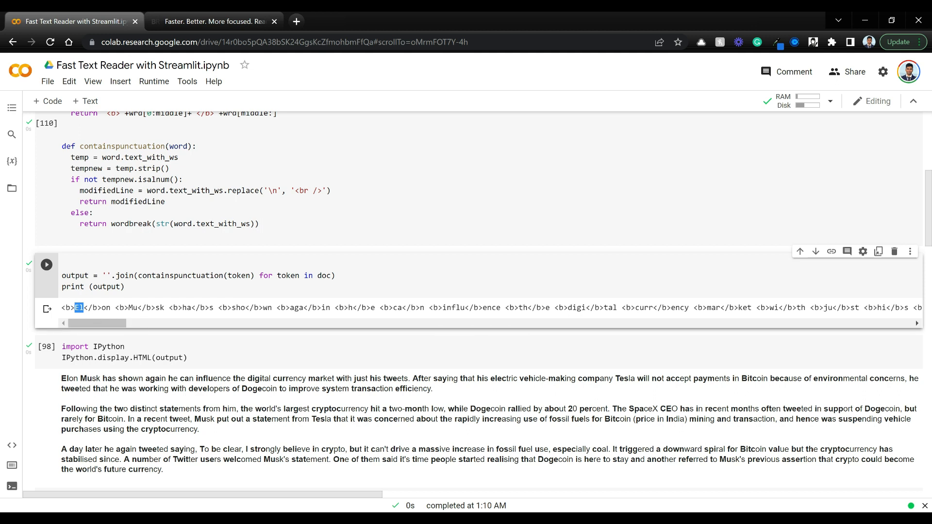
{"action": "scroll", "scroll_direction": "right", "scroll_amount": 3}
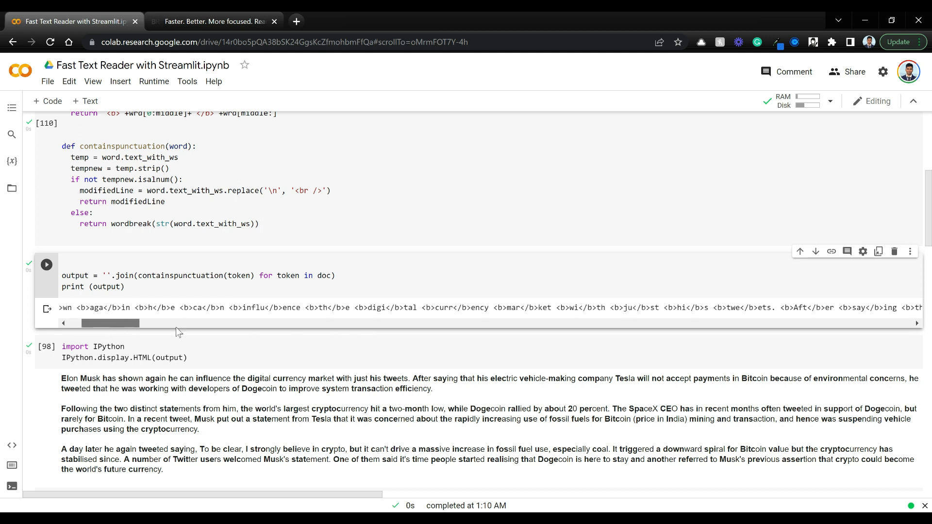
{"action": "scroll", "scroll_direction": "right", "scroll_amount": 3}
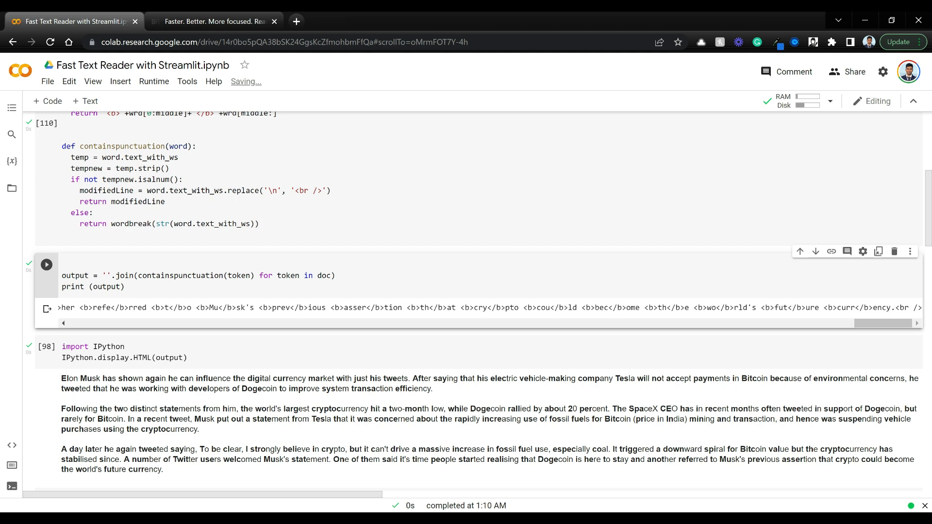
{"action": "scroll", "scroll_direction": "down", "scroll_amount": 3}
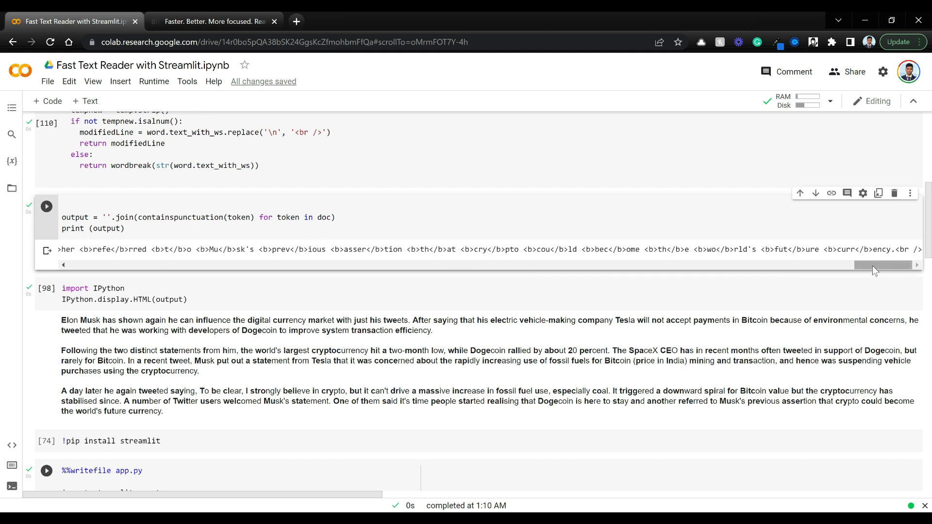
{"action": "scroll", "scroll_direction": "left", "scroll_amount": 3}
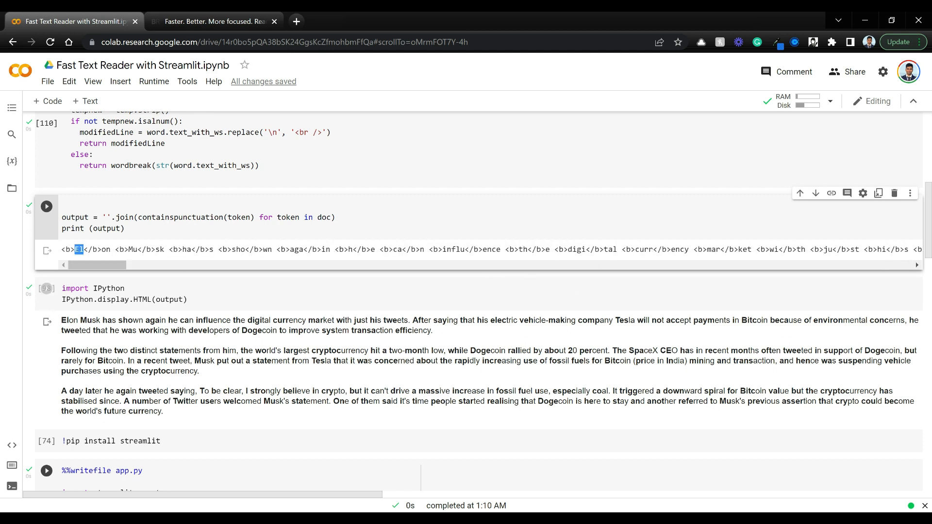
Rerun the IPython.display.HTML(output) cell and scroll through the article with bolded word beginnings
{"action": "left_click", "coordinate": [47, 289]}
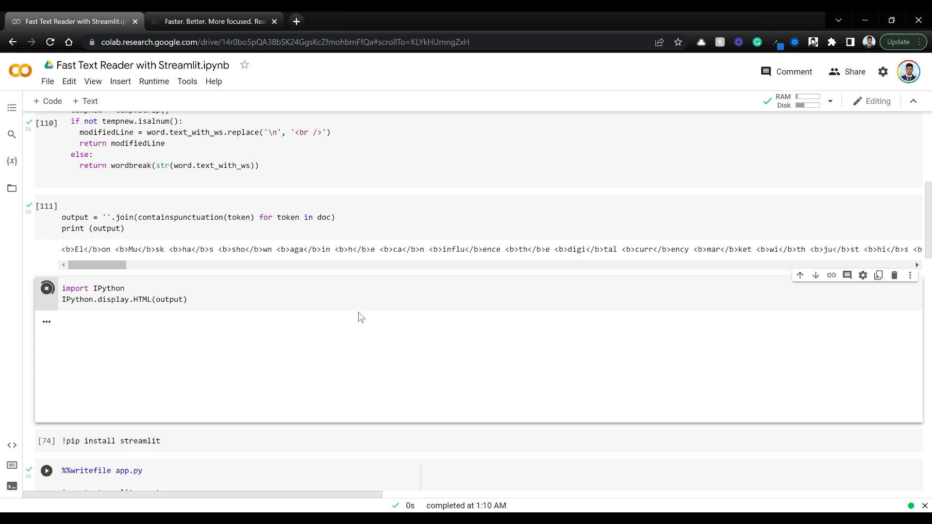
{"action": "left_click", "coordinate": [47, 289]}
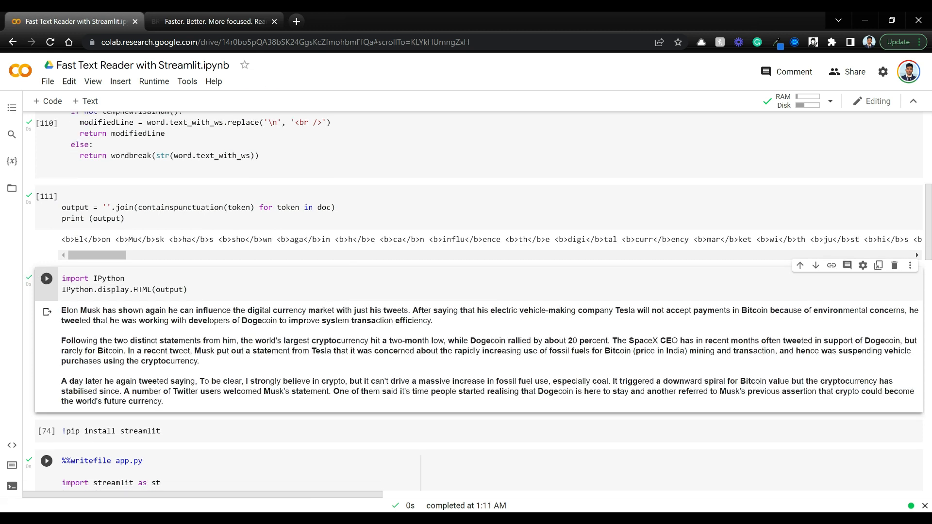
{"action": "scroll", "scroll_direction": "down", "scroll_amount": 3}
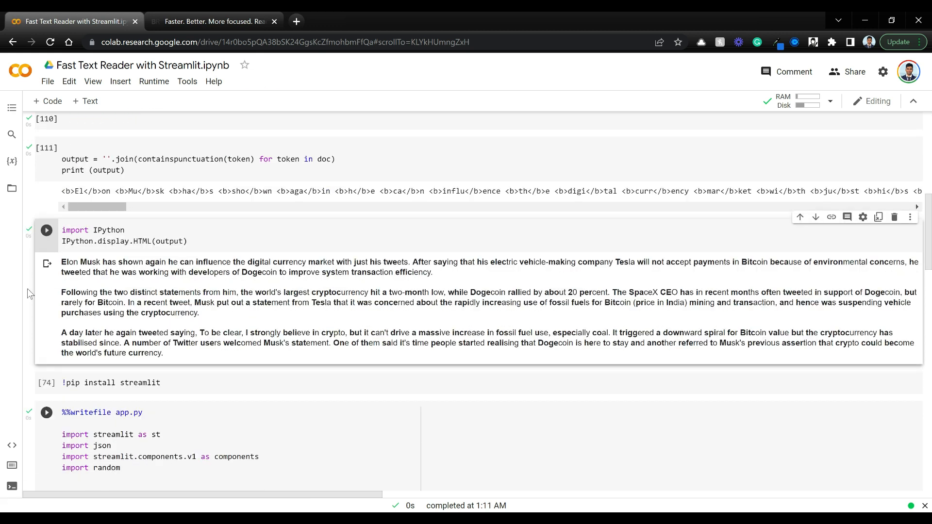
{"action": "mouse_move", "coordinate": [393, 323]}
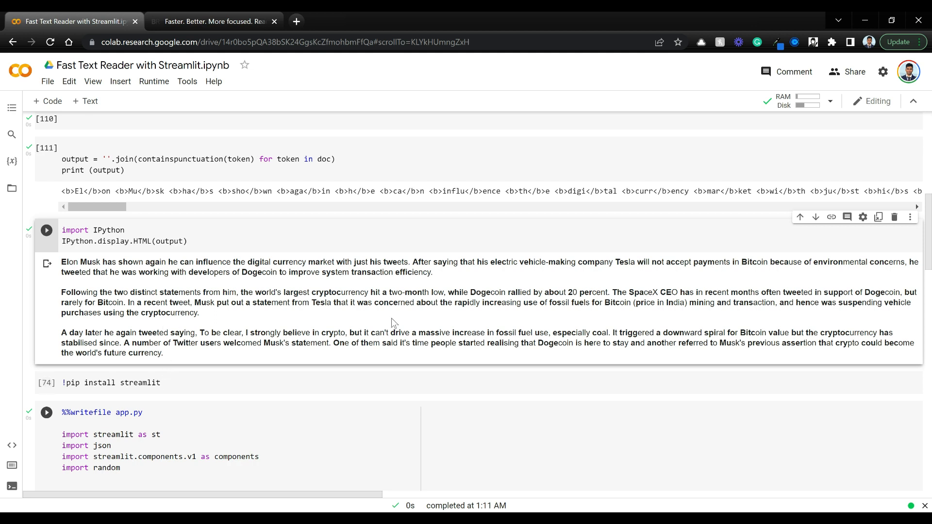
{"action": "mouse_move", "coordinate": [642, 279]}
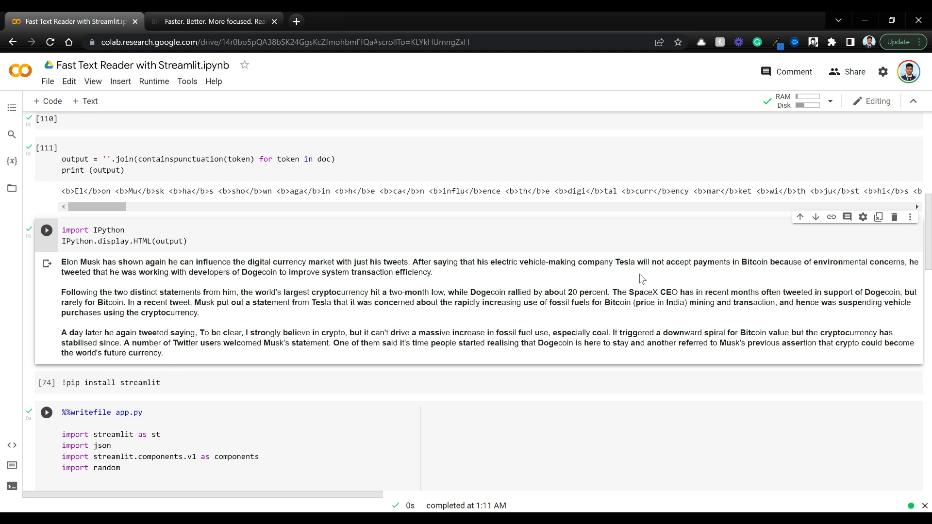
{"action": "scroll", "scroll_direction": "up", "scroll_amount": 3}
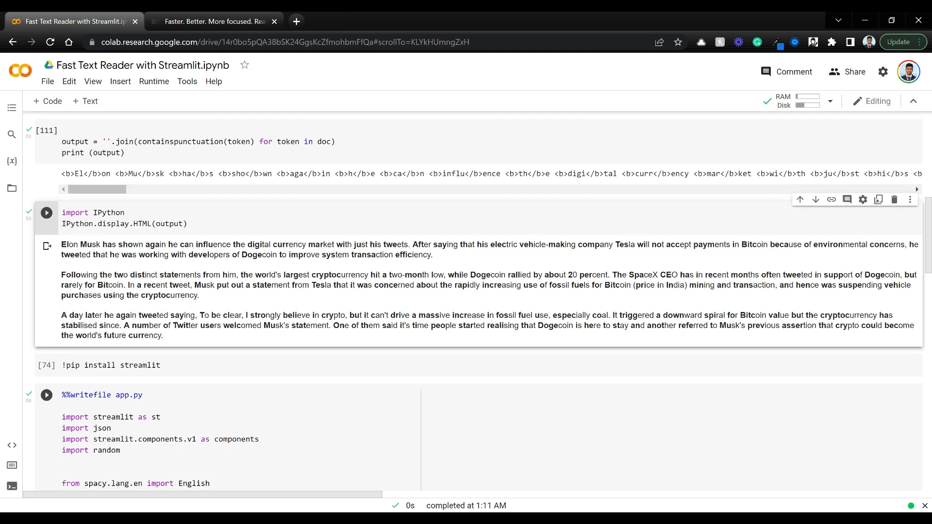
{"action": "scroll", "scroll_direction": "down", "scroll_amount": 3}
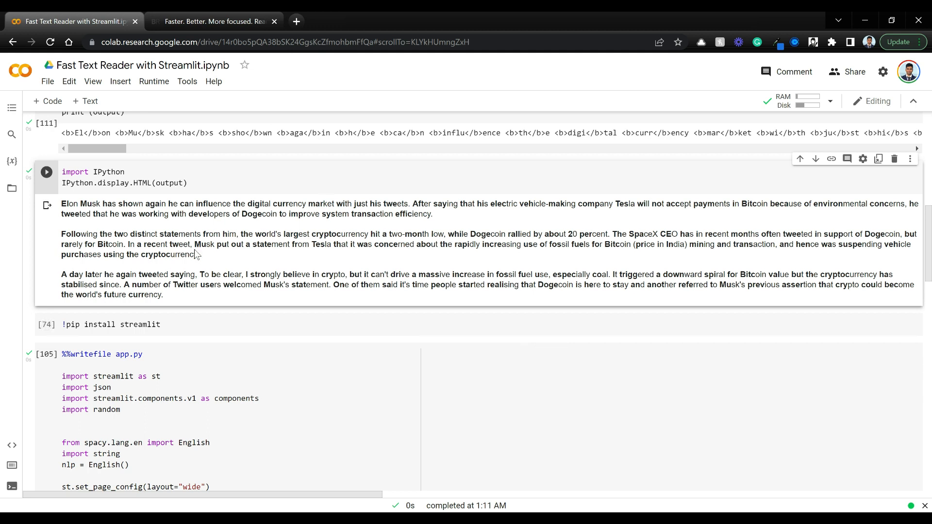
Scroll the notebook to the '!streamlit run app.py & npx localtunnel' cell
{"action": "scroll", "scroll_direction": "up", "scroll_amount": 3}
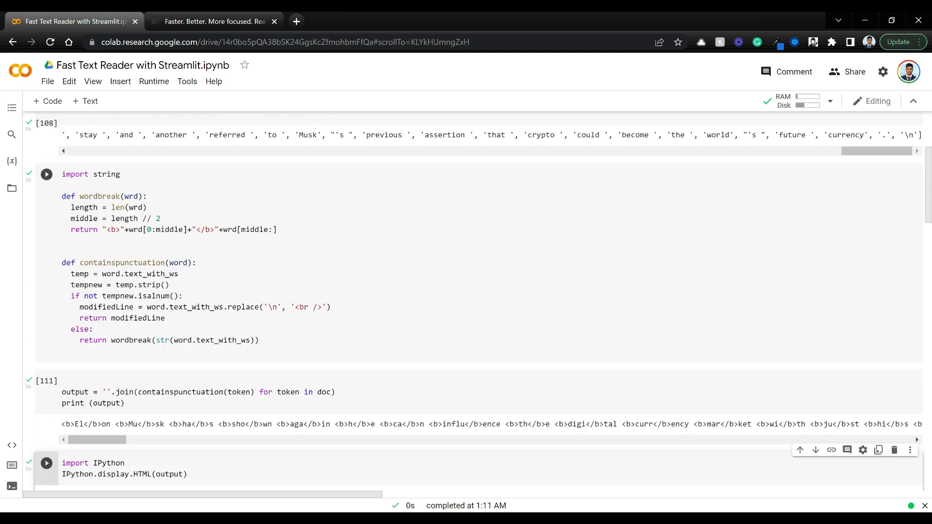
{"action": "scroll", "scroll_direction": "up", "scroll_amount": 3}
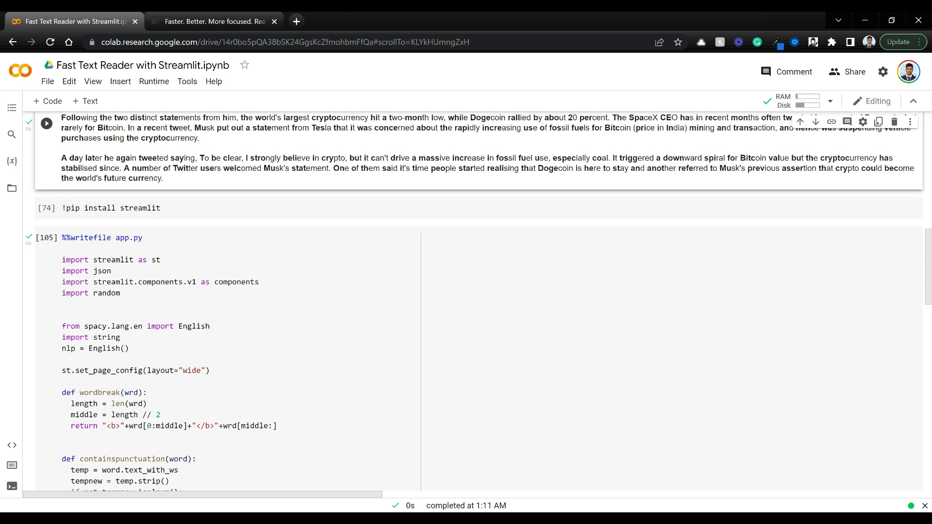
{"action": "scroll", "scroll_direction": "down", "scroll_amount": 3}
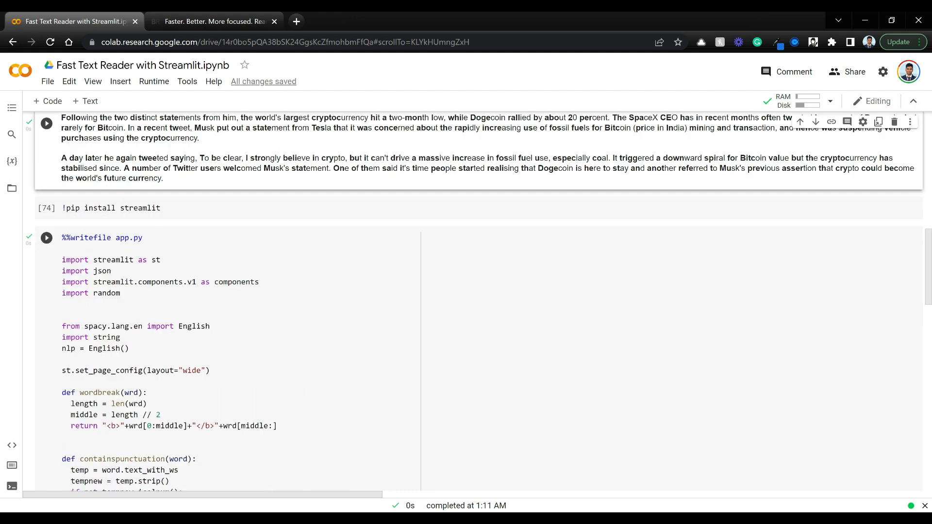
{"action": "scroll", "scroll_direction": "down", "scroll_amount": 3}
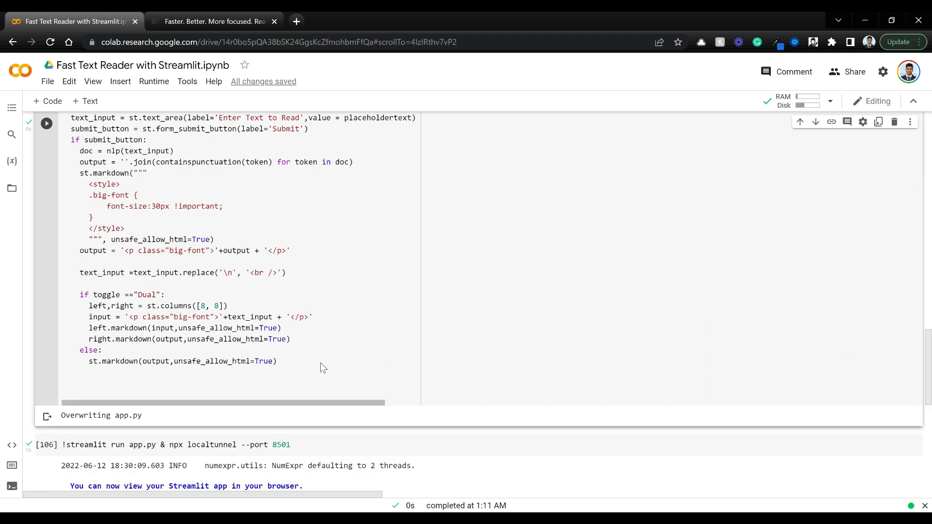
{"action": "scroll", "scroll_direction": "down", "scroll_amount": 3}
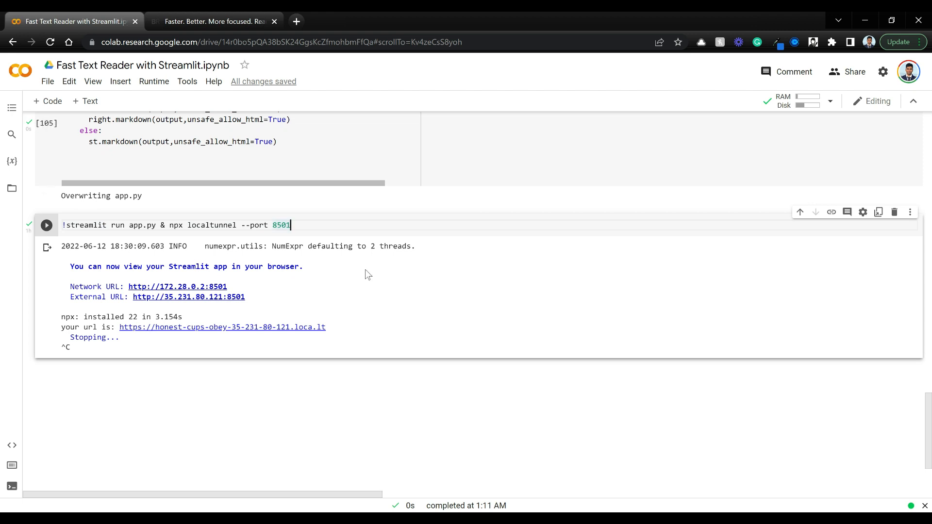
{"action": "scroll", "scroll_direction": "up", "scroll_amount": 3}
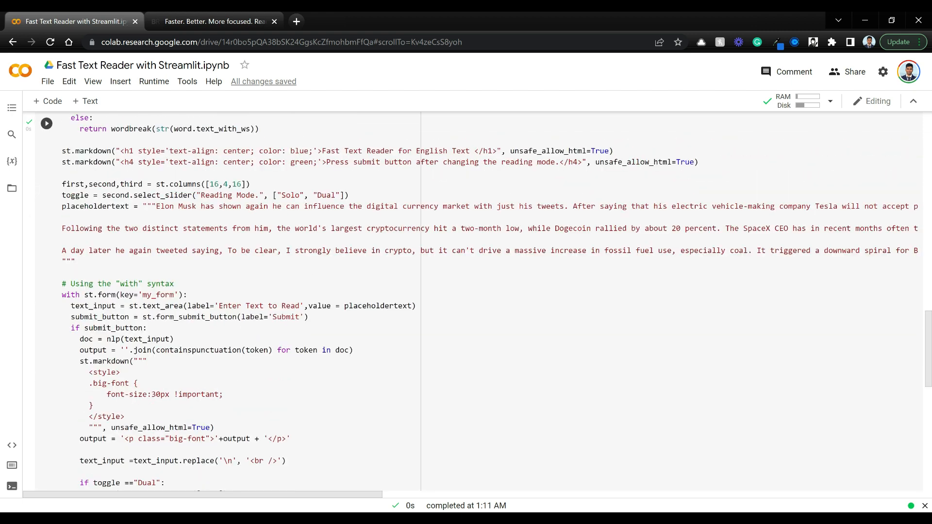
{"action": "scroll", "scroll_direction": "up", "scroll_amount": 3}
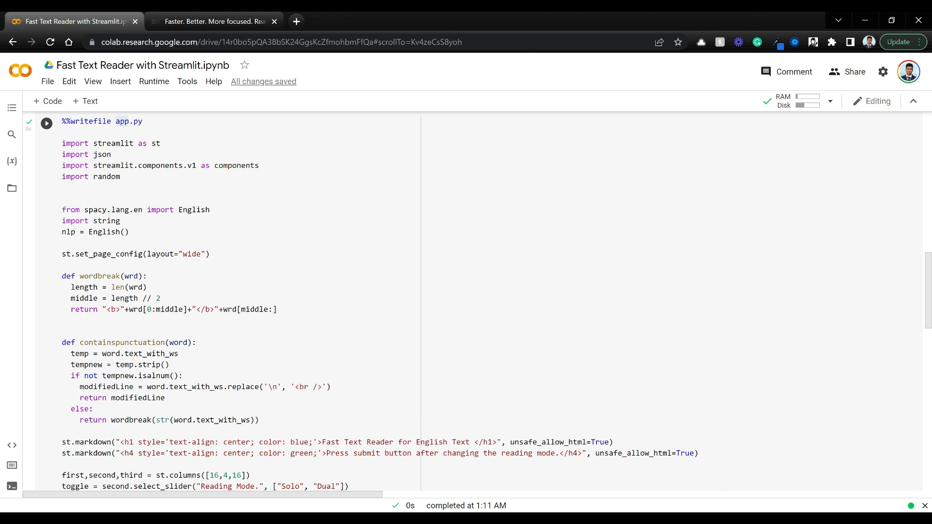
{"action": "scroll", "scroll_direction": "down", "scroll_amount": 3}
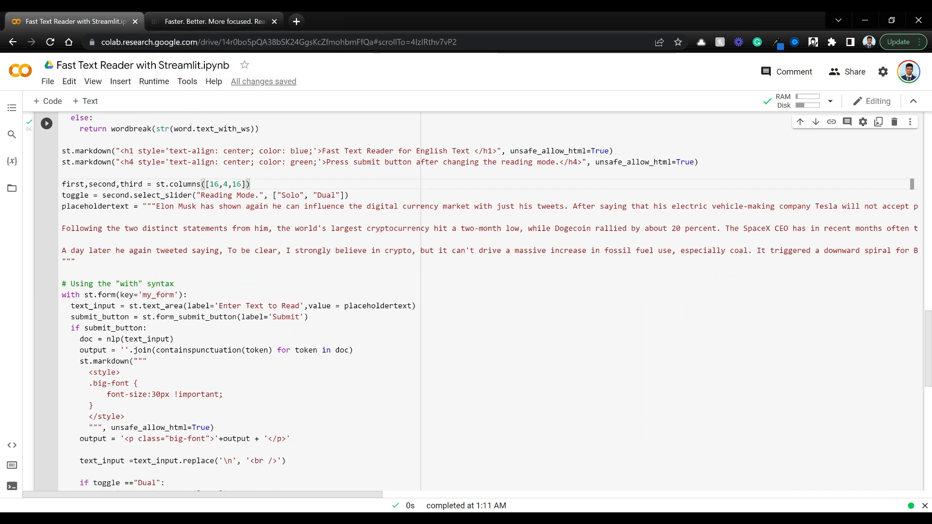
{"action": "scroll", "scroll_direction": "down", "scroll_amount": 3}
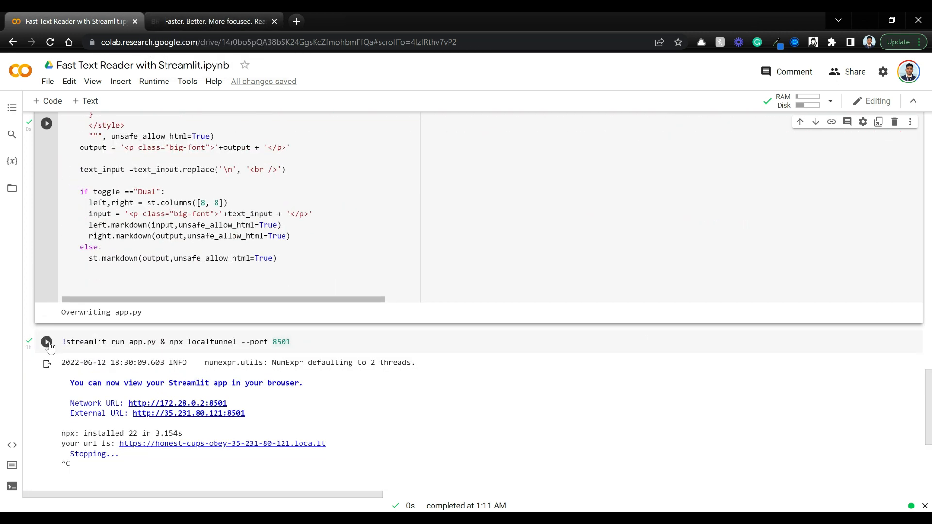
Run the streamlit/localtunnel cell and open the loca.lt URL past the reminder page
{"action": "left_click", "coordinate": [47, 342]}
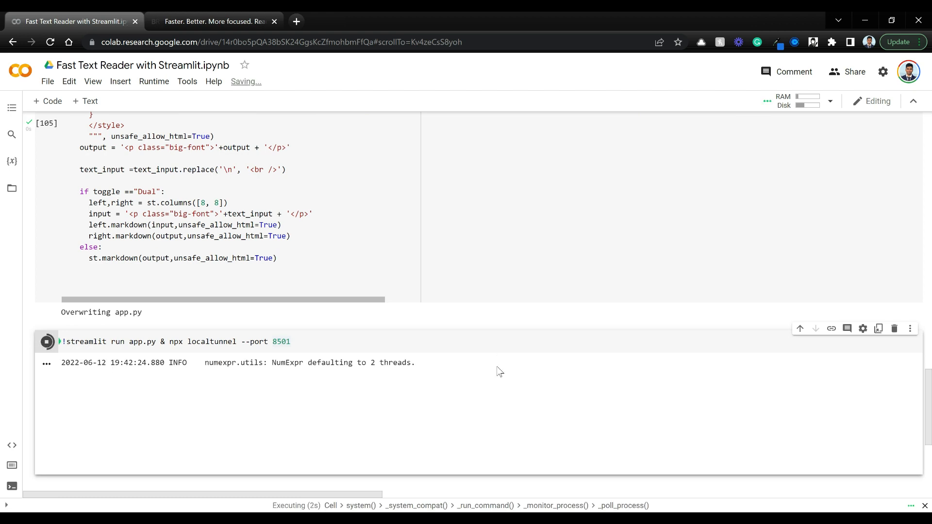
{"action": "left_click", "coordinate": [214, 22]}
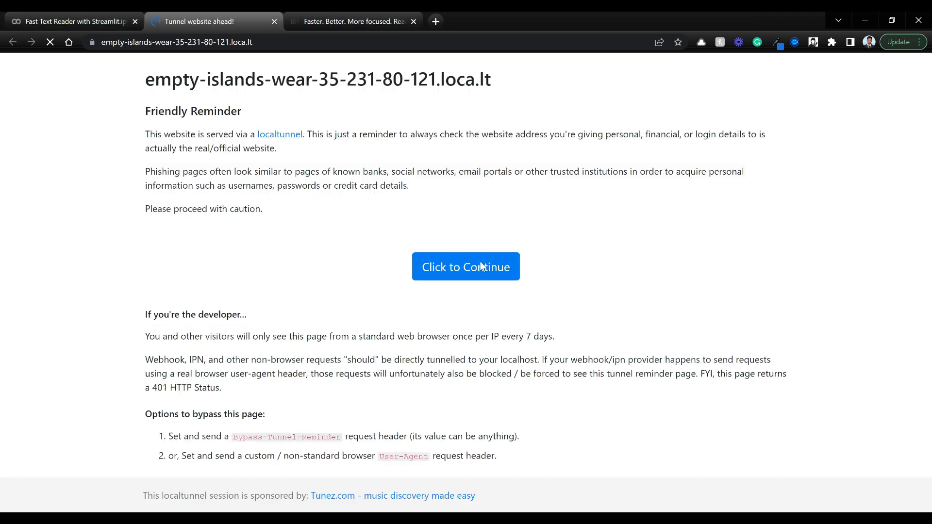
{"action": "left_click", "coordinate": [465, 266]}
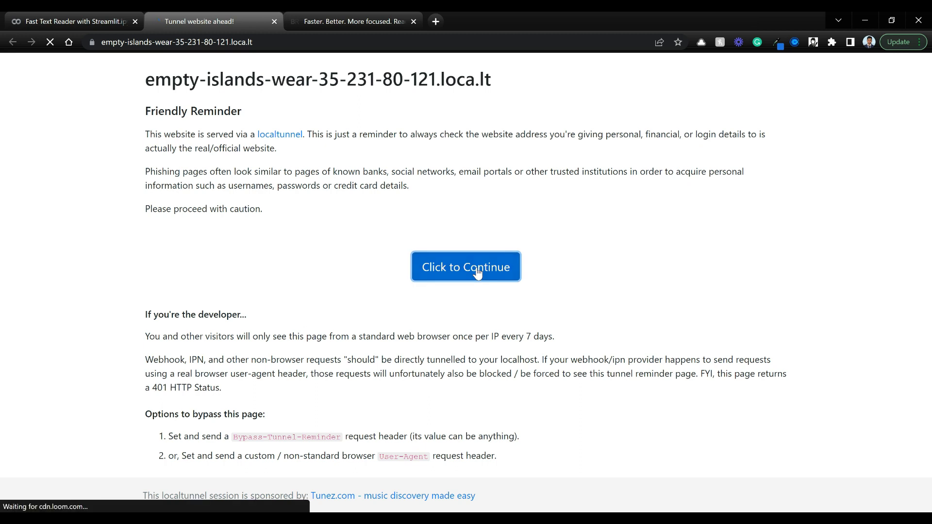
{"action": "left_click", "coordinate": [465, 266]}
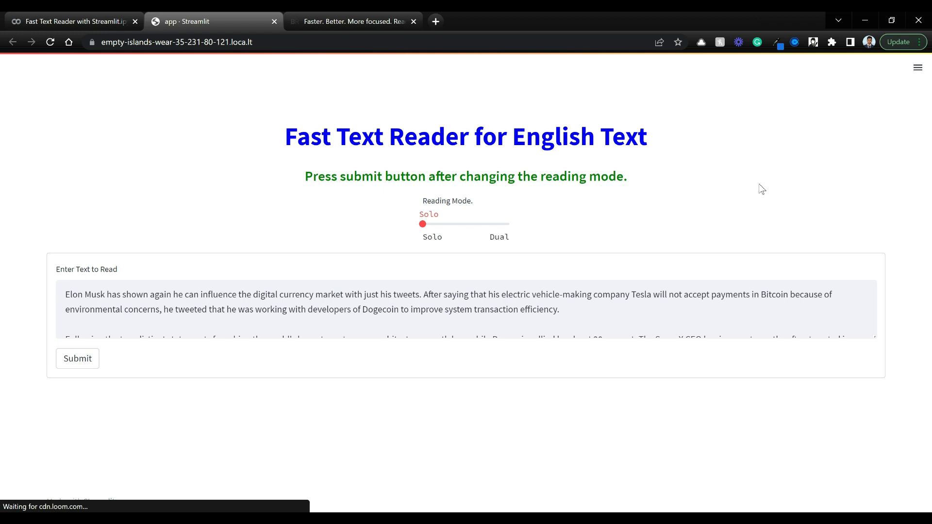
{"action": "mouse_move", "coordinate": [453, 229]}
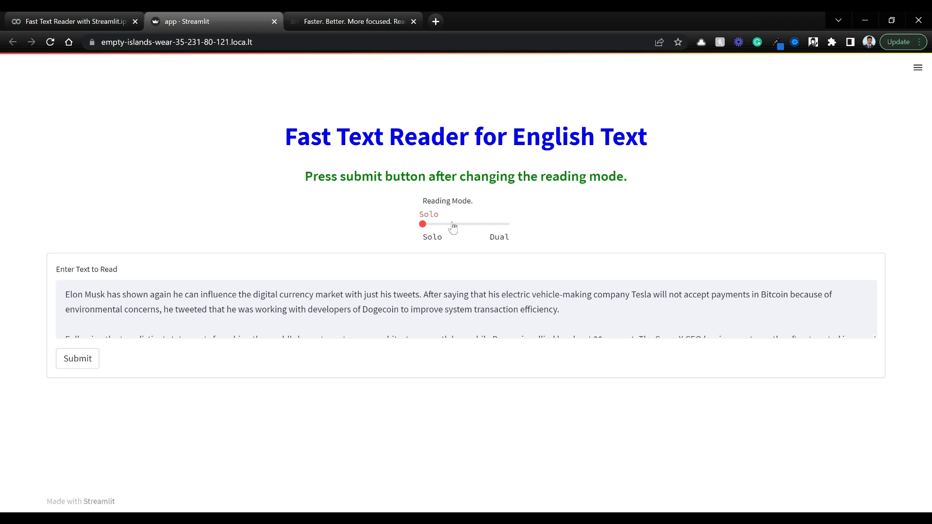
{"action": "mouse_move", "coordinate": [89, 390]}
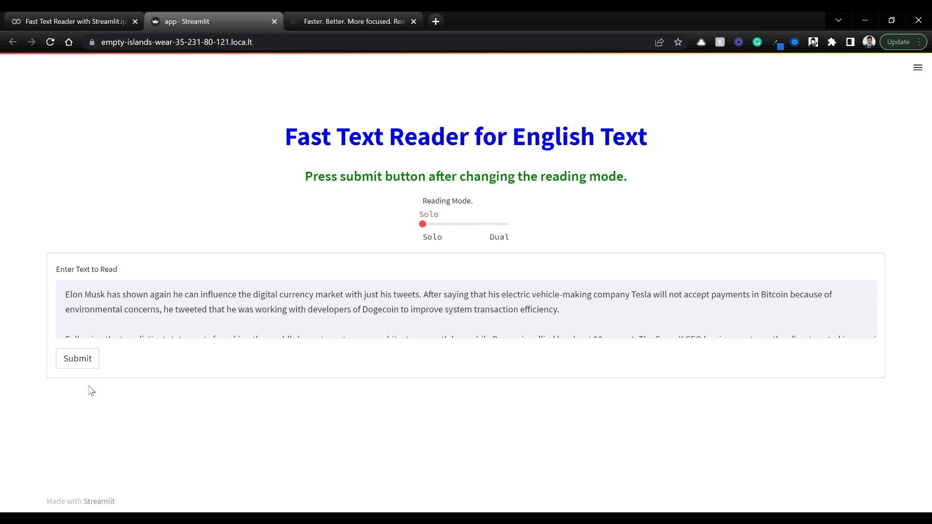
{"action": "mouse_move", "coordinate": [514, 426]}
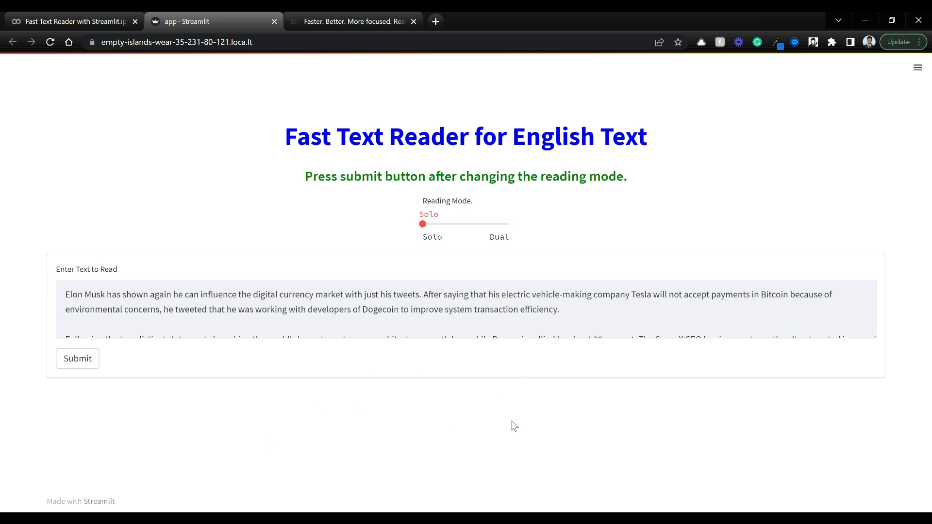
{"action": "mouse_move", "coordinate": [423, 222]}
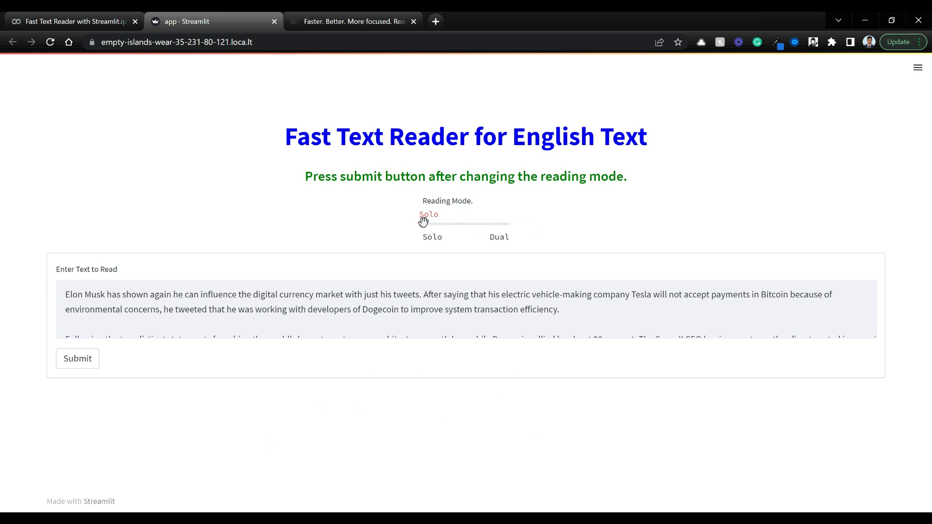
Check the app in Solo mode, then return to the app.py code in Colab
{"action": "left_click", "coordinate": [422, 223]}
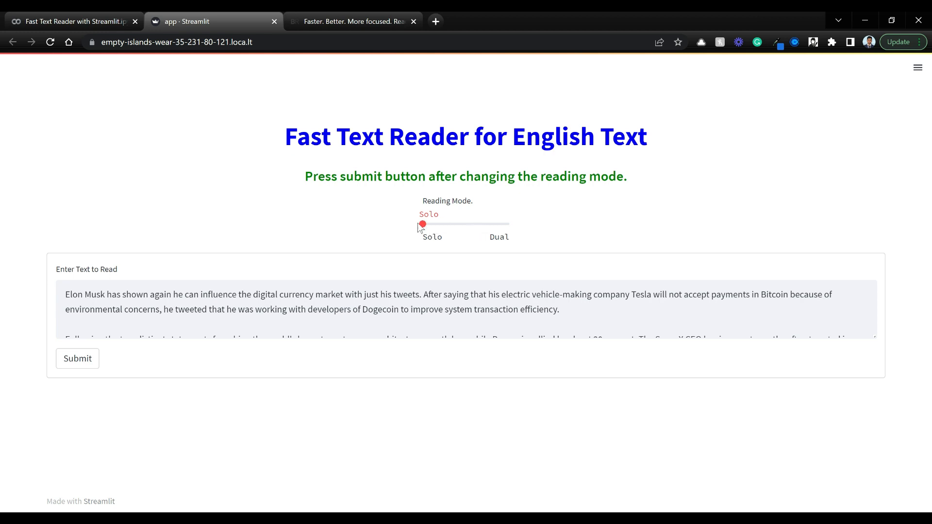
{"action": "mouse_move", "coordinate": [453, 234]}
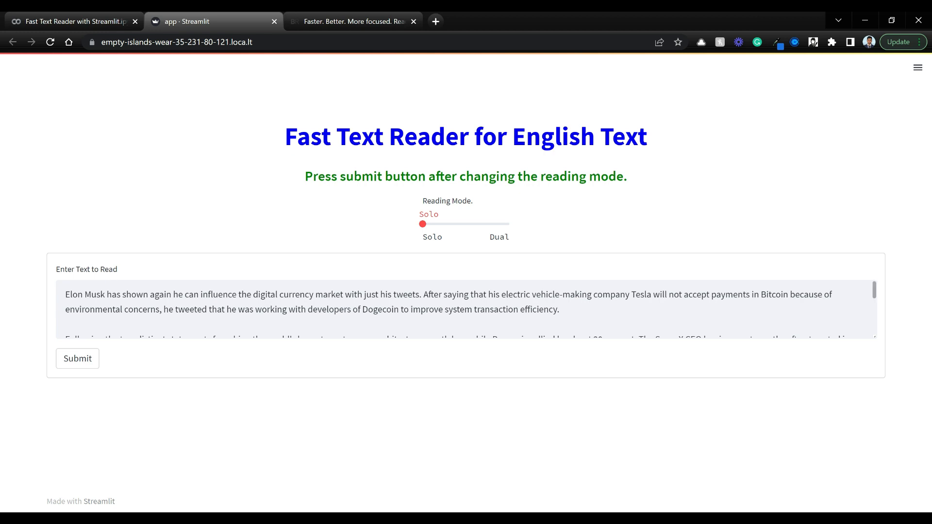
{"action": "left_click", "coordinate": [376, 294]}
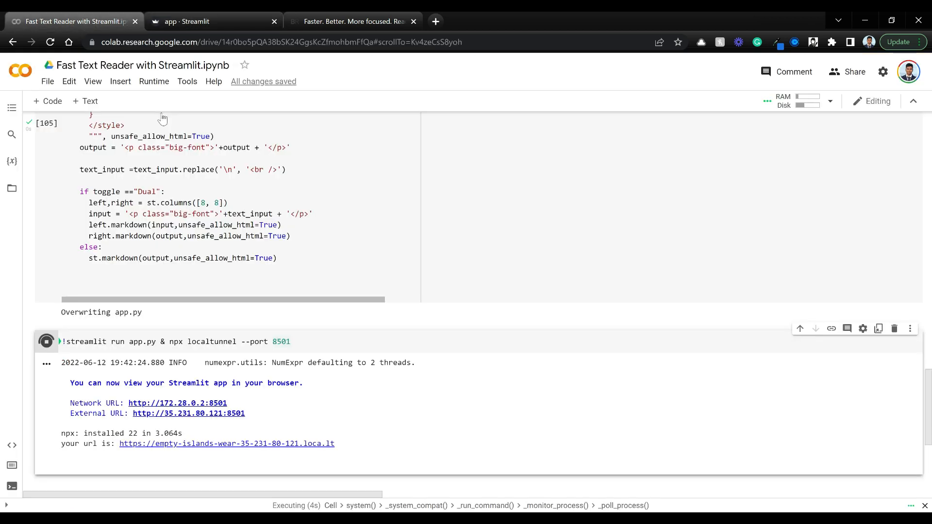
{"action": "scroll", "scroll_direction": "up", "scroll_amount": 3}
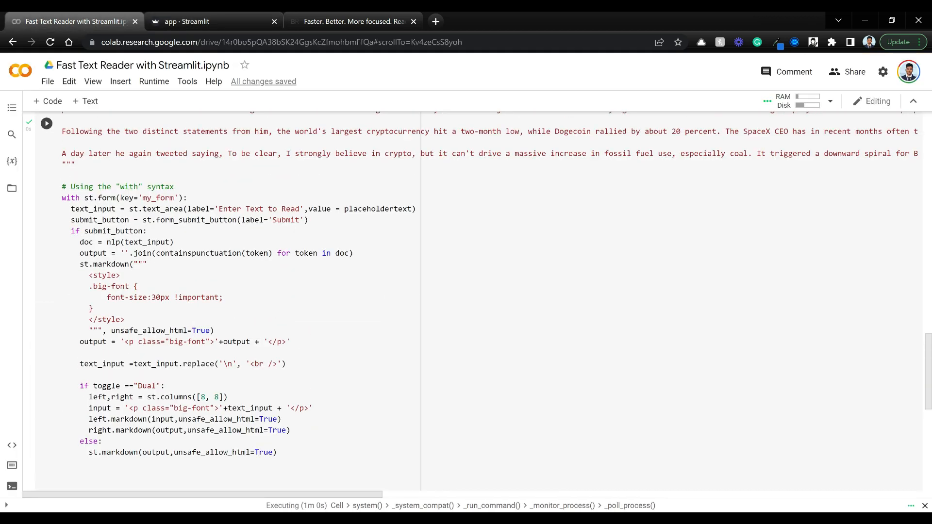
{"action": "scroll", "scroll_direction": "up", "scroll_amount": 3}
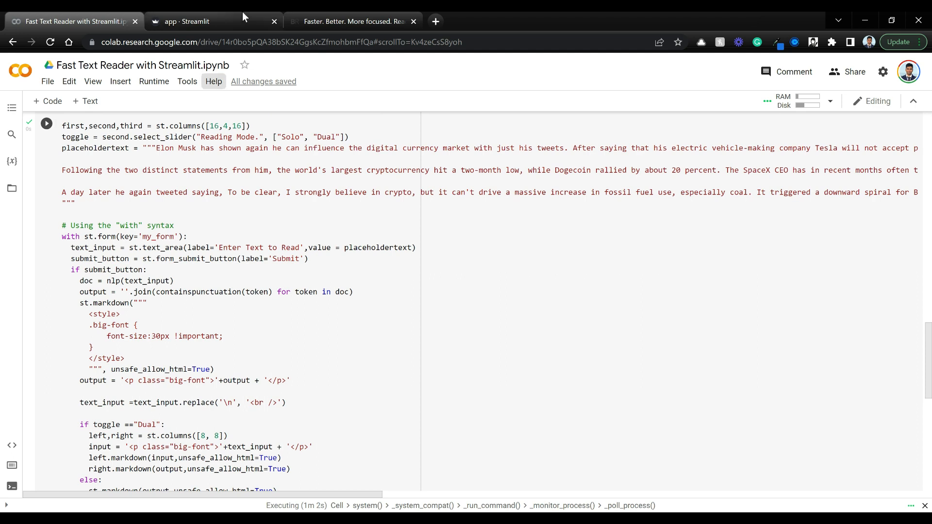
{"action": "left_click", "coordinate": [196, 21]}
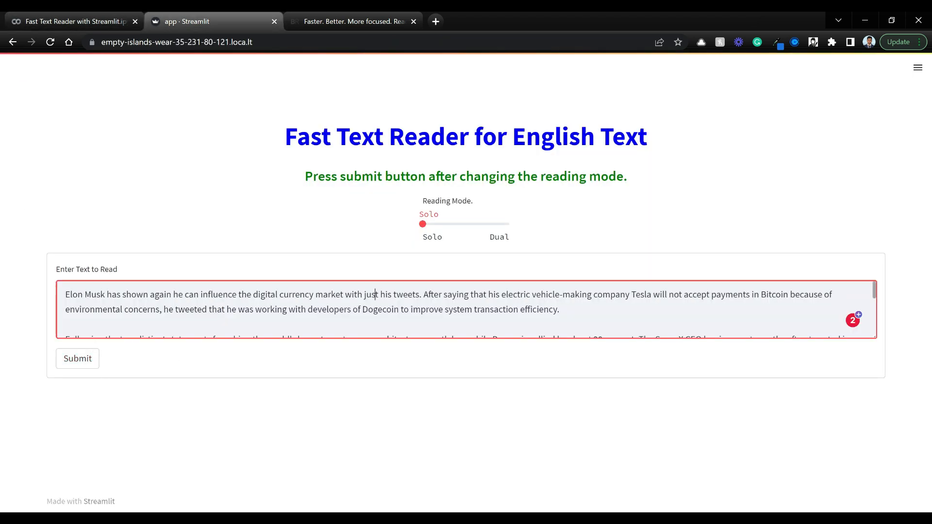
{"action": "mouse_move", "coordinate": [77, 359]}
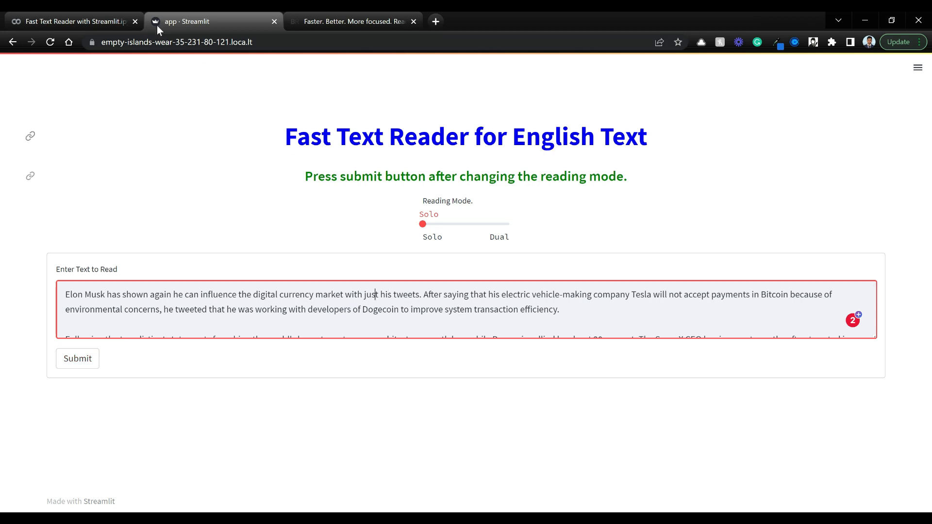
{"action": "left_click", "coordinate": [71, 21]}
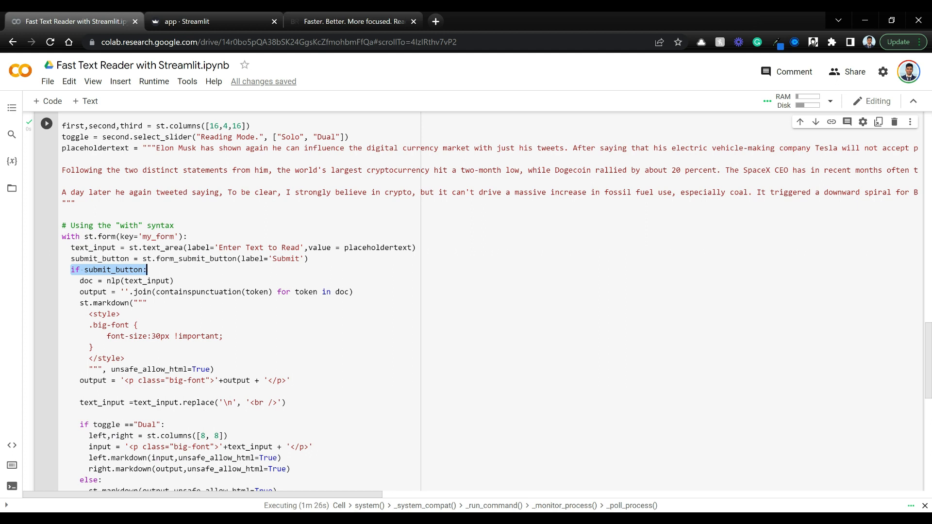
{"action": "scroll", "scroll_direction": "up", "scroll_amount": 3}
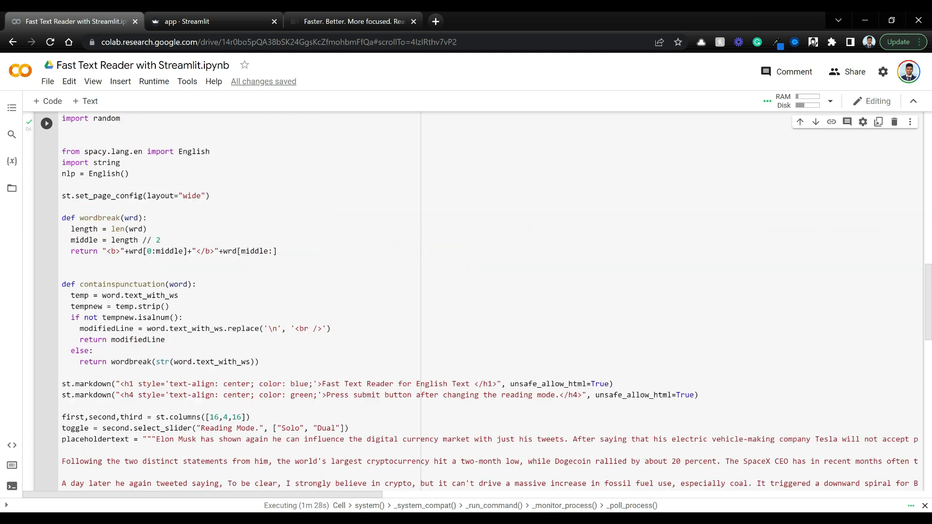
{"action": "scroll", "scroll_direction": "down", "scroll_amount": 3}
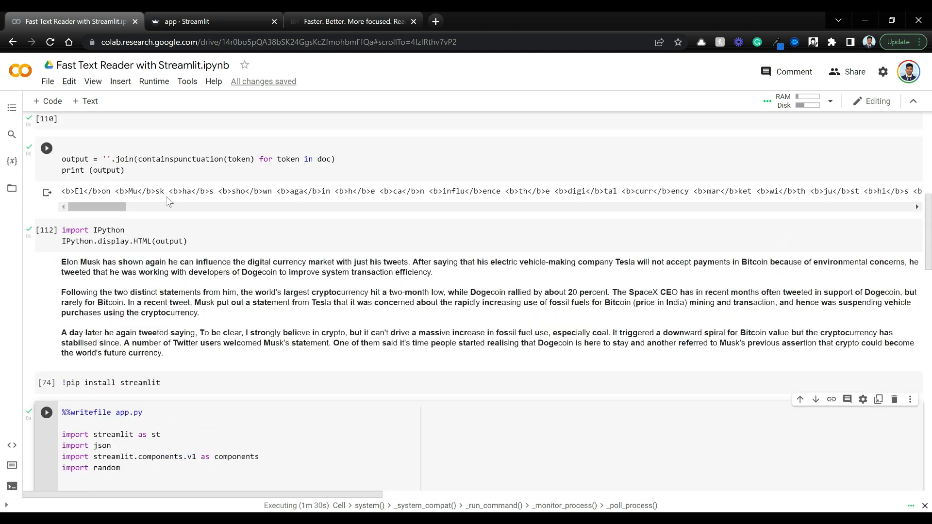
{"action": "scroll", "scroll_direction": "down", "scroll_amount": 3}
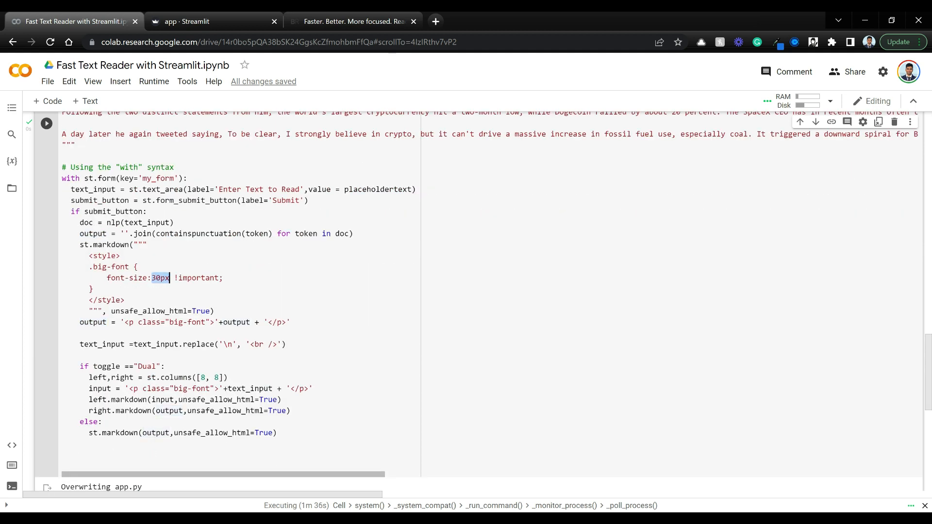
Submit the sample text in the app to render bolded word beginnings in Solo mode
{"action": "left_click", "coordinate": [212, 21]}
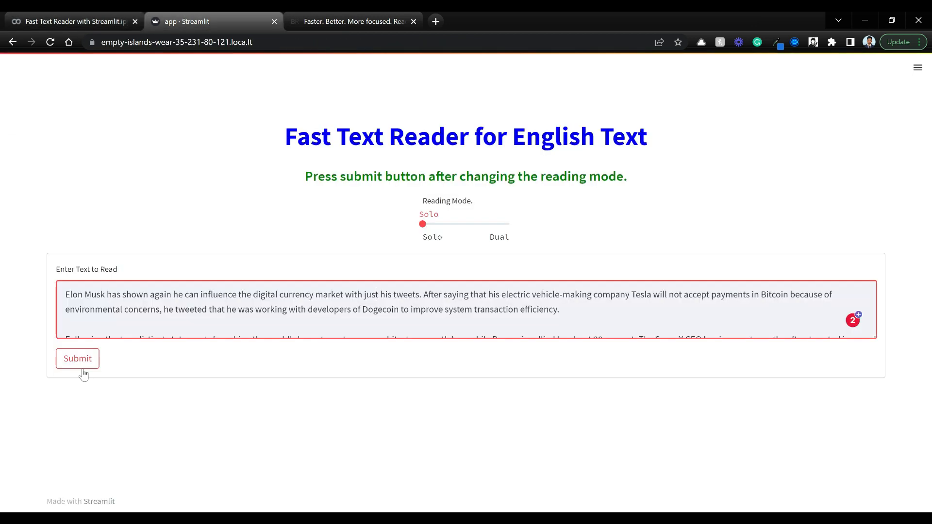
{"action": "left_click", "coordinate": [77, 359]}
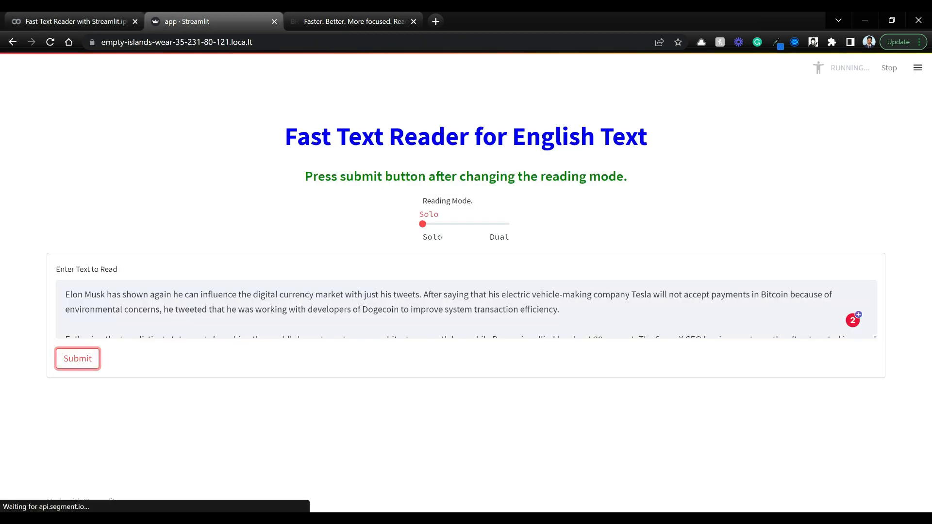
{"action": "left_click", "coordinate": [77, 359]}
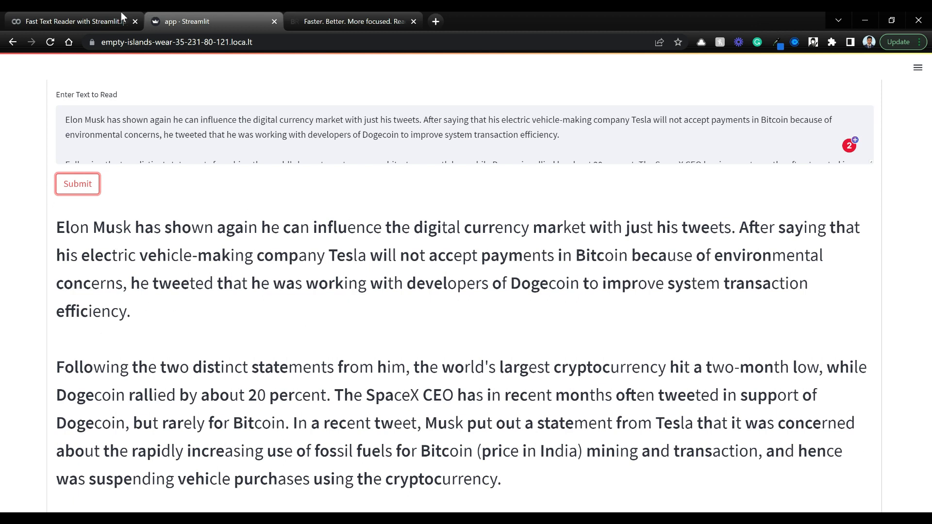
Glance at the Colab notebook, then return to the app and set Reading Mode to Dual
{"action": "left_click", "coordinate": [68, 22]}
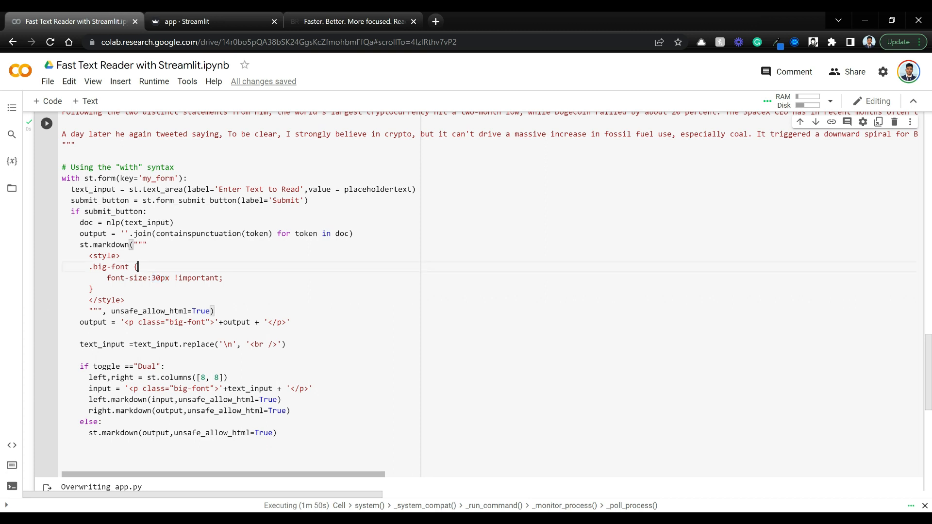
{"action": "scroll", "scroll_direction": "down", "scroll_amount": 3}
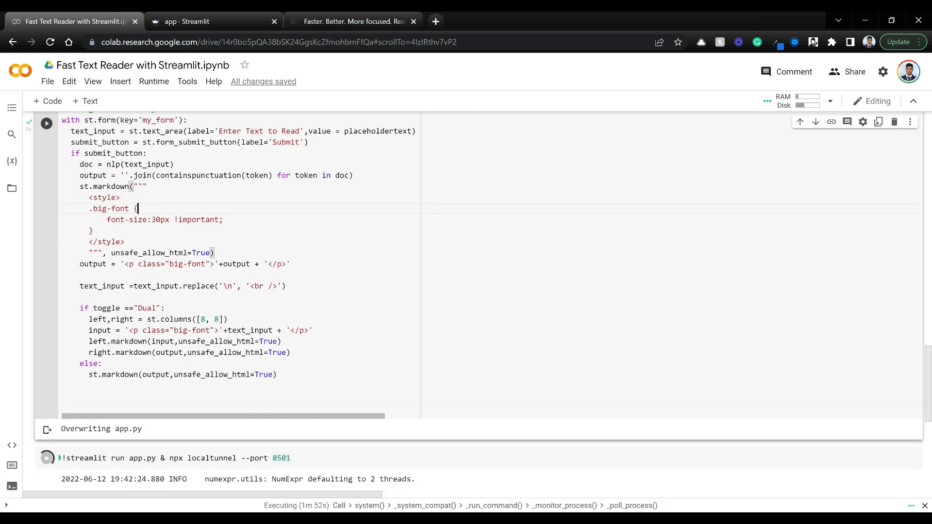
{"action": "left_click", "coordinate": [212, 21]}
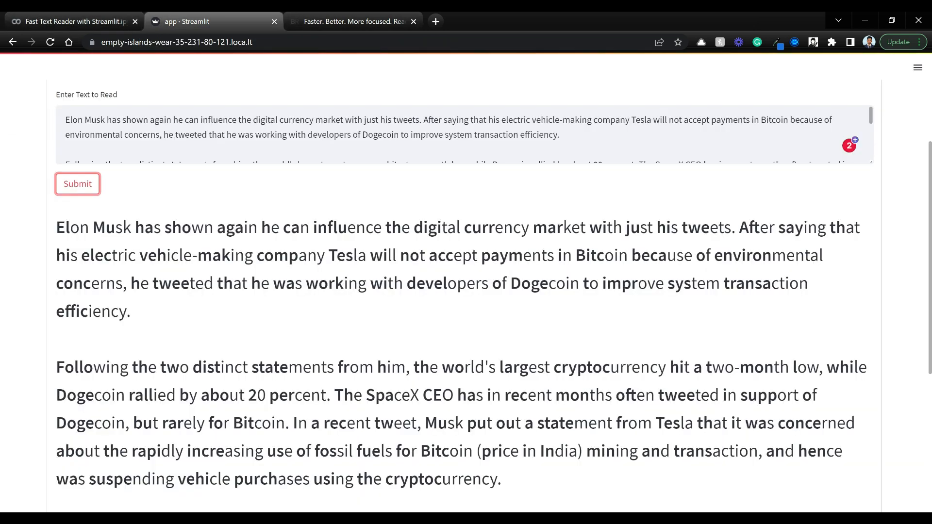
{"action": "scroll", "scroll_direction": "up", "scroll_amount": 3}
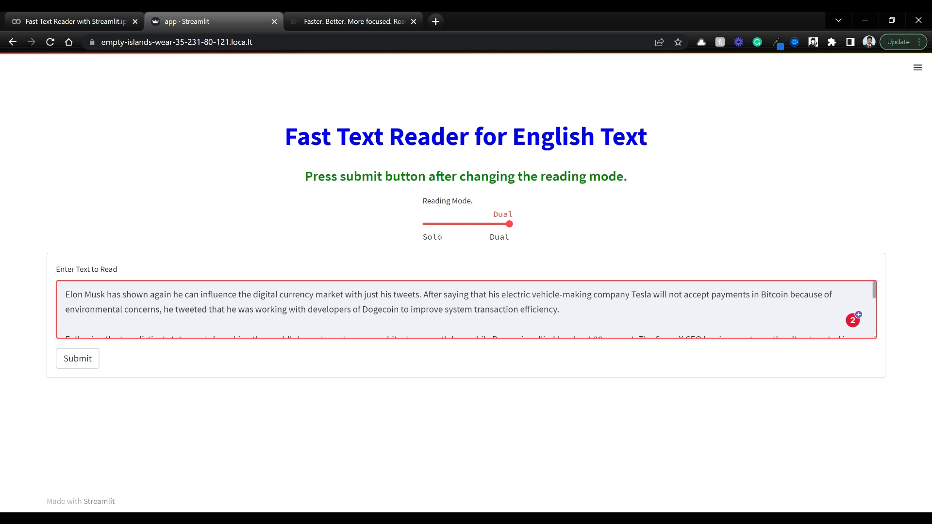
Submit the article with Reading Mode set to Dual to show both columns
{"action": "left_click", "coordinate": [77, 358]}
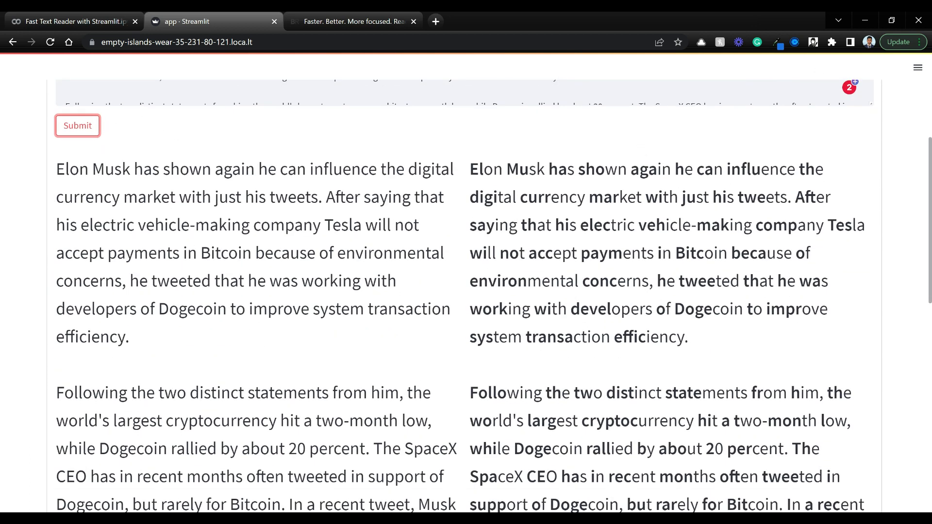
{"action": "mouse_move", "coordinate": [308, 159]}
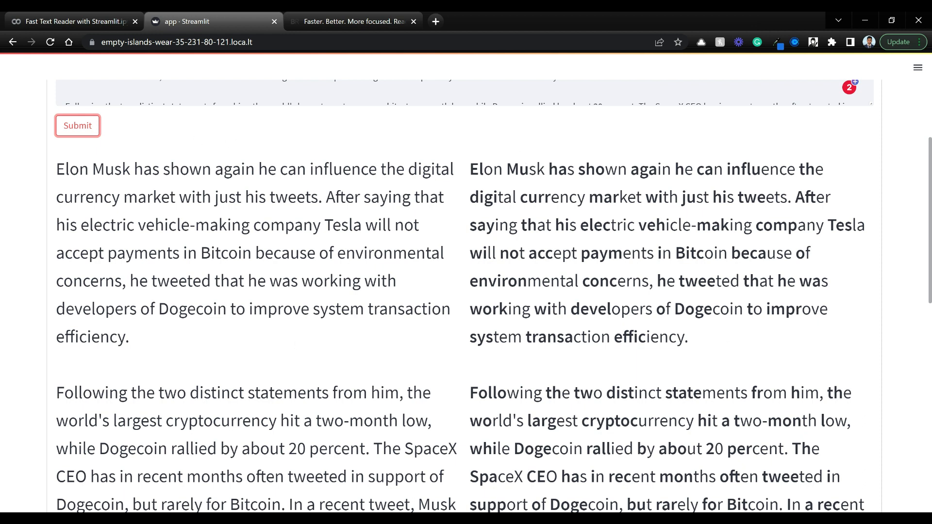
Inspect the 30px font-size rule and output logic in the %%writefile app.py cell
{"action": "left_click", "coordinate": [71, 21]}
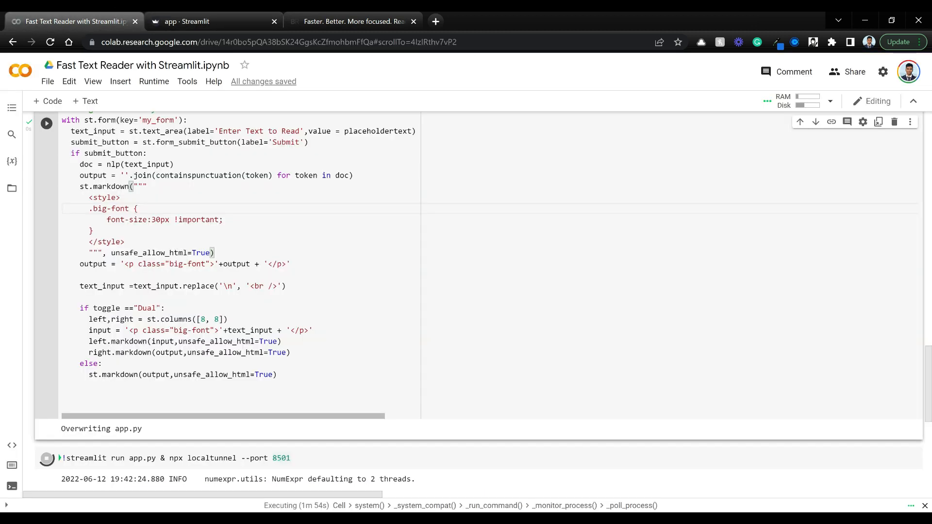
{"action": "left_click", "coordinate": [137, 208]}
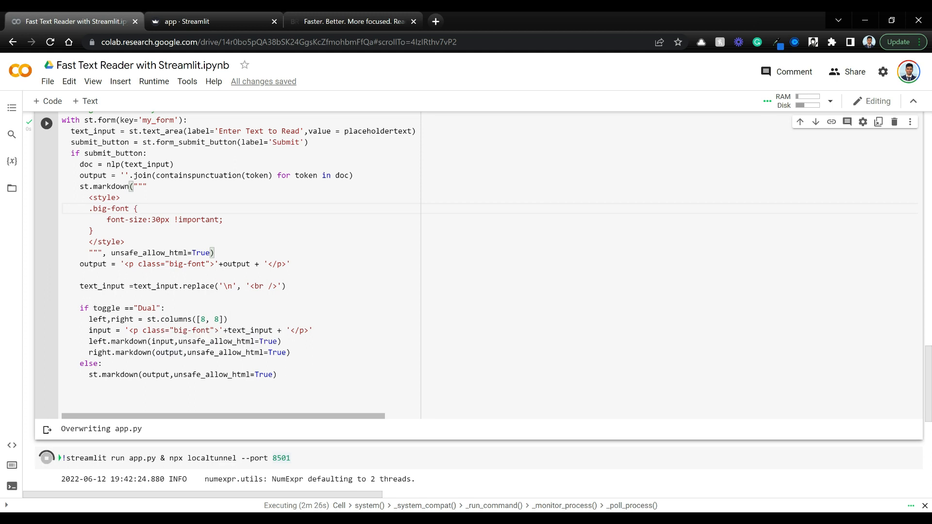
{"action": "left_click", "coordinate": [137, 209]}
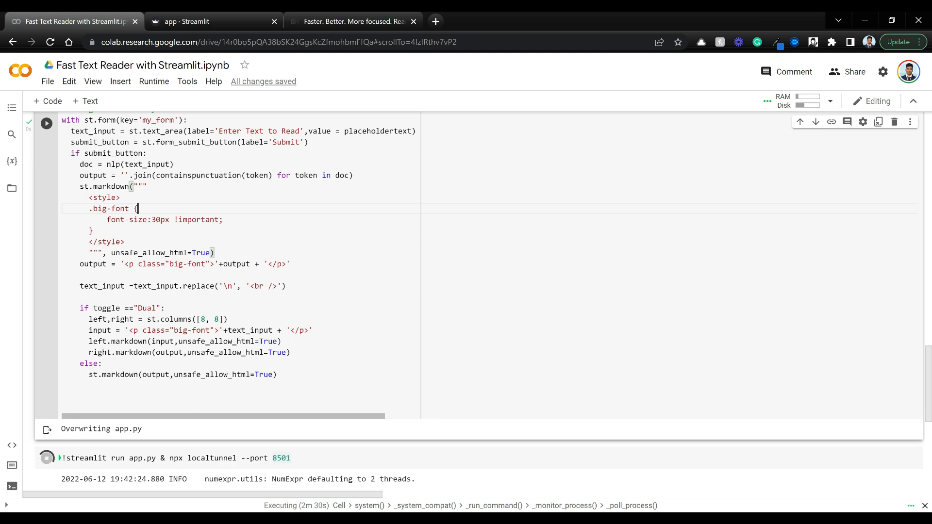
{"action": "left_click", "coordinate": [222, 219]}
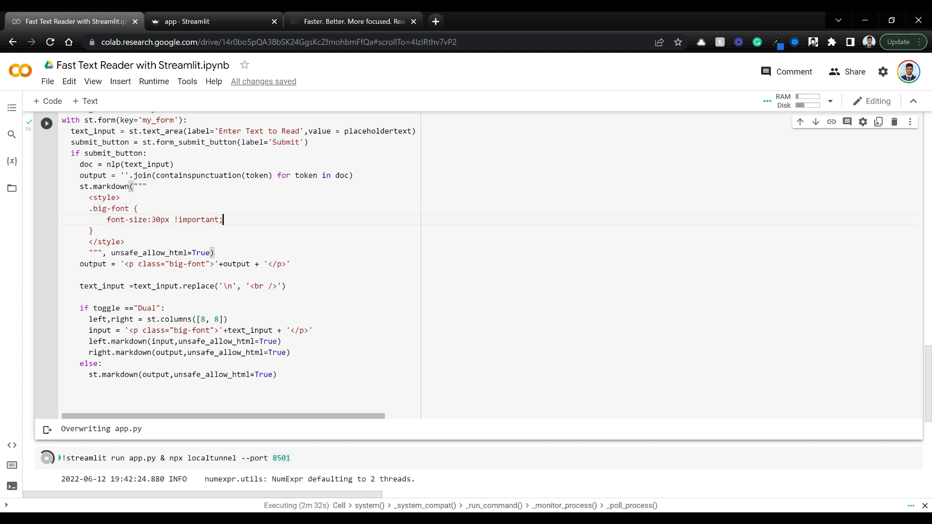
{"action": "scroll", "scroll_direction": "up", "scroll_amount": 3}
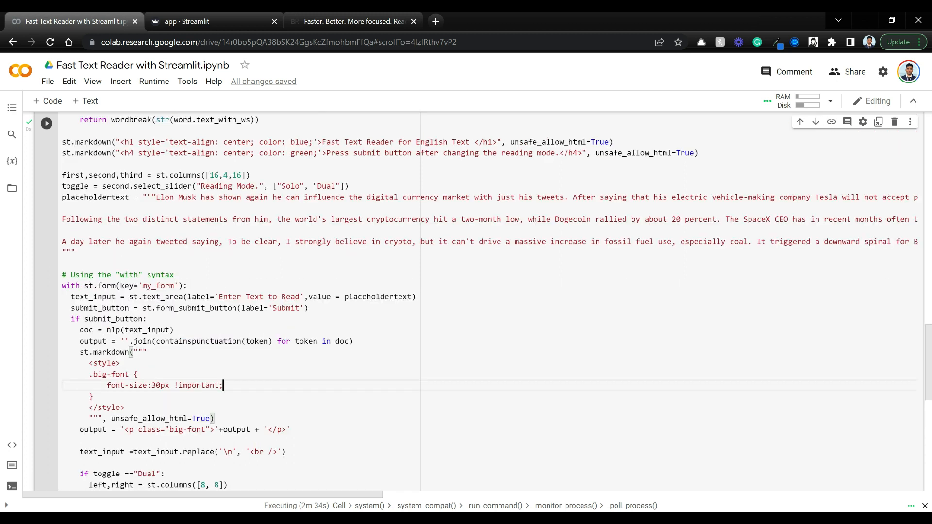
{"action": "scroll", "scroll_direction": "down", "scroll_amount": 3}
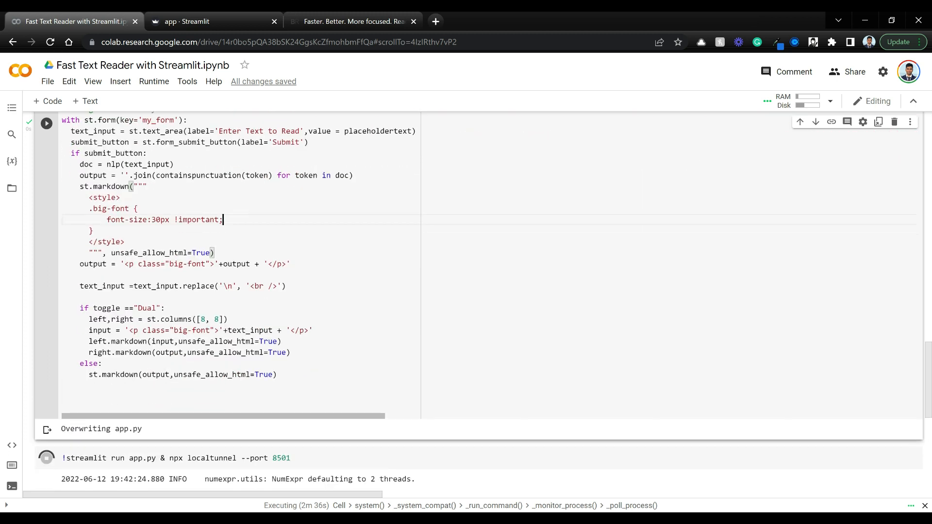
{"action": "scroll", "scroll_direction": "down", "scroll_amount": 3}
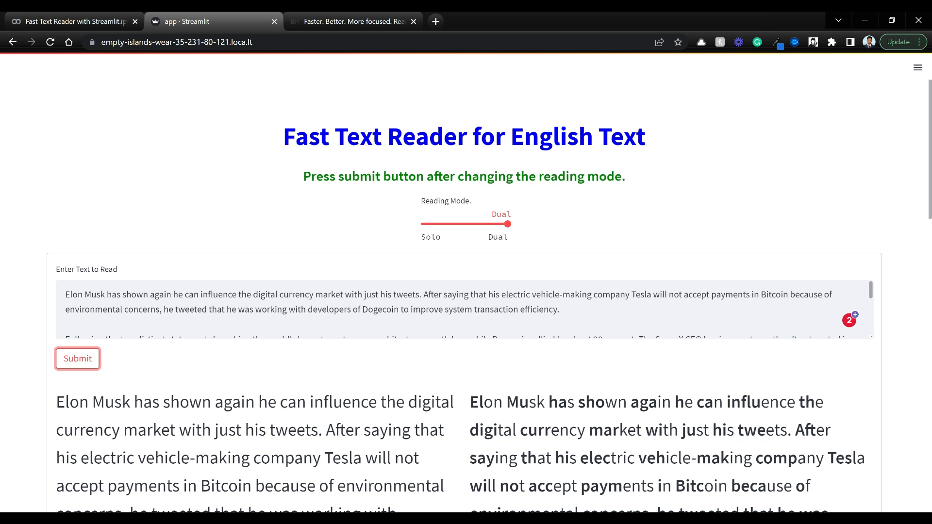
Scroll to the import string cell and highlight 'wordbreak' and its first-half bolding return line
{"action": "left_click", "coordinate": [71, 21]}
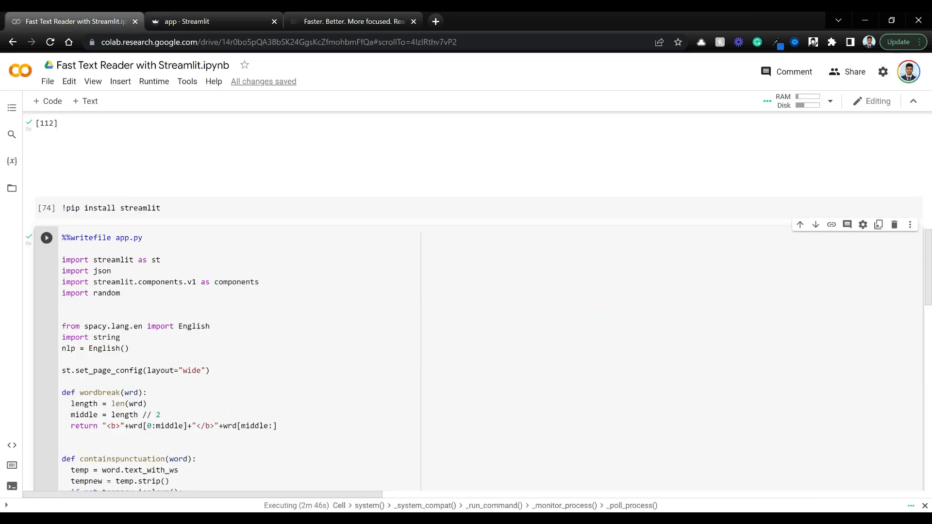
{"action": "scroll", "scroll_direction": "up", "scroll_amount": 3}
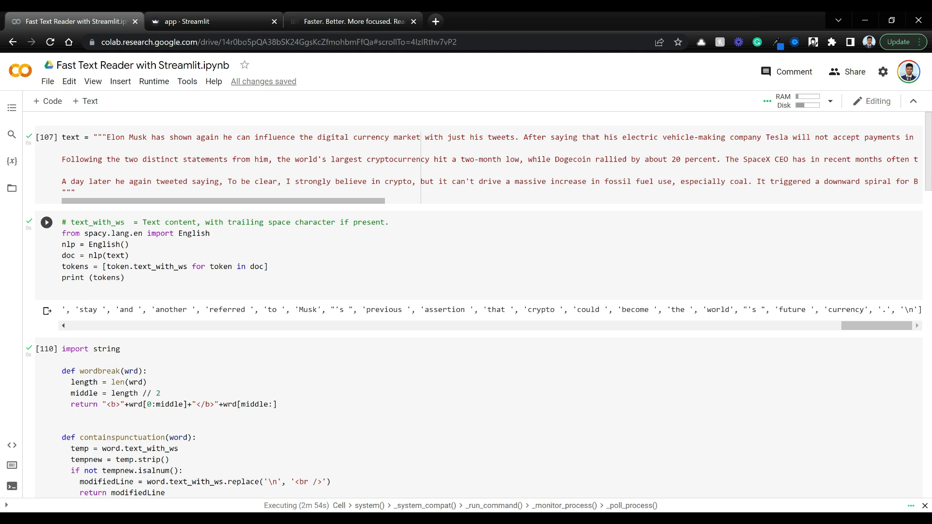
{"action": "scroll", "scroll_direction": "down", "scroll_amount": 3}
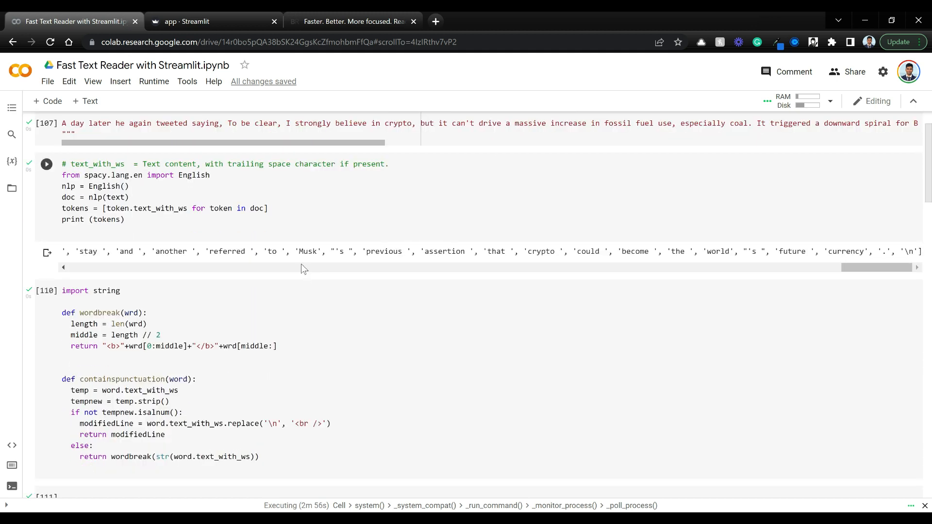
{"action": "scroll", "scroll_direction": "down", "scroll_amount": 3}
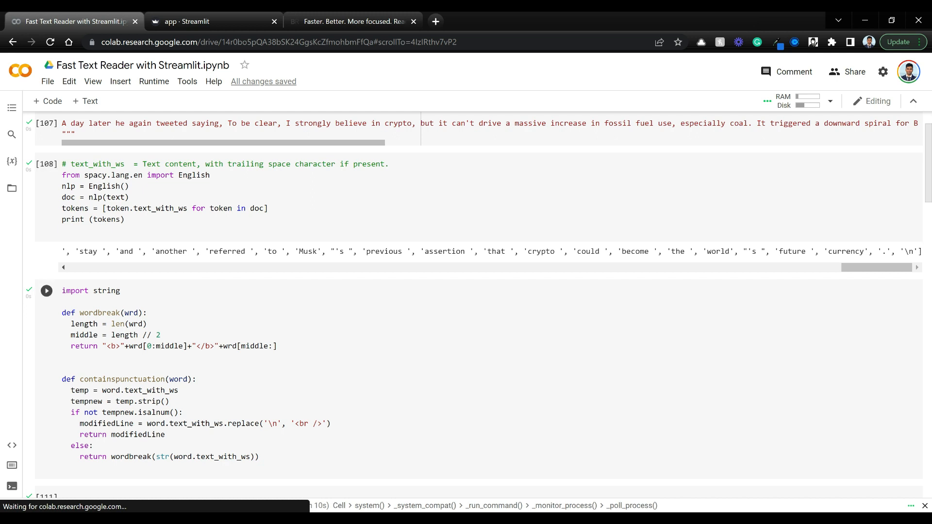
{"action": "scroll", "scroll_direction": "down", "scroll_amount": 3}
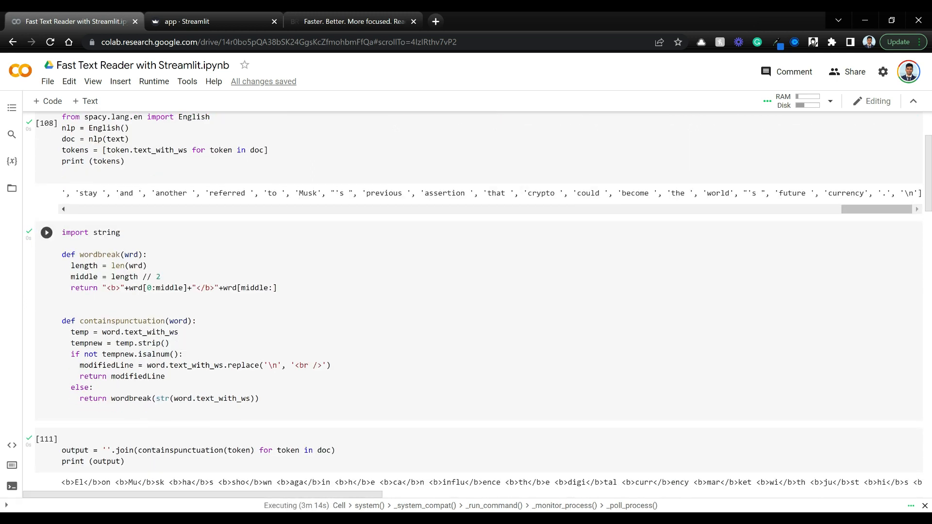
{"action": "mouse_move", "coordinate": [159, 336]}
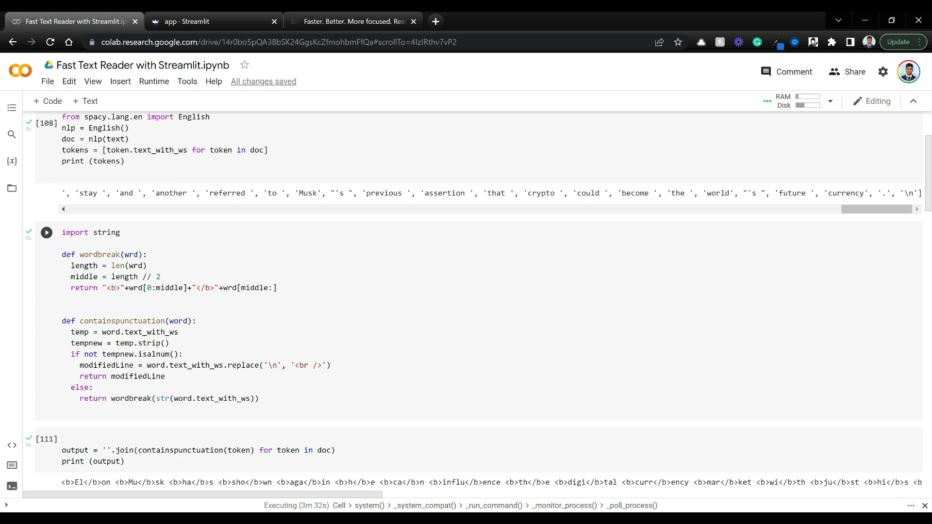
{"action": "double_click", "coordinate": [98, 254]}
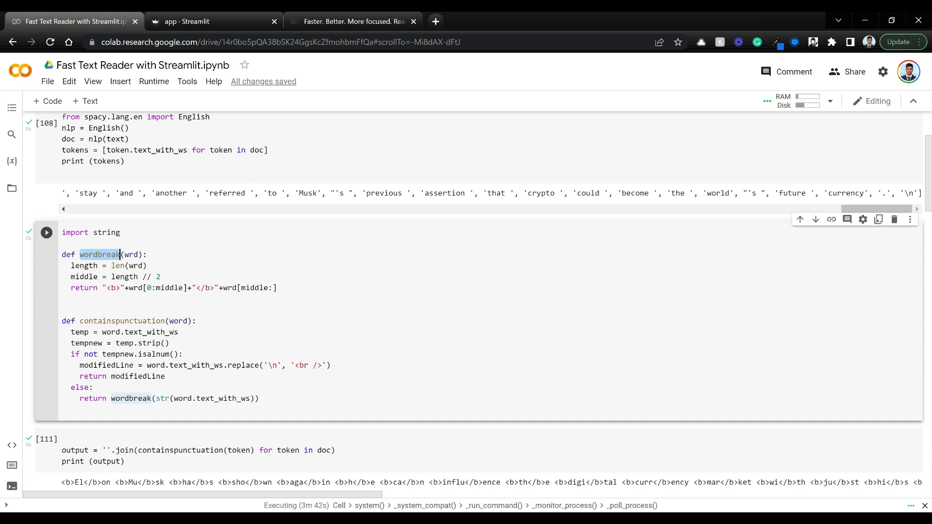
{"action": "left_click", "coordinate": [276, 287]}
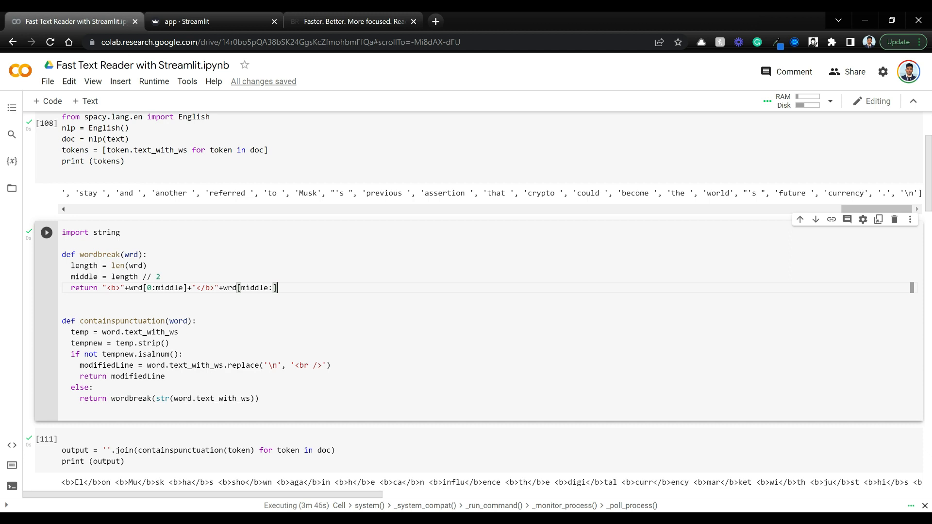
{"action": "mouse_move", "coordinate": [131, 254]}
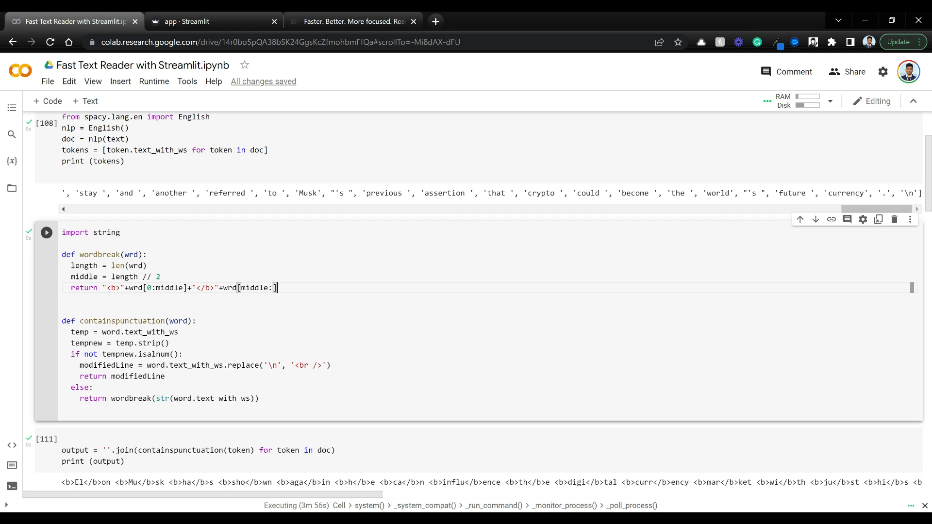
{"action": "mouse_move", "coordinate": [131, 254]}
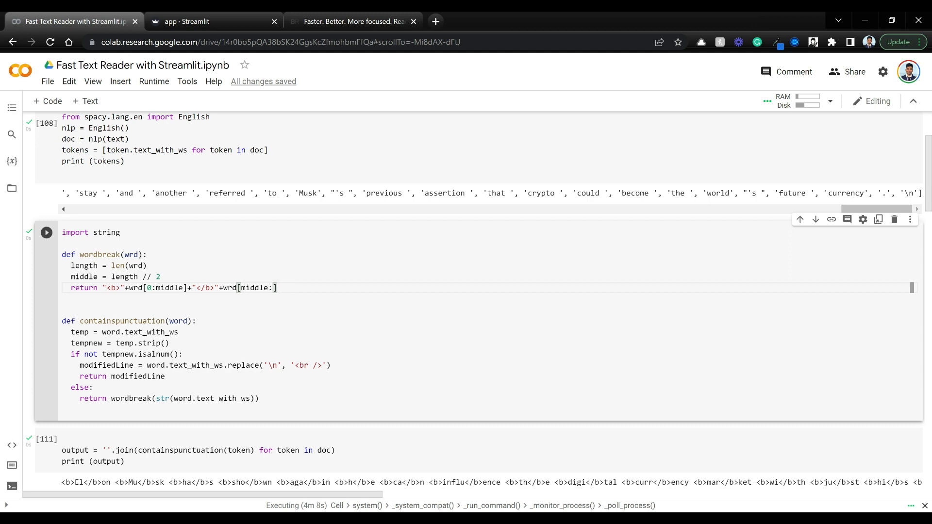
Switch to the 'app - Streamlit' tab and scroll through the Dual-mode plain and bolded paragraphs
{"action": "left_click", "coordinate": [211, 22]}
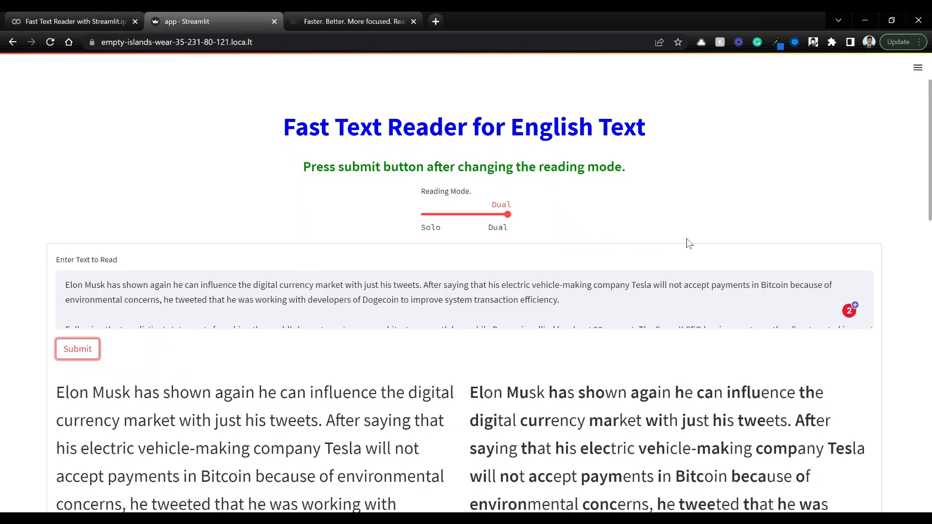
{"action": "scroll", "scroll_direction": "down", "scroll_amount": 3}
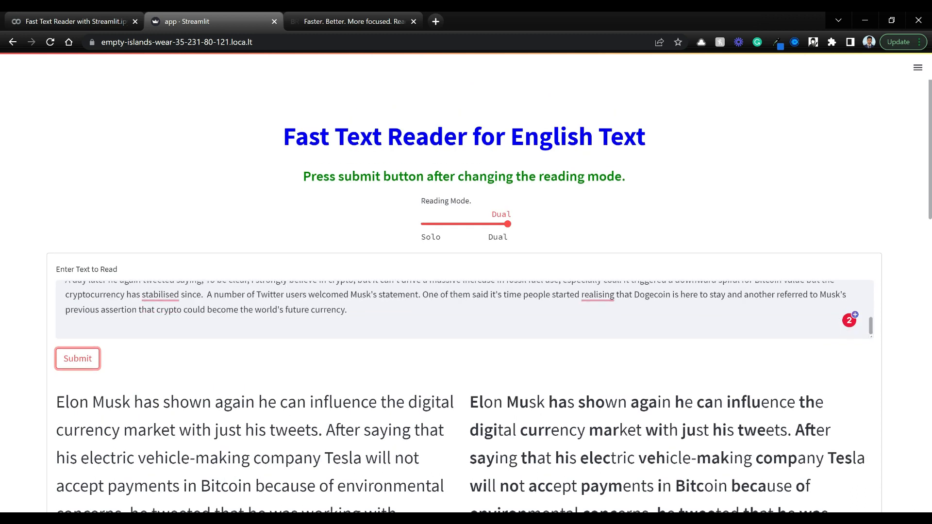
{"action": "mouse_move", "coordinate": [453, 227]}
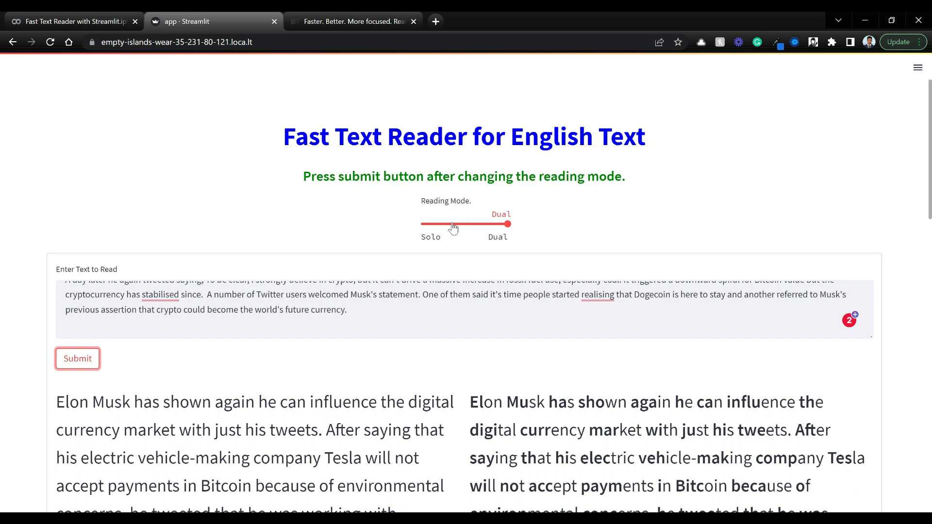
{"action": "scroll", "scroll_direction": "down", "scroll_amount": 3}
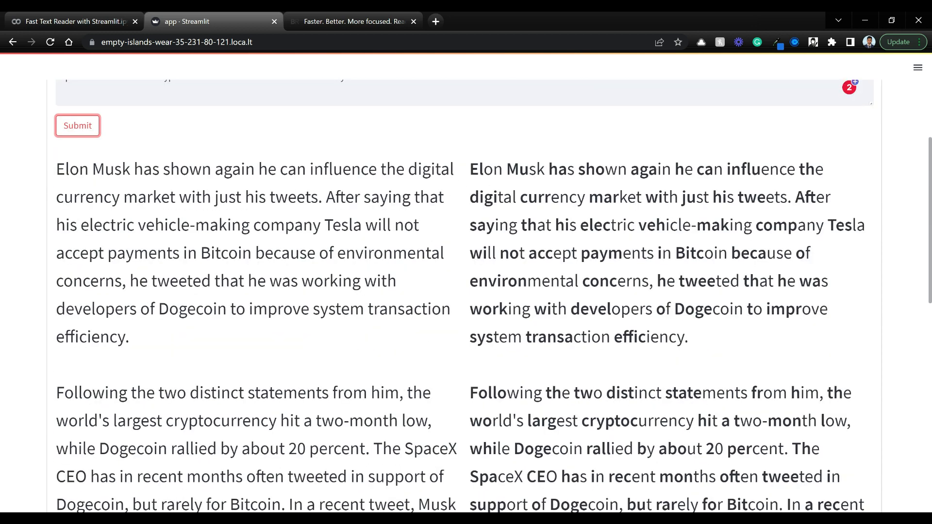
{"action": "mouse_move", "coordinate": [503, 184]}
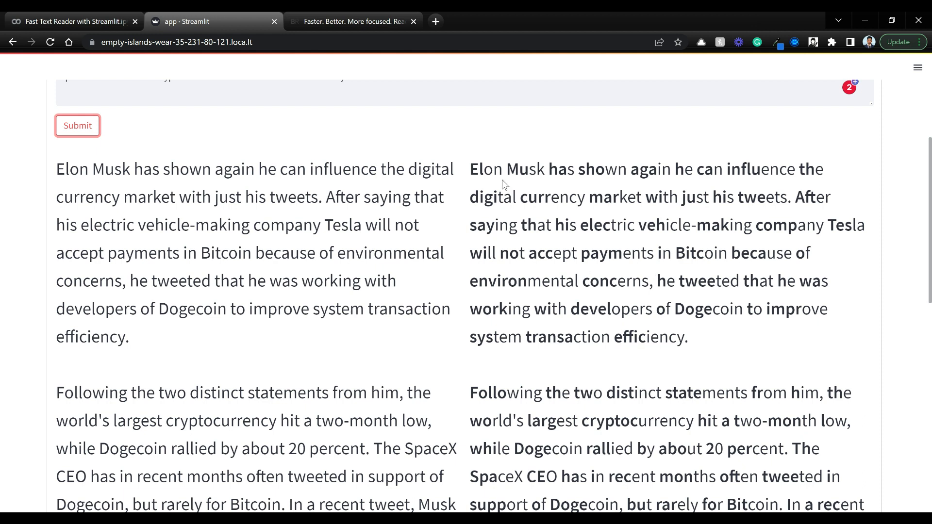
{"action": "mouse_move", "coordinate": [621, 187]}
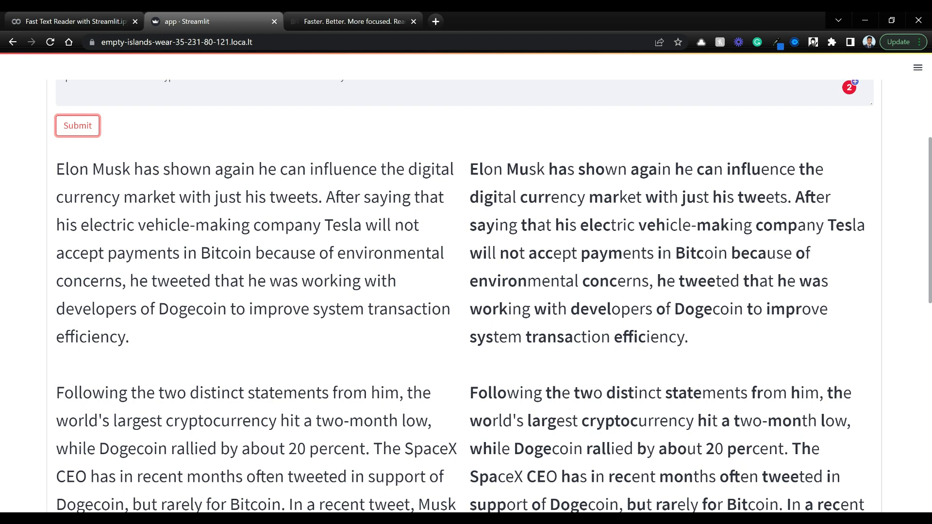
{"action": "scroll", "scroll_direction": "up", "scroll_amount": 3}
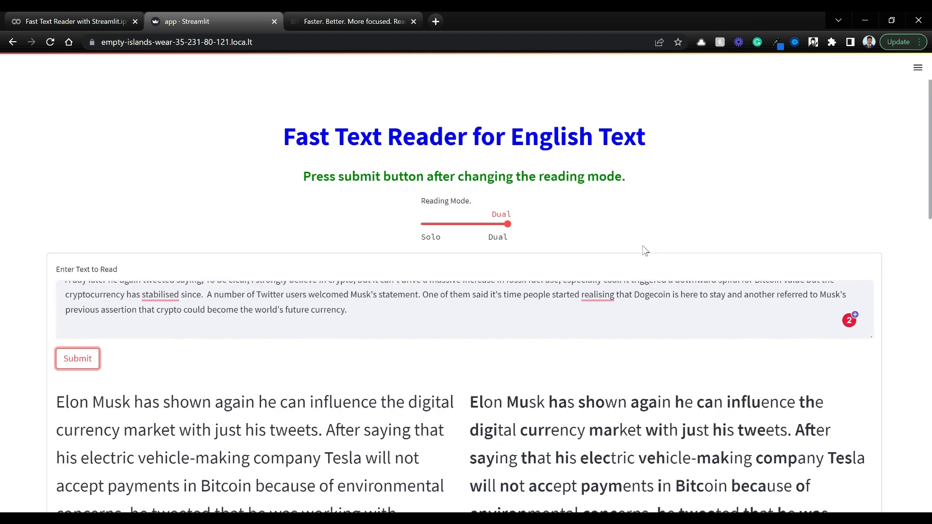
{"action": "mouse_move", "coordinate": [692, 251]}
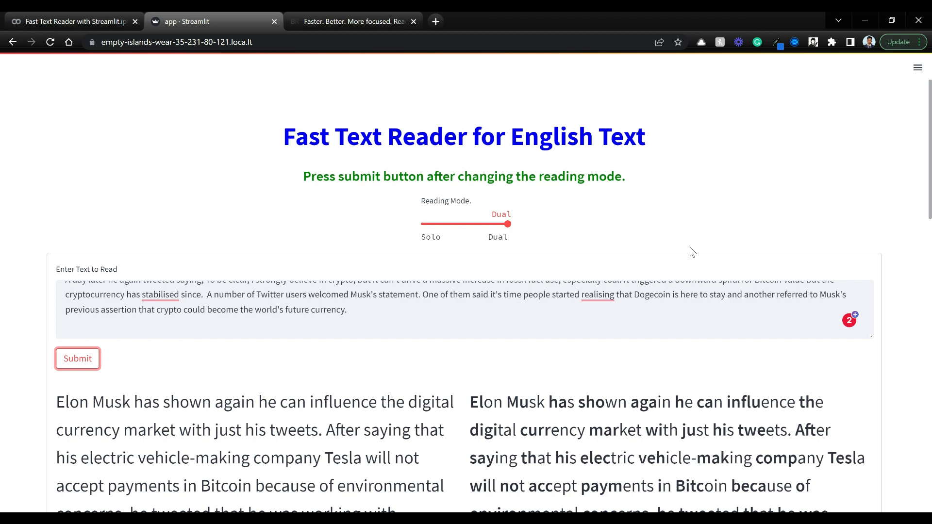
{"action": "mouse_move", "coordinate": [682, 254]}
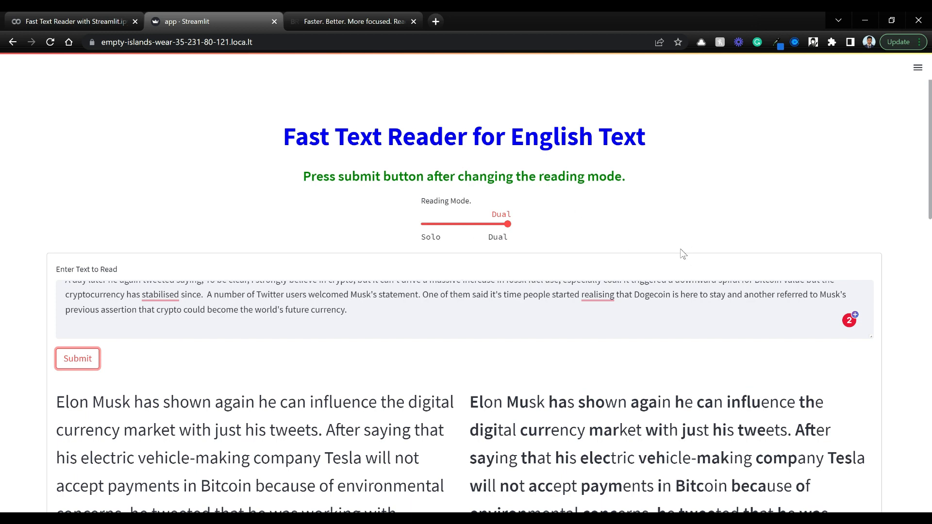
{"action": "mouse_move", "coordinate": [680, 248]}
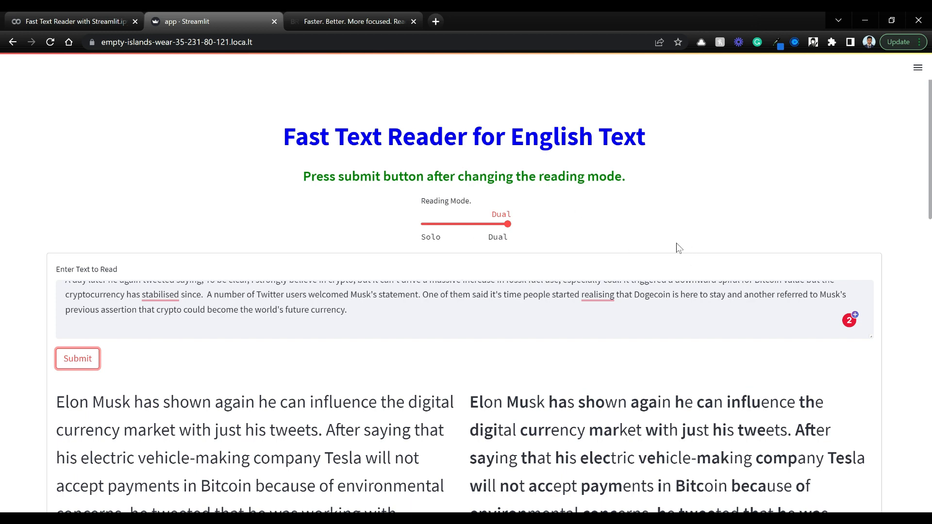
{"action": "mouse_move", "coordinate": [672, 233]}
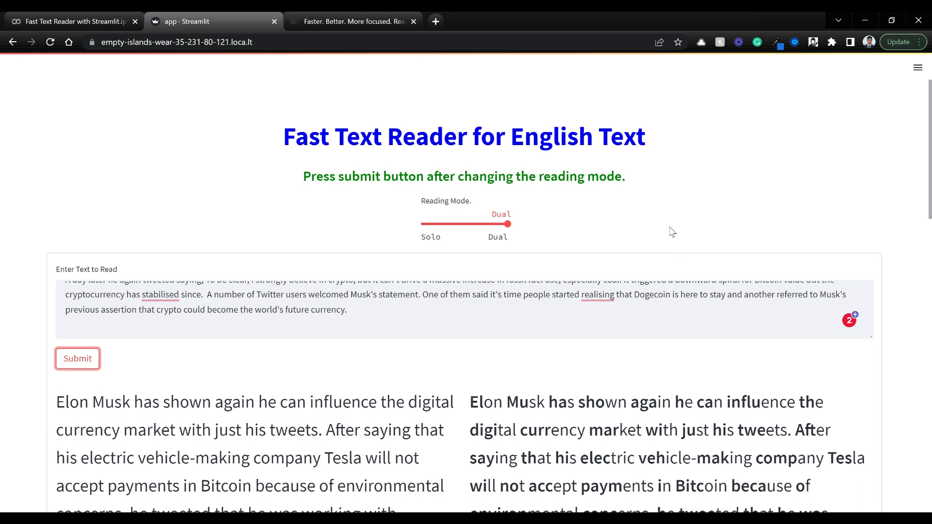
{"action": "mouse_move", "coordinate": [668, 227]}
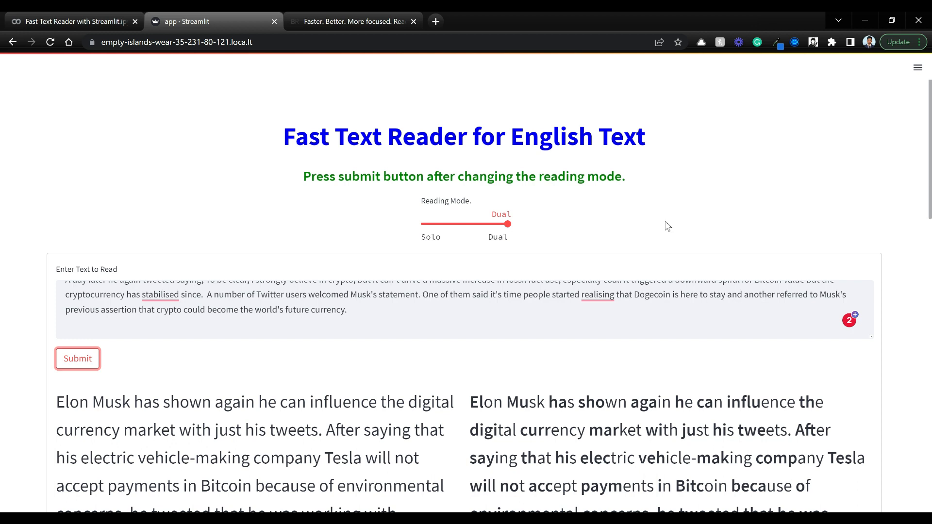
{"action": "mouse_move", "coordinate": [667, 223]}
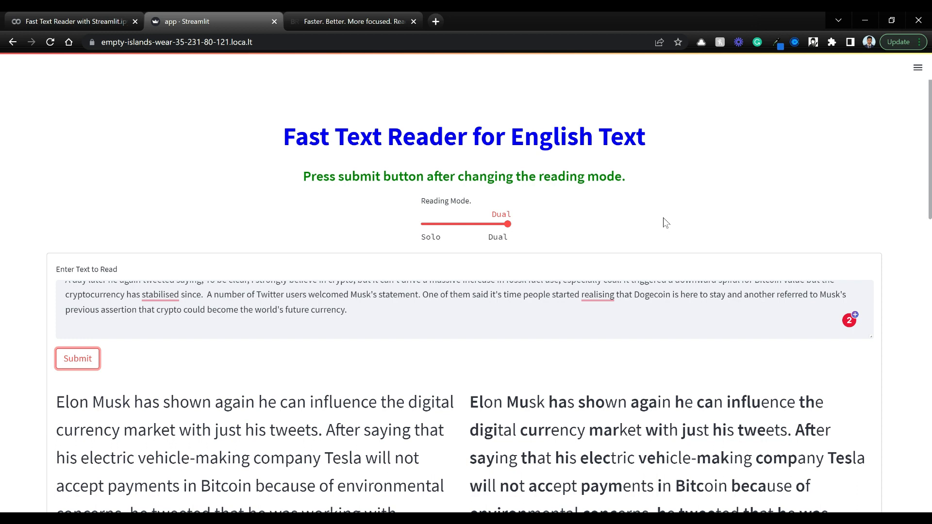